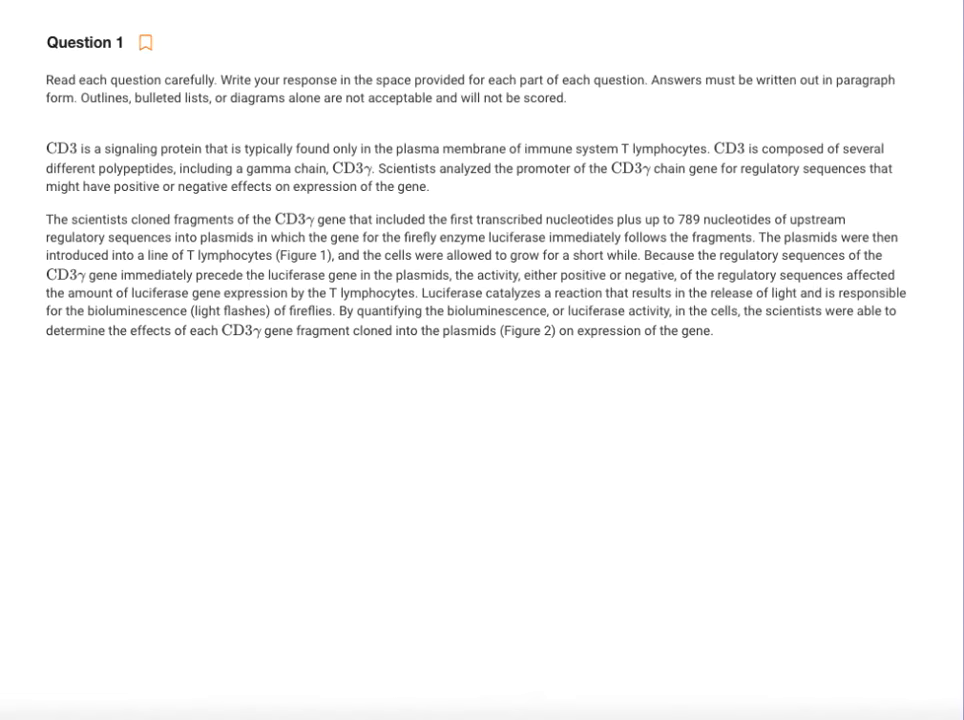
mouse_move(76, 190)
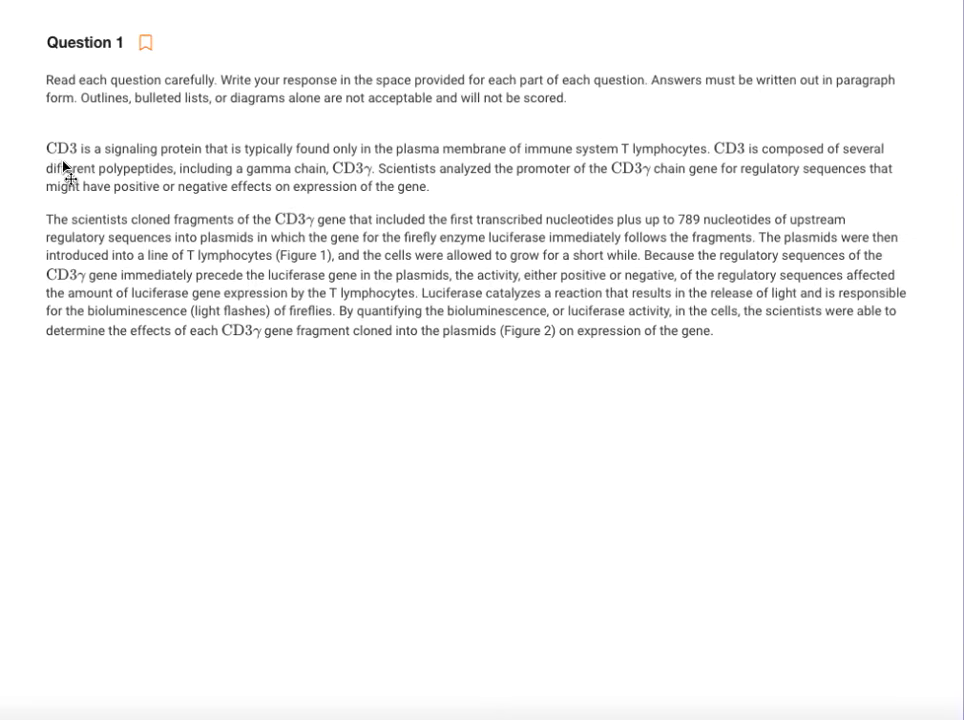
mouse_move(282, 172)
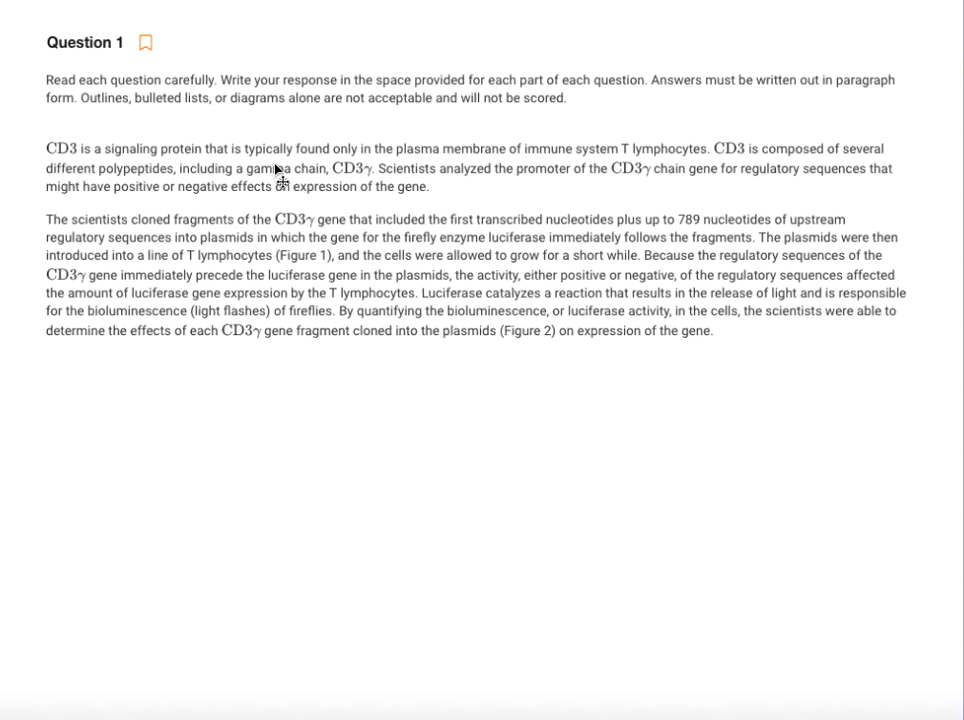
mouse_move(572, 172)
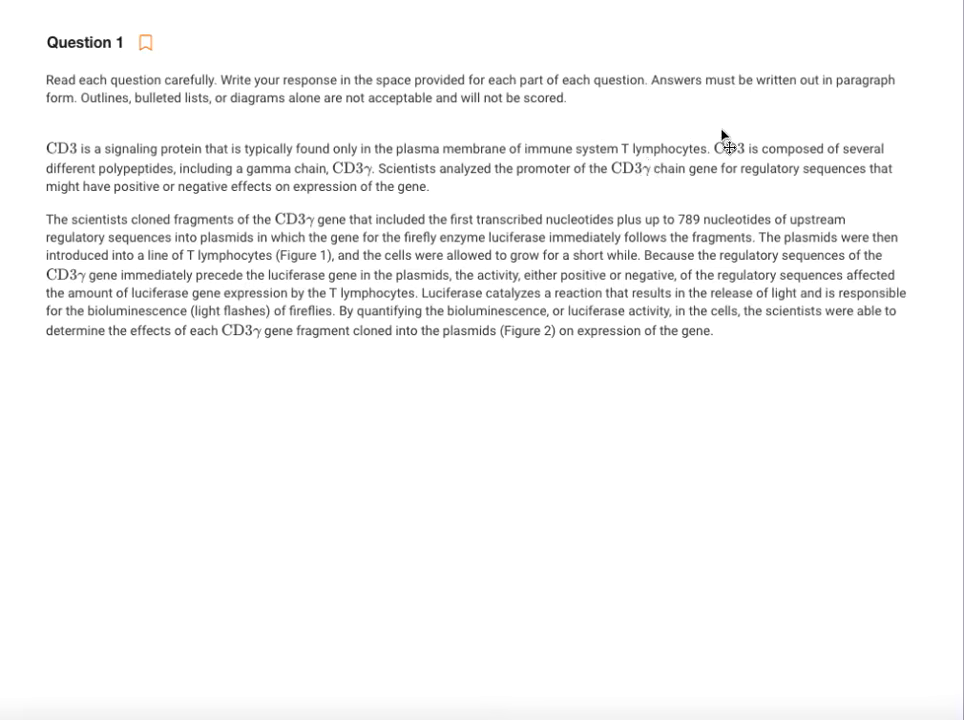
mouse_move(788, 180)
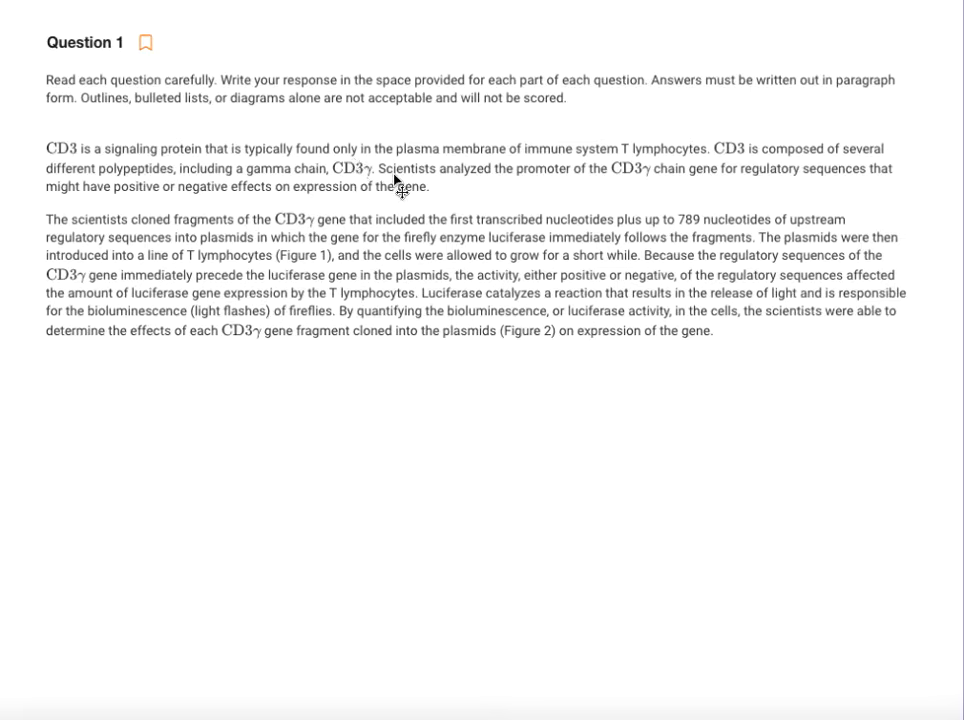
mouse_move(616, 196)
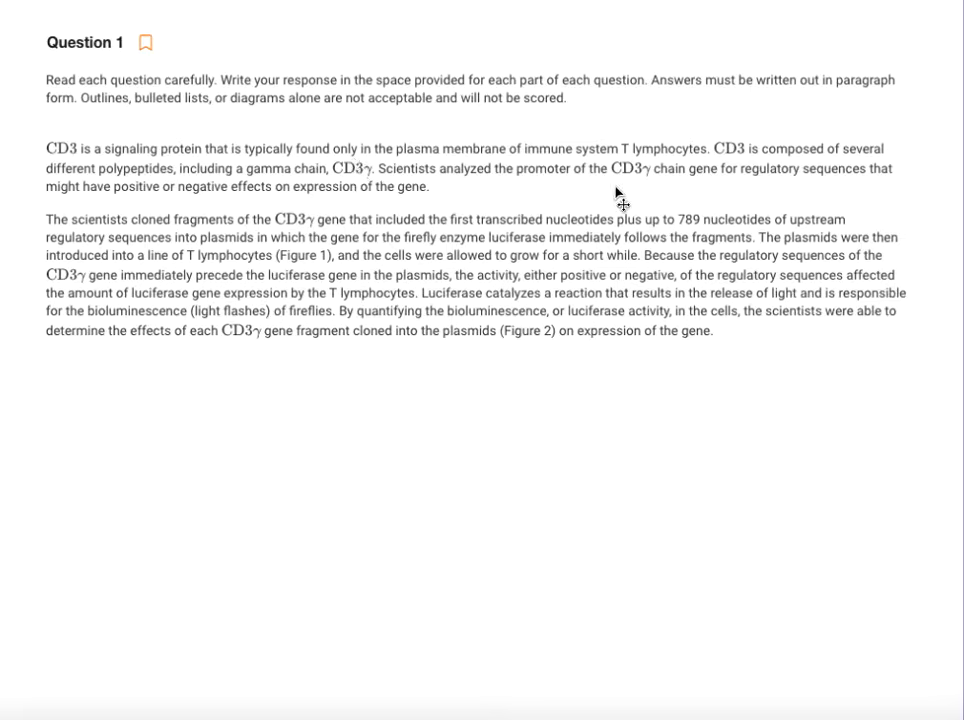
mouse_move(662, 192)
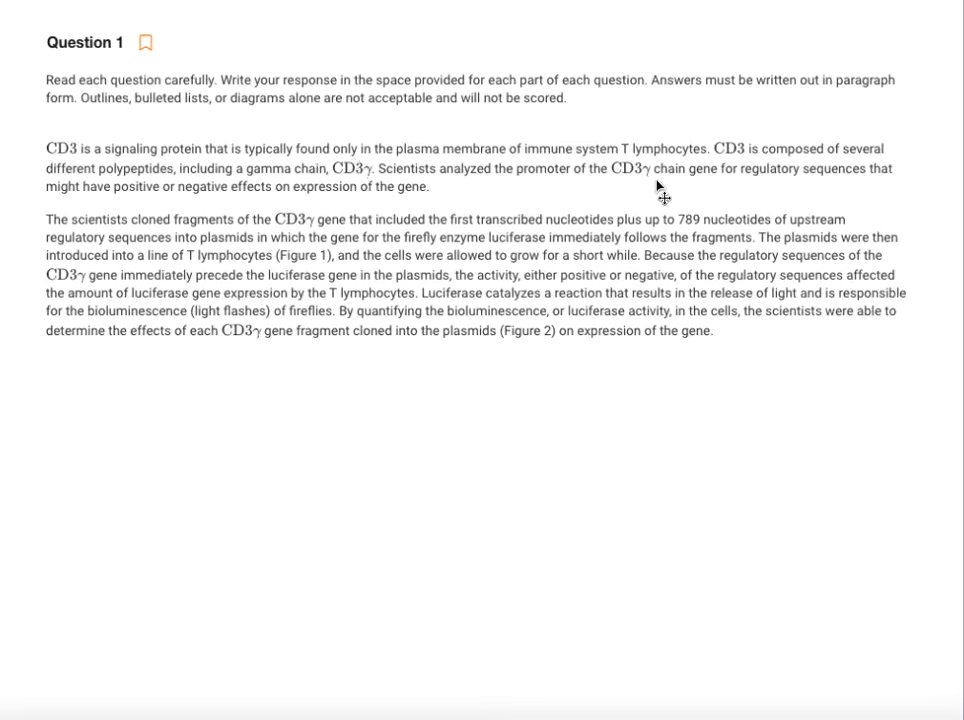
mouse_move(164, 224)
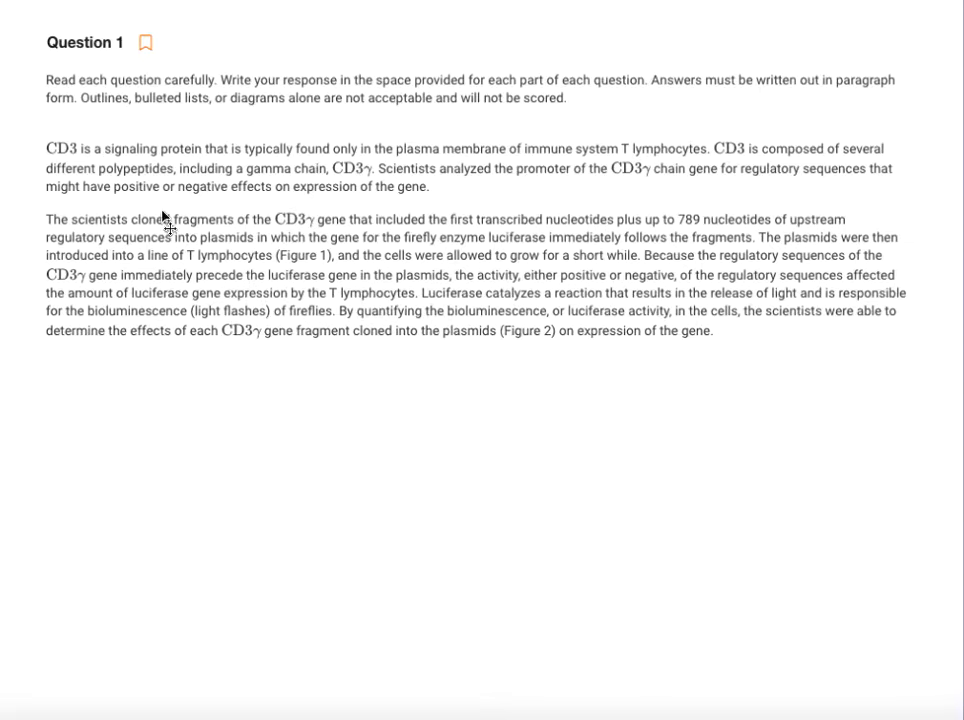
mouse_move(206, 212)
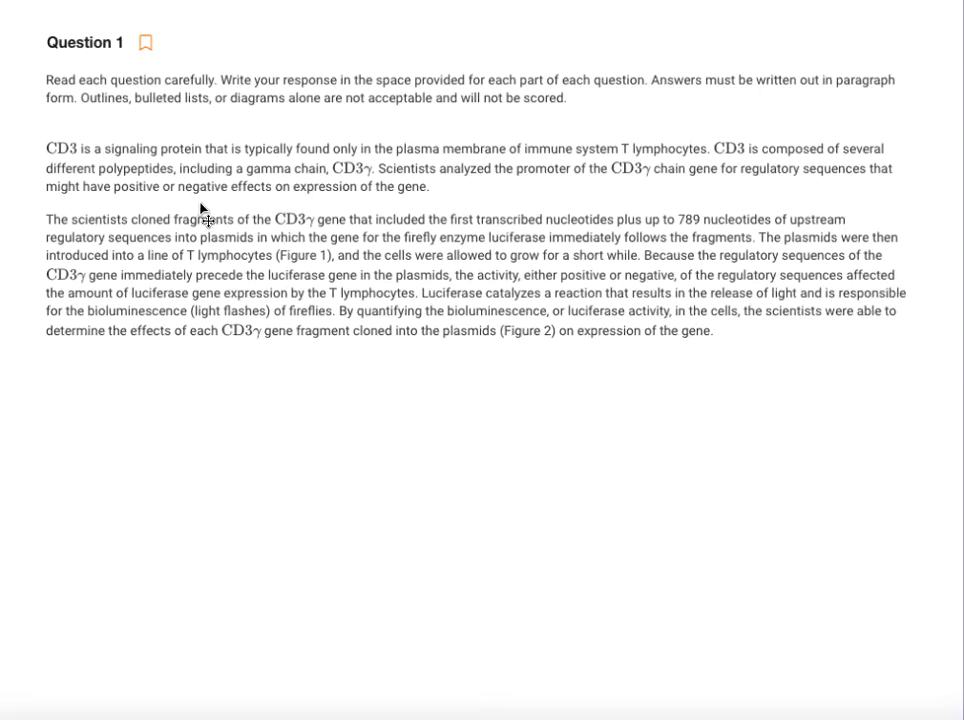
mouse_move(436, 208)
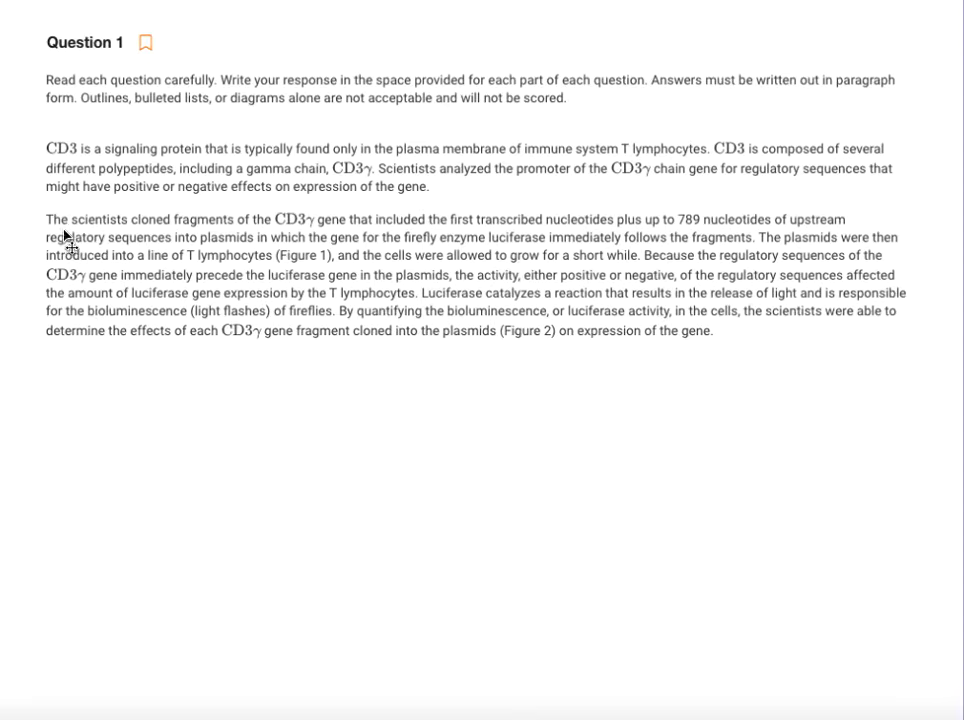
mouse_move(308, 248)
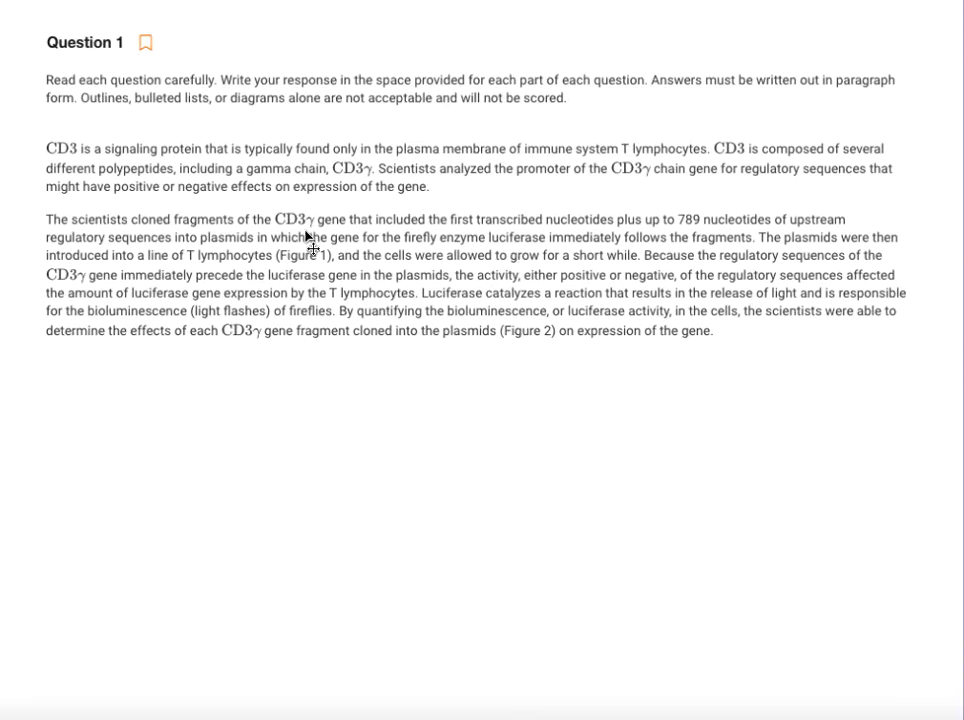
mouse_move(586, 238)
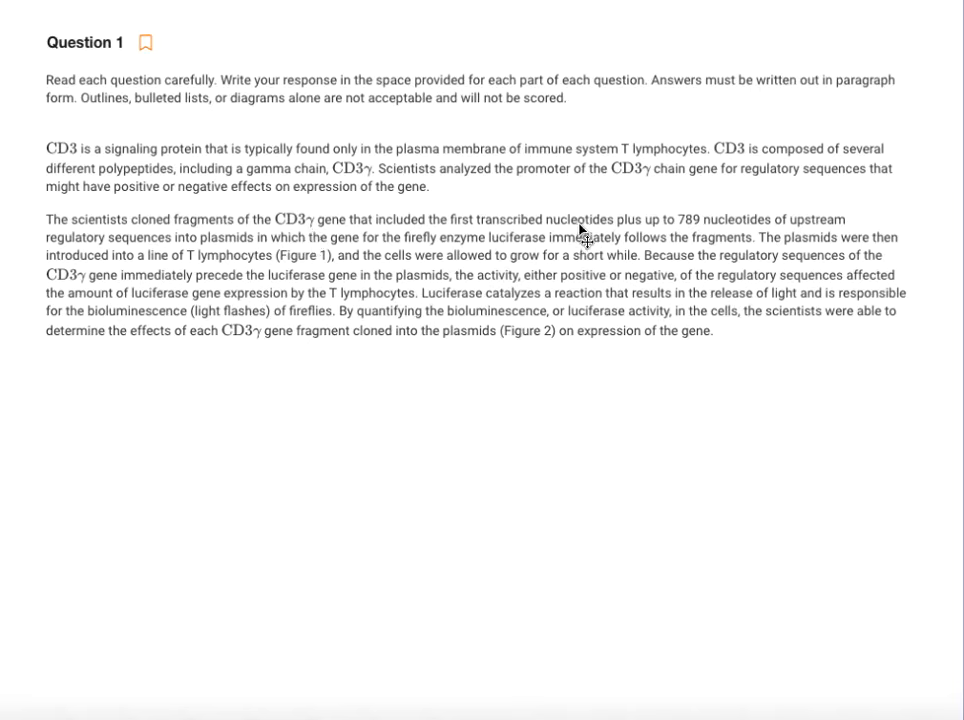
mouse_move(712, 250)
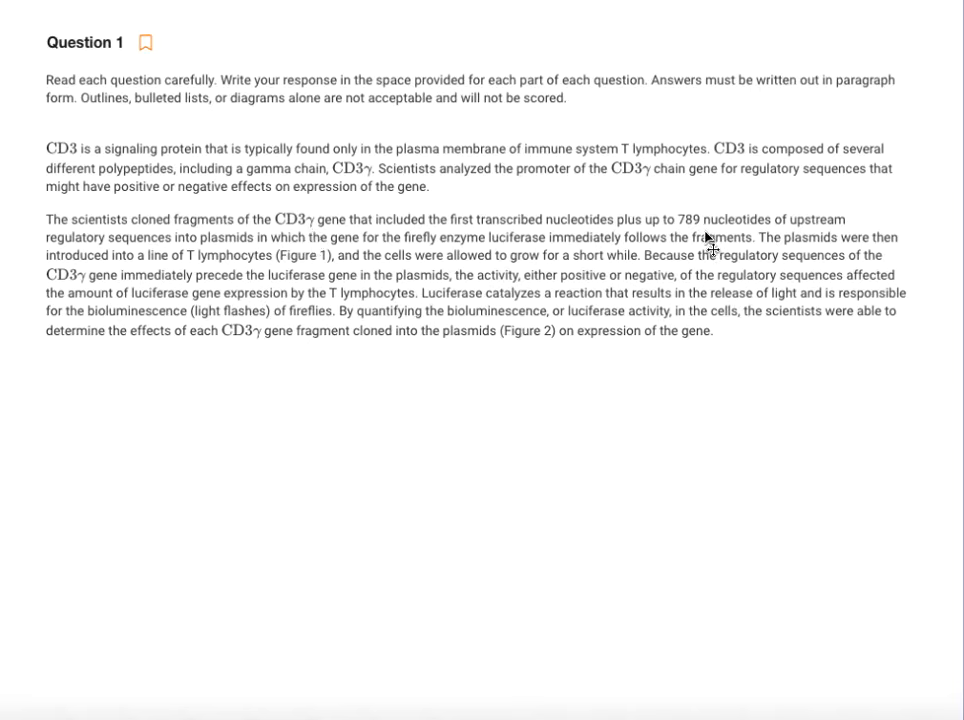
mouse_move(884, 256)
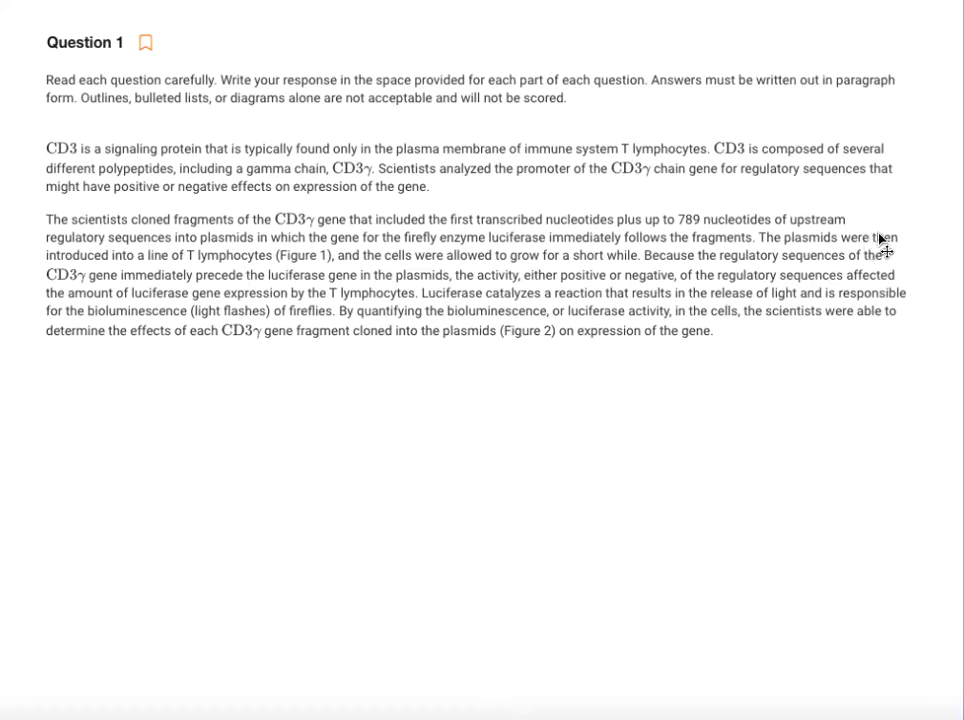
mouse_move(940, 318)
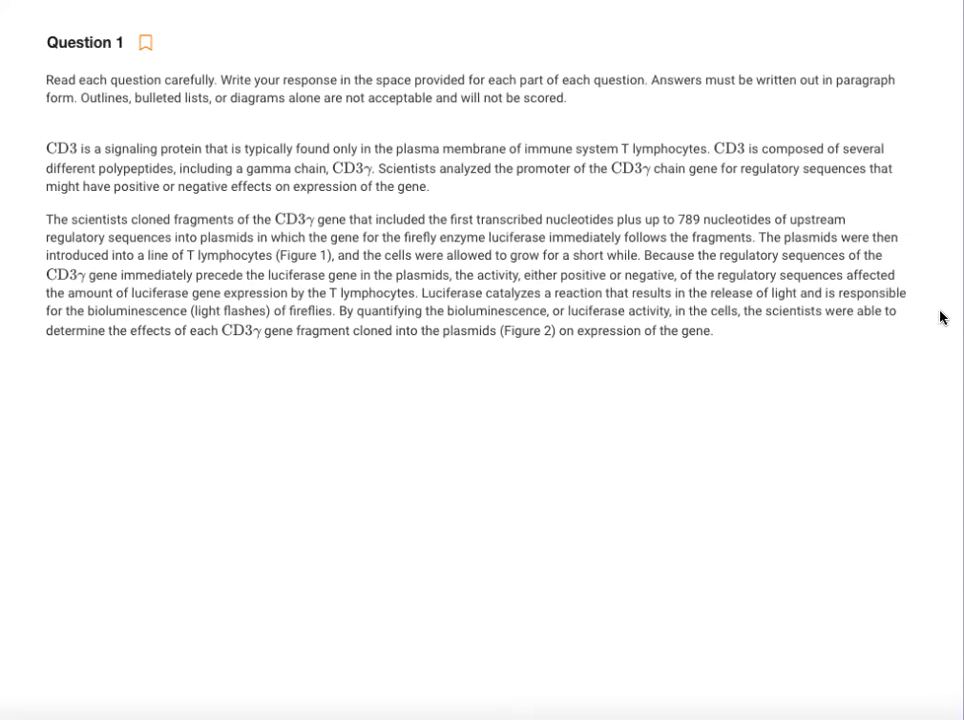
mouse_move(788, 560)
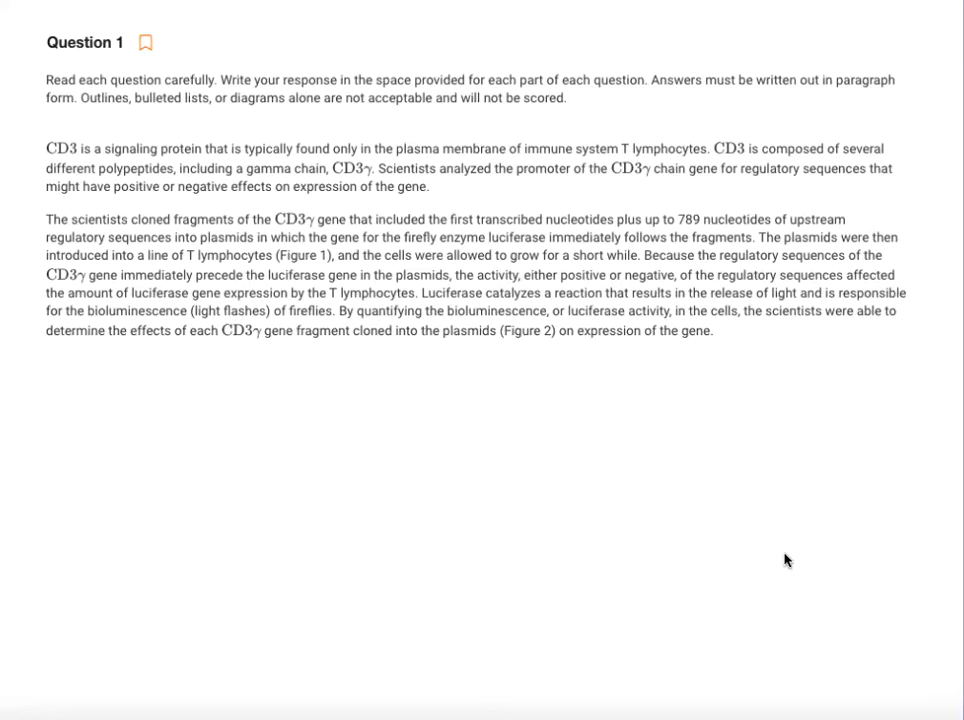
mouse_move(590, 412)
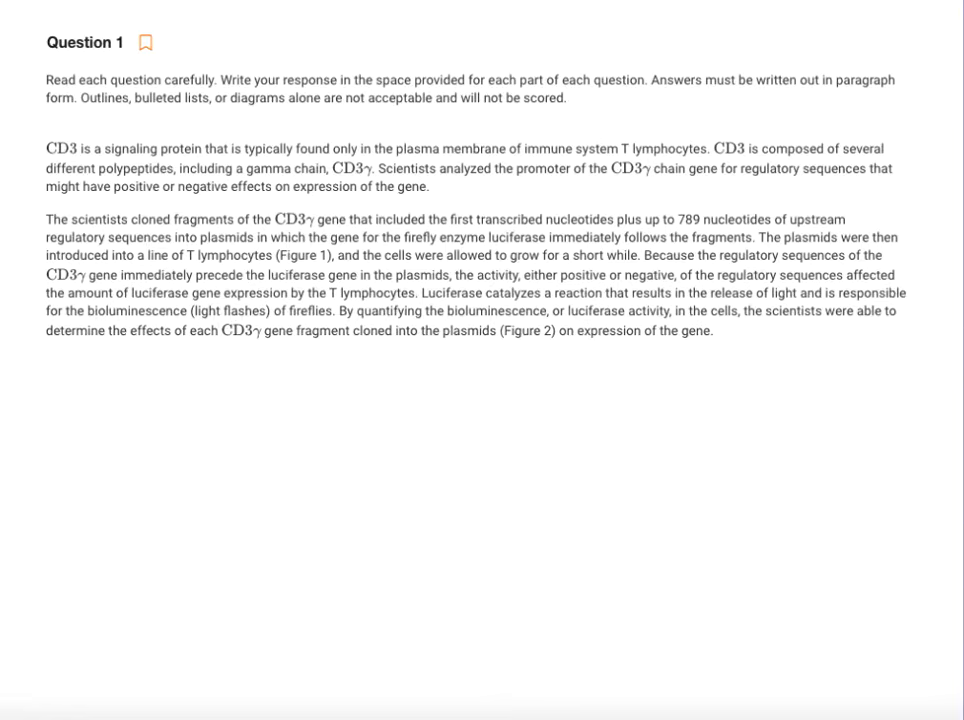
- Scroll down to the part (a) response area to place the text note
scroll("down", 3)
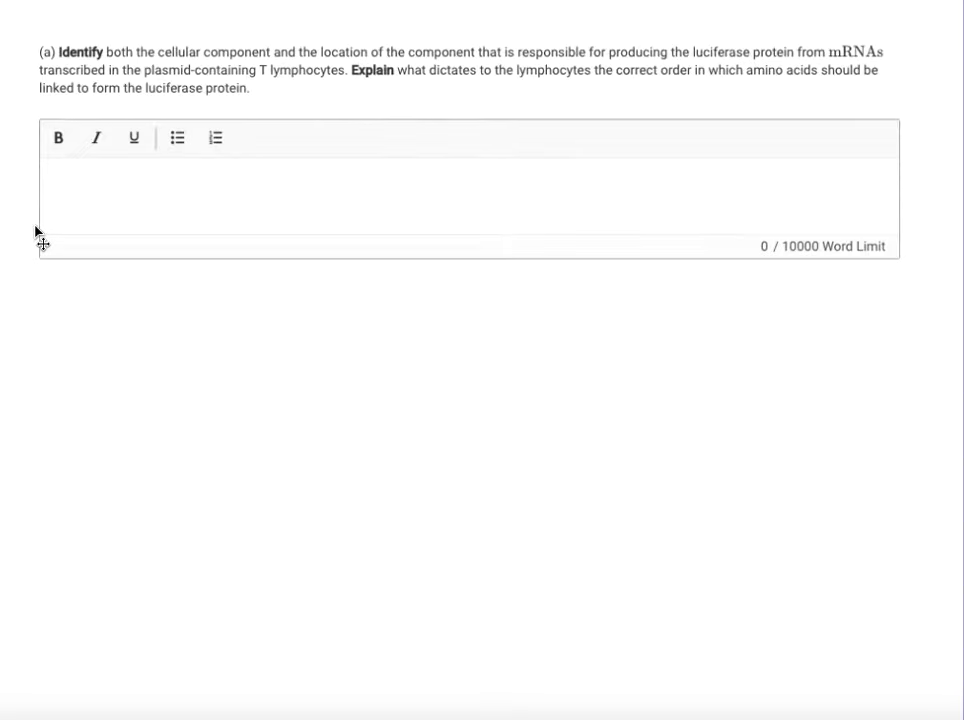
mouse_move(64, 88)
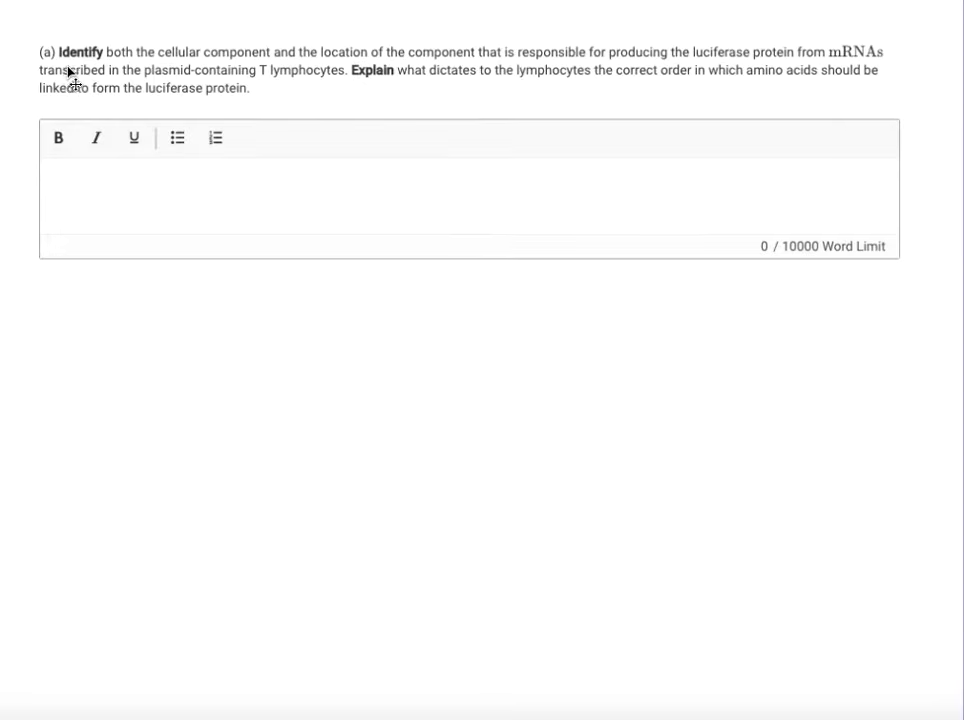
mouse_move(380, 126)
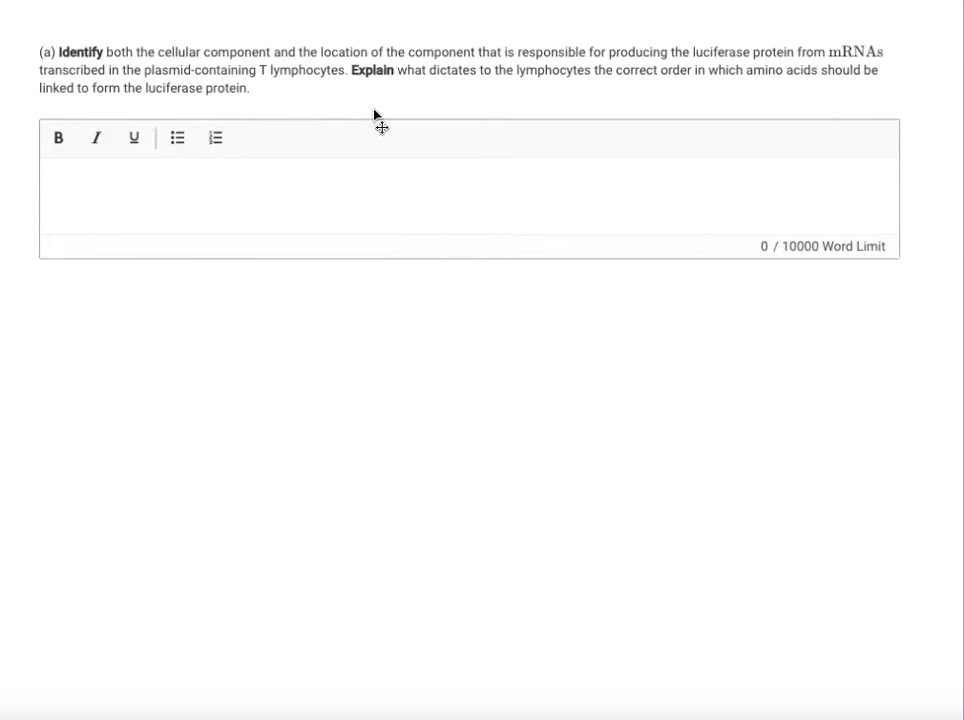
mouse_move(542, 168)
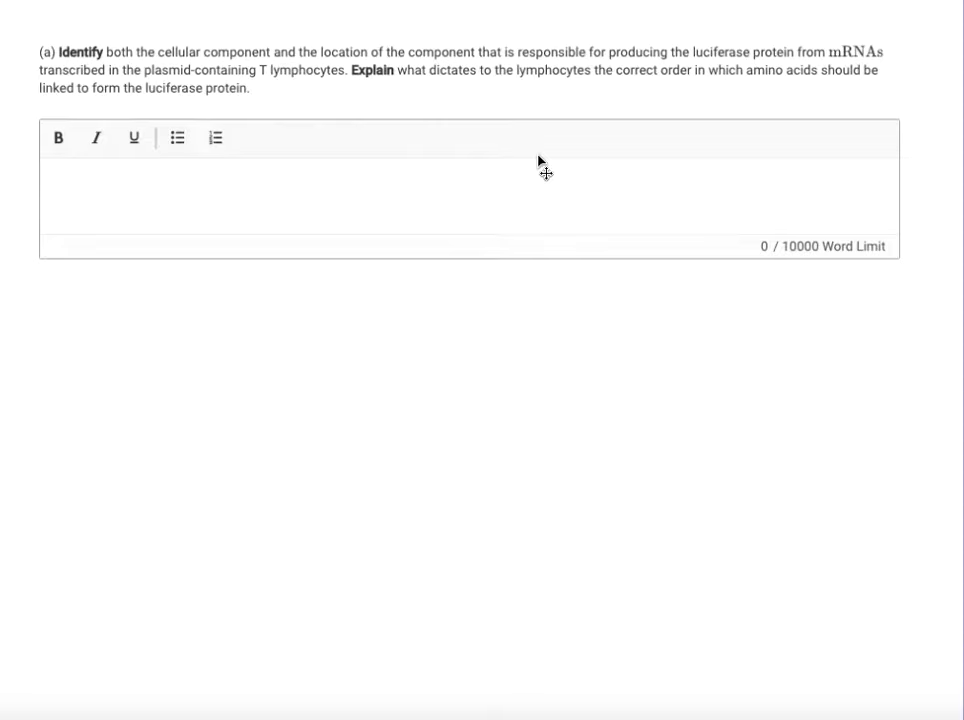
mouse_move(332, 24)
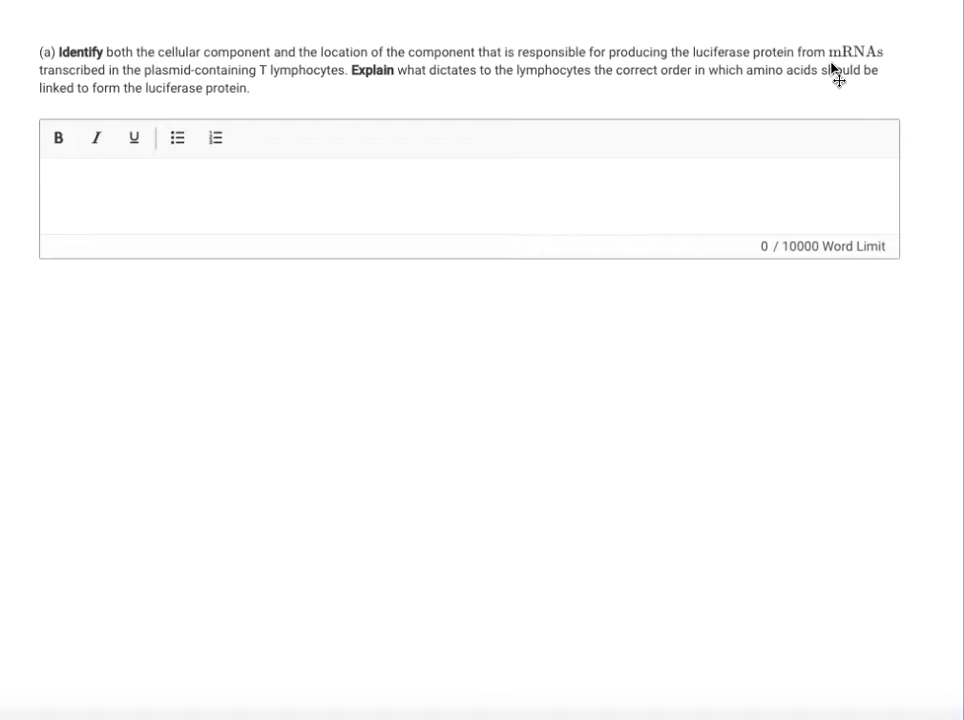
mouse_move(896, 76)
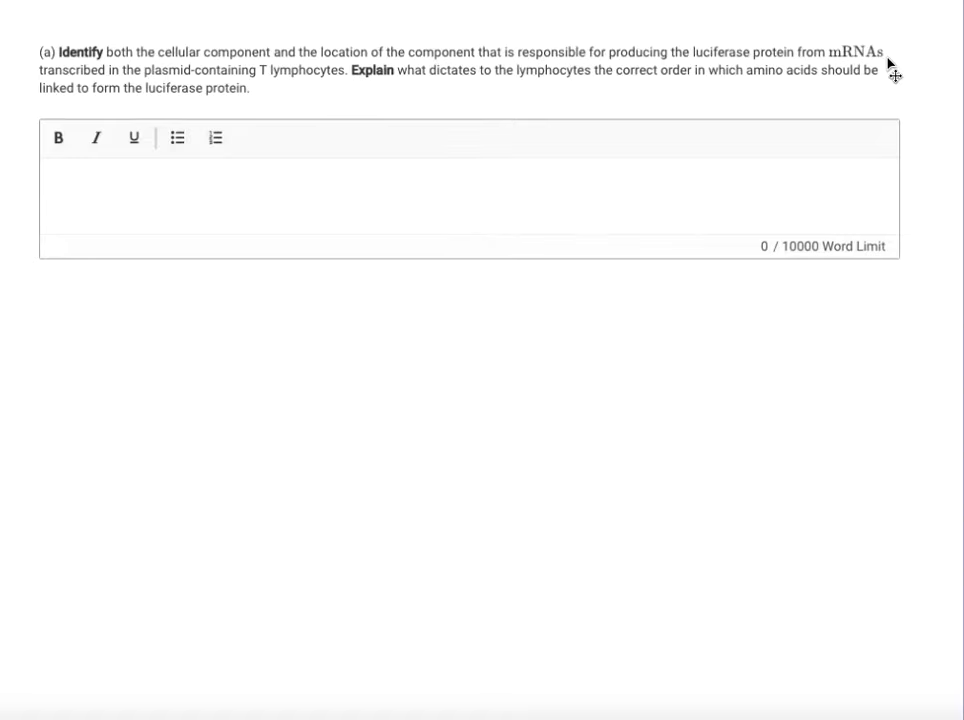
mouse_move(448, 188)
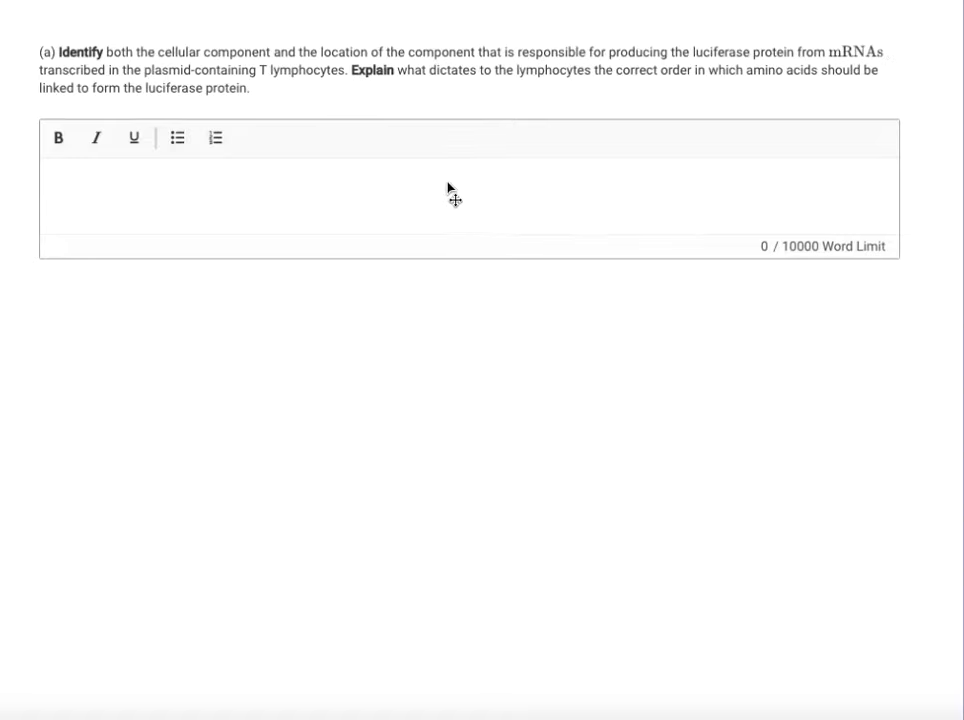
mouse_move(160, 72)
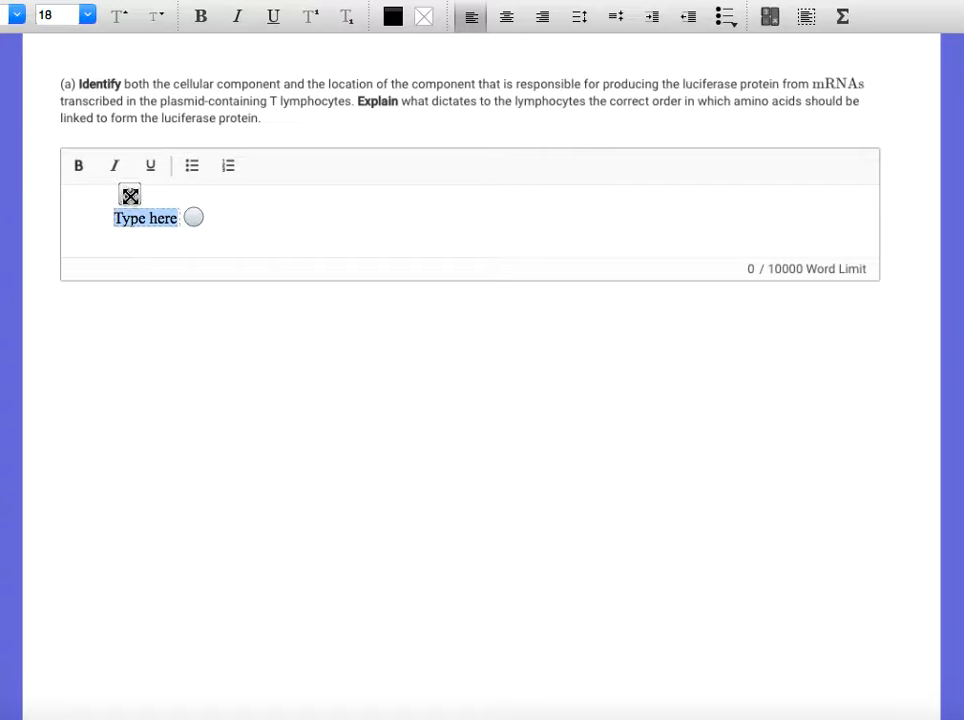
- Enter 'ribosome, cytoplasm' and 'order of RNA nucleotides in the mRNA' as the part (a) answer
type("rib")
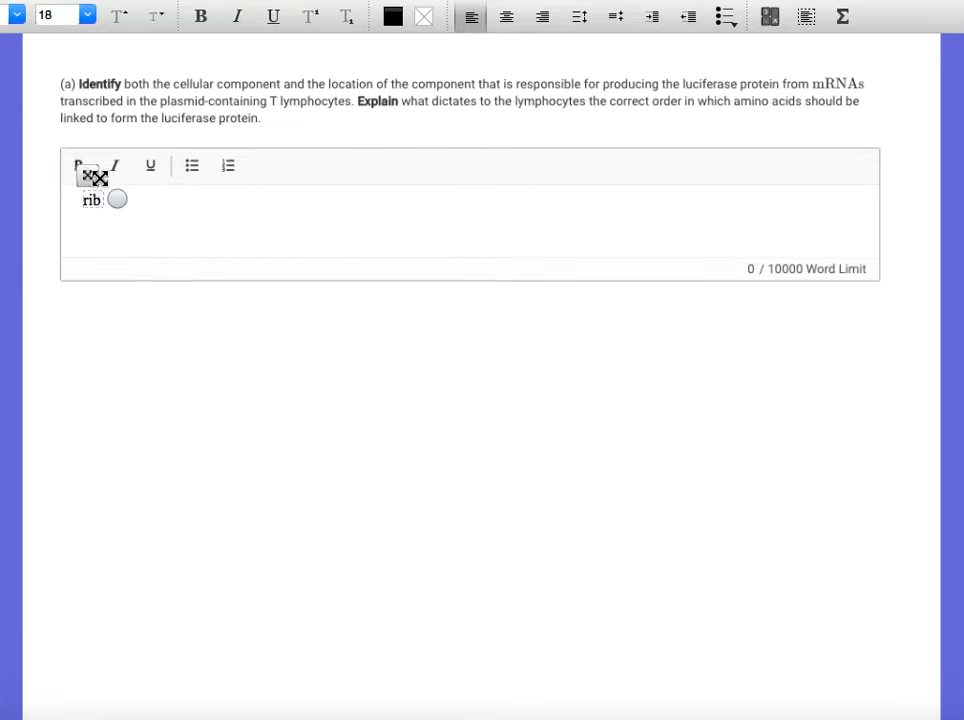
type("osome,")
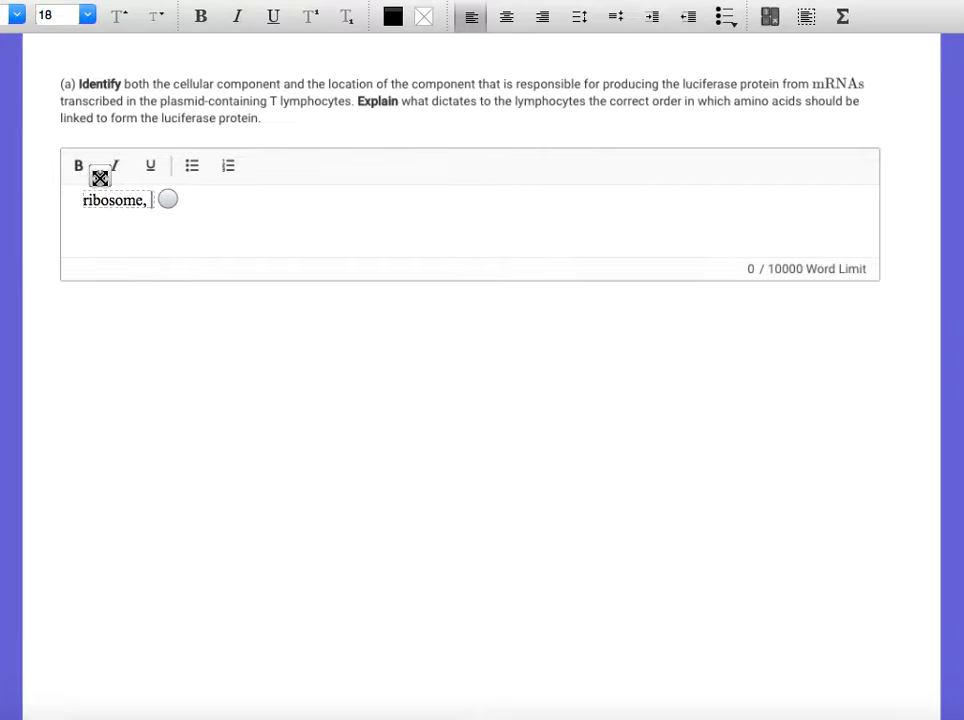
type("c")
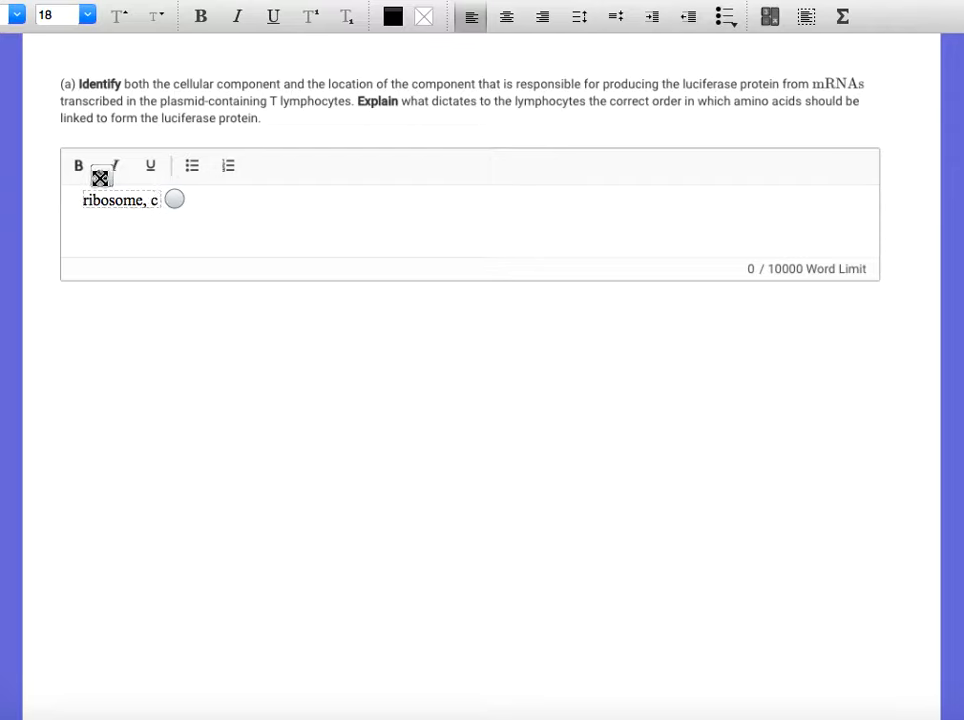
type("ytoplasm")
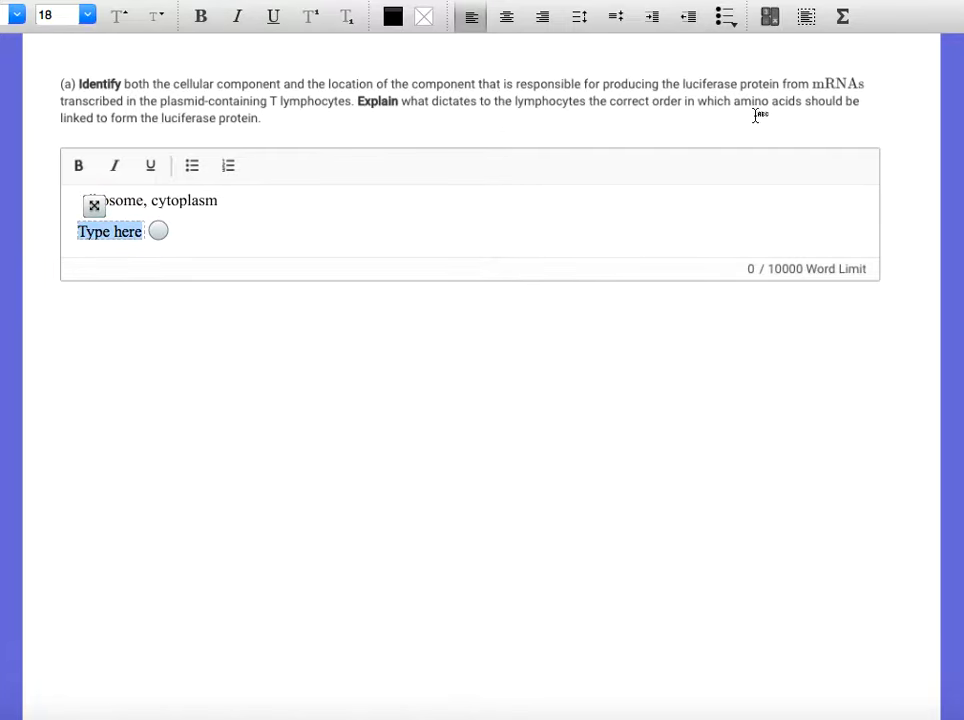
mouse_move(248, 140)
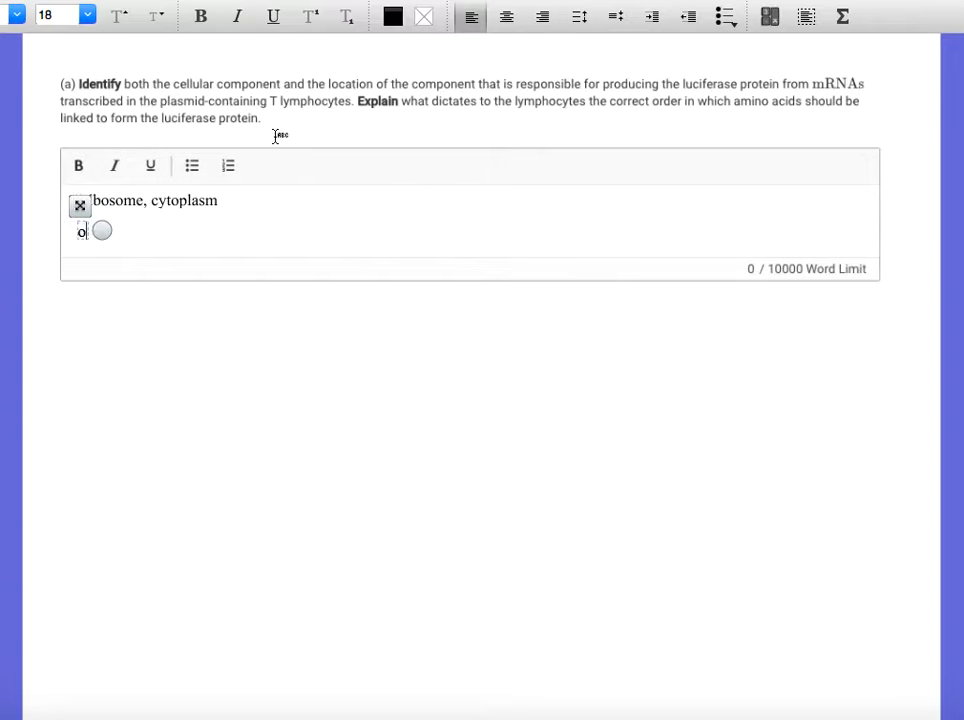
type("order of RNA nucleotides in")
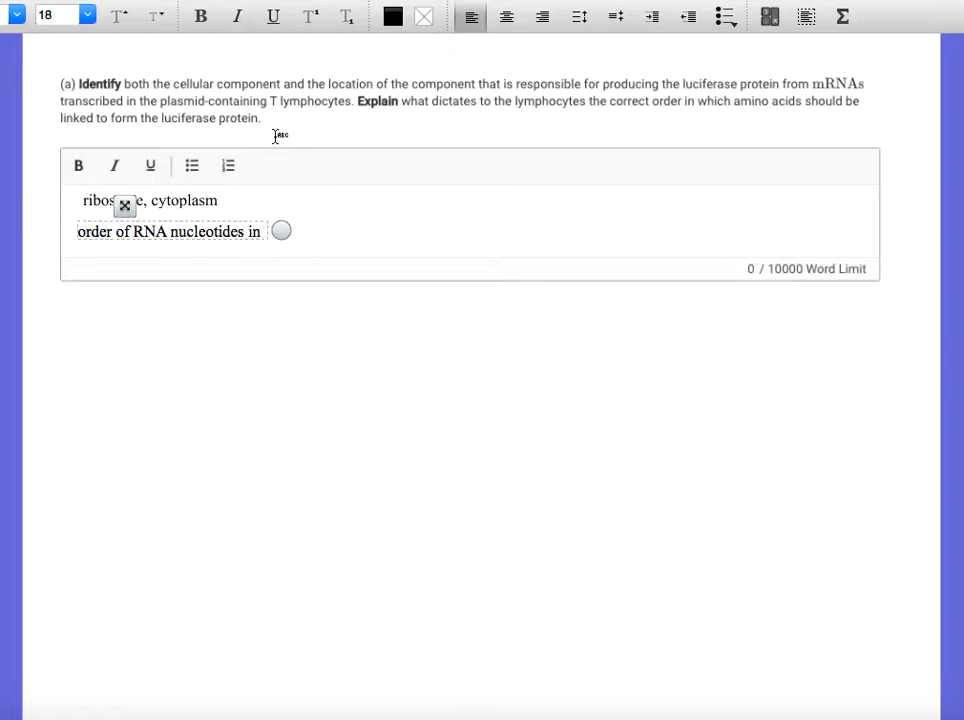
type("the mRNA")
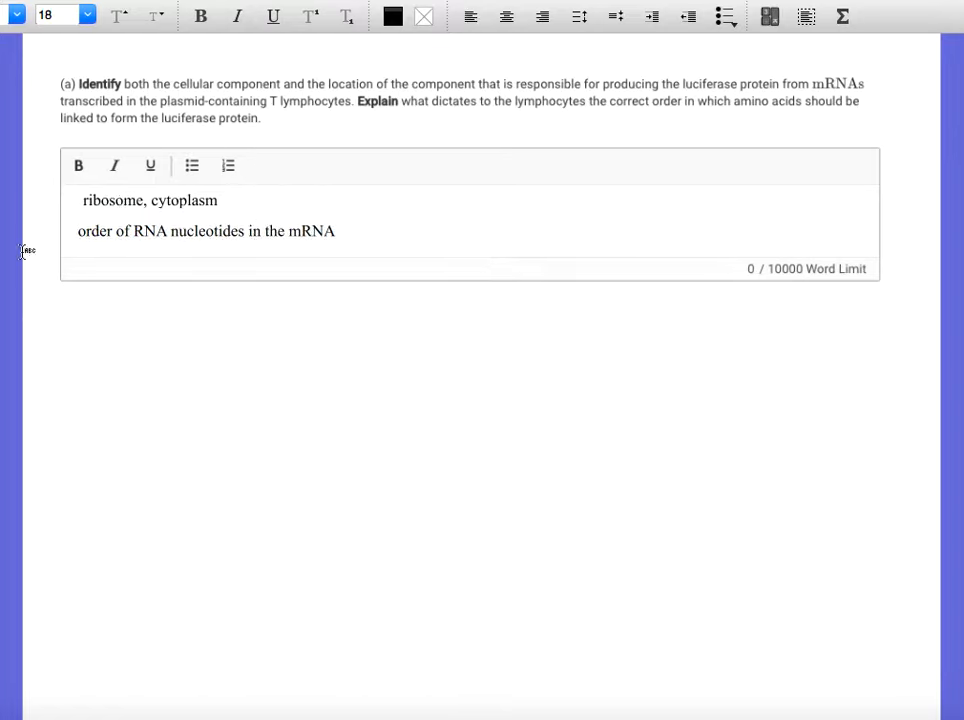
mouse_move(308, 256)
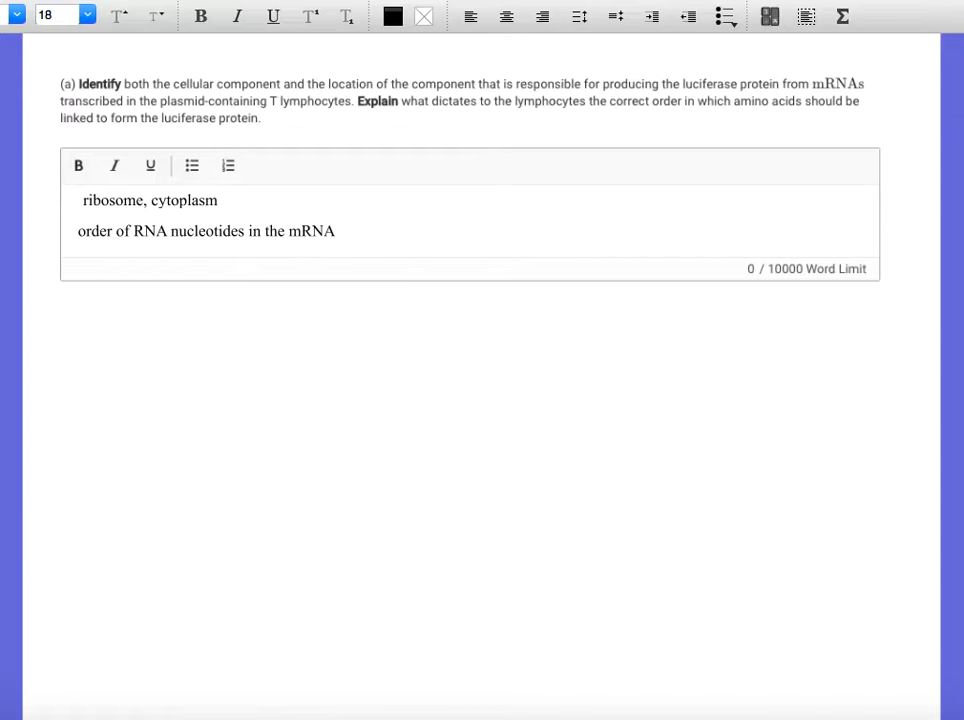
- Scroll down to part (b) and the luciferase activity Figure 2
scroll("down", 3)
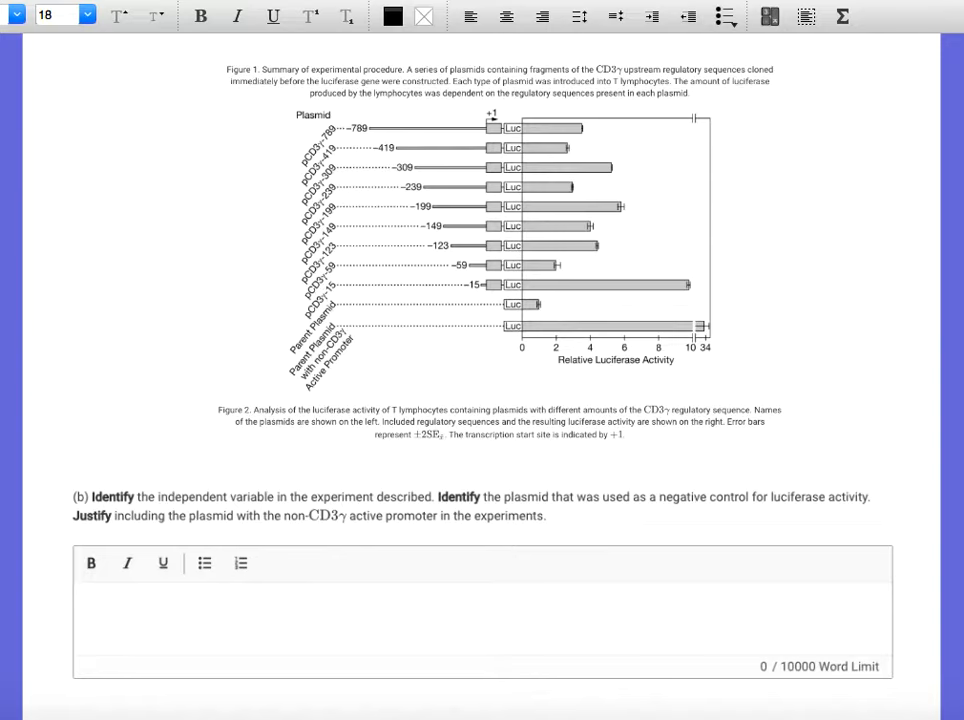
mouse_move(108, 20)
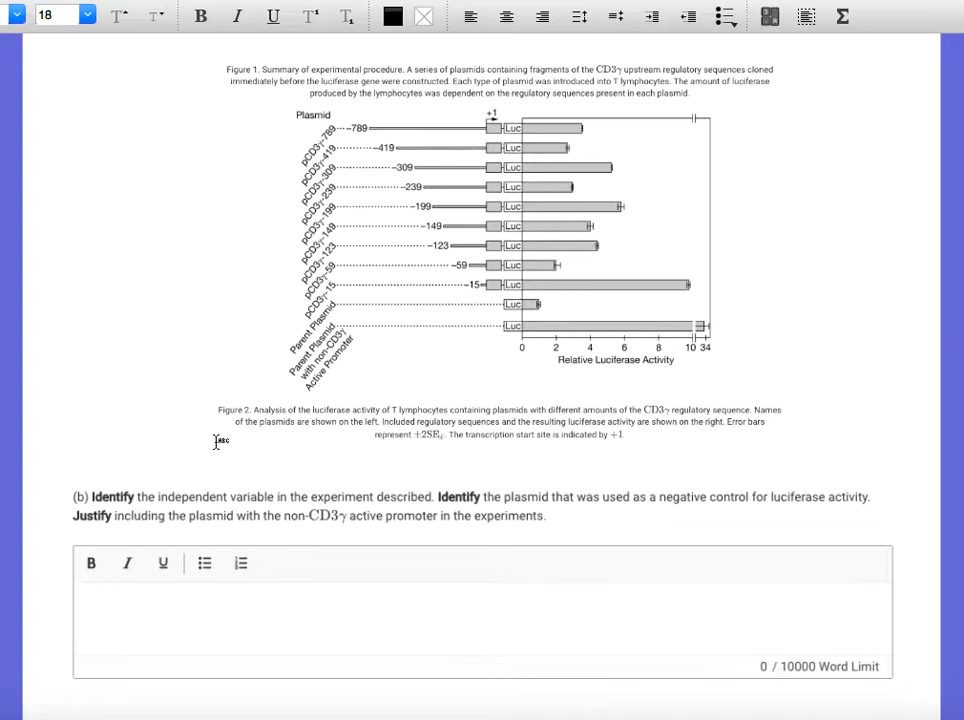
mouse_move(220, 482)
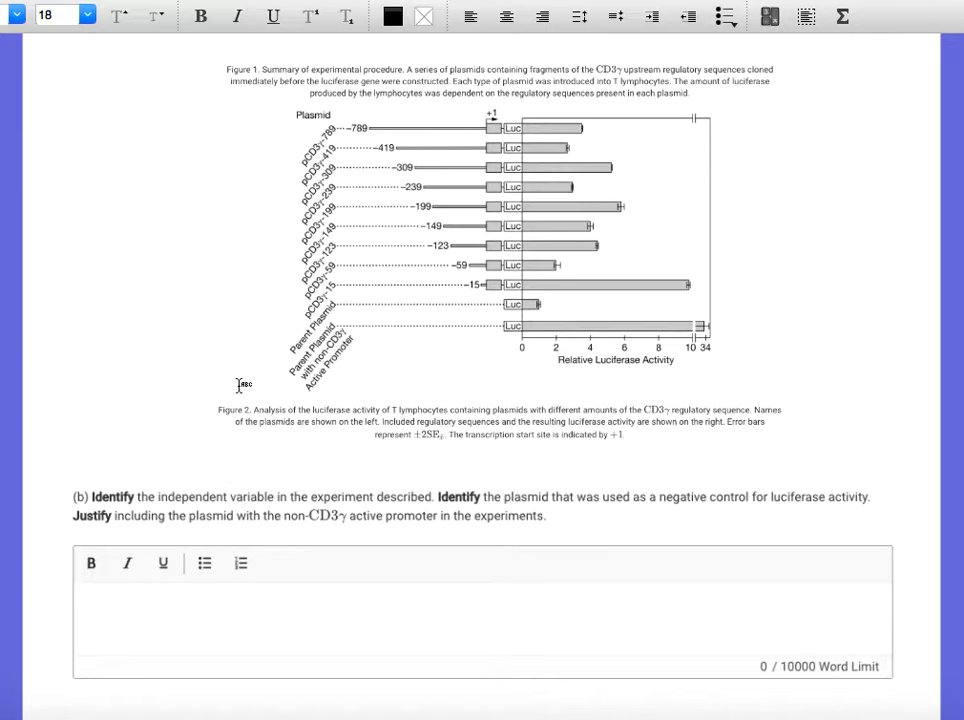
mouse_move(348, 124)
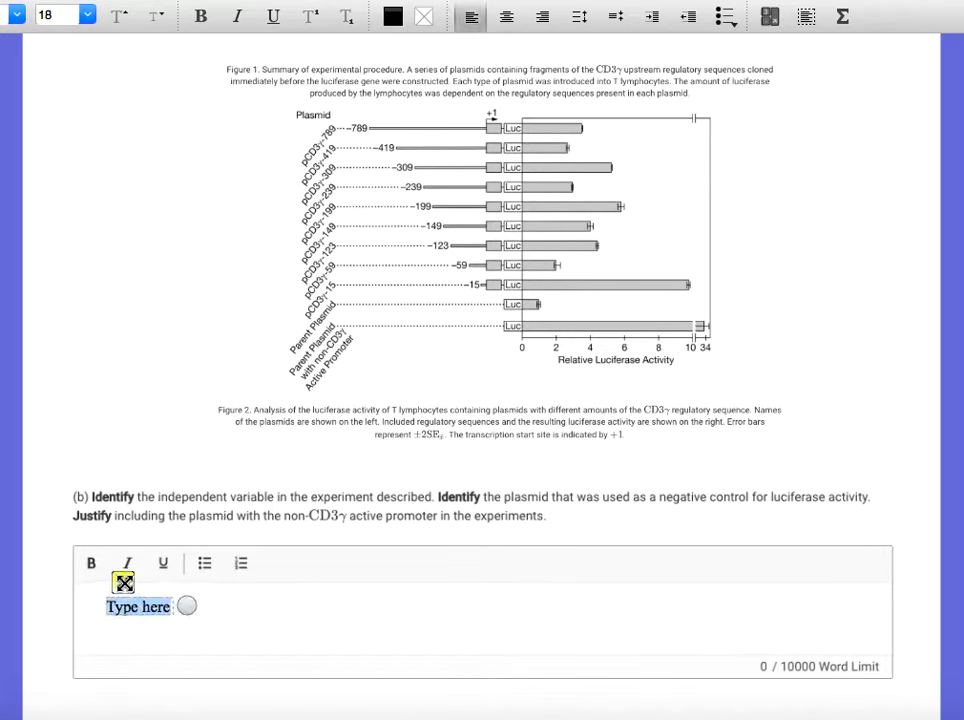
- Enter 'IV - the length of the regulatory sequences' as part (b)'s independent variable
type("IV -")
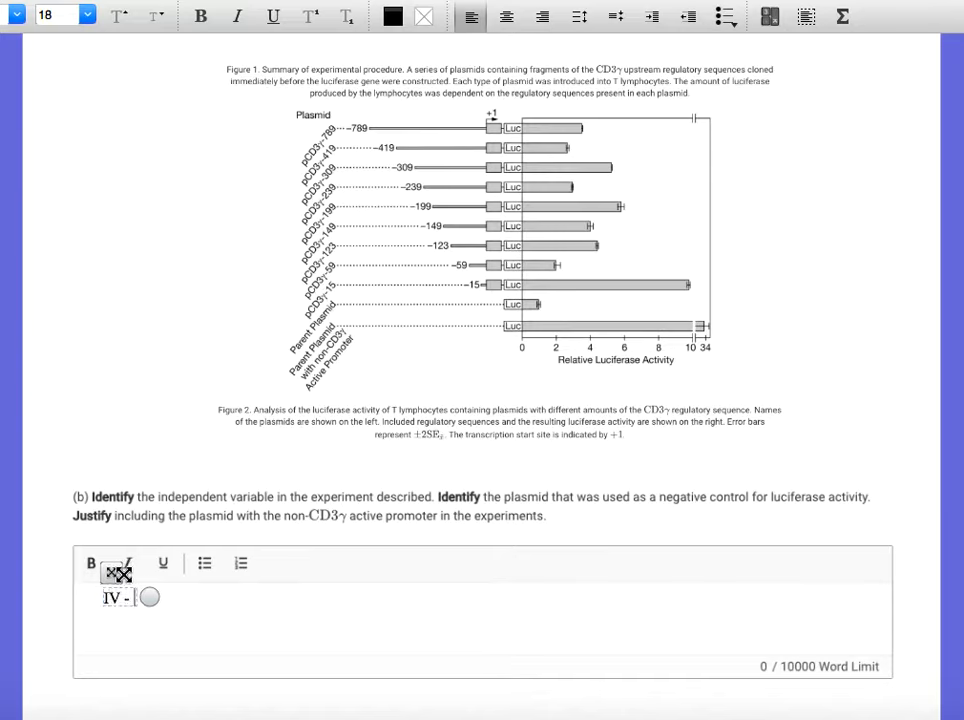
type("the length of the")
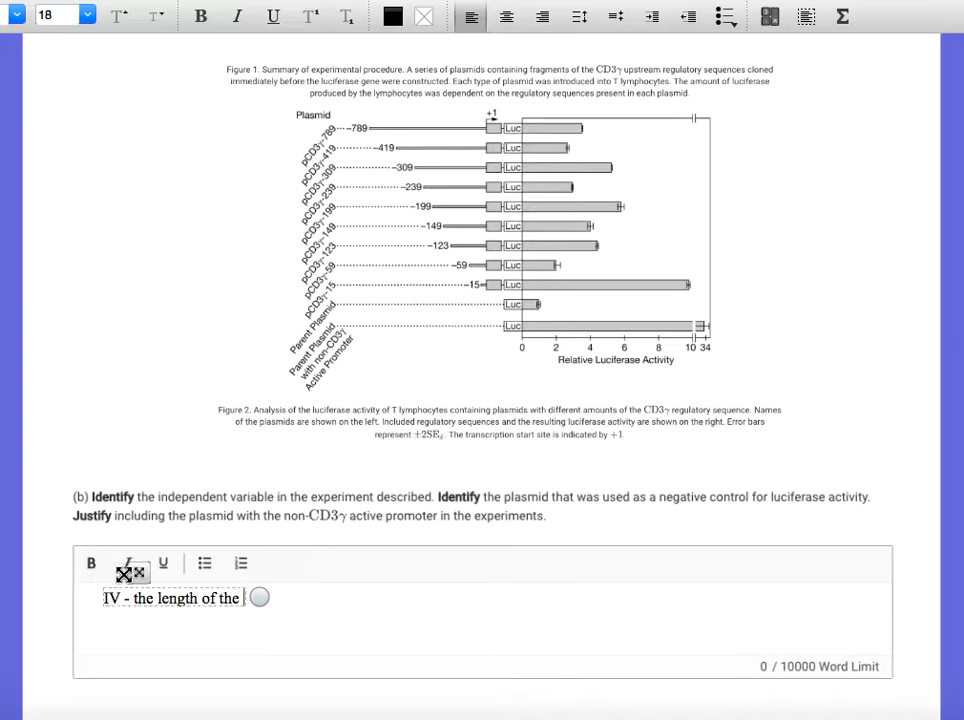
type("promo")
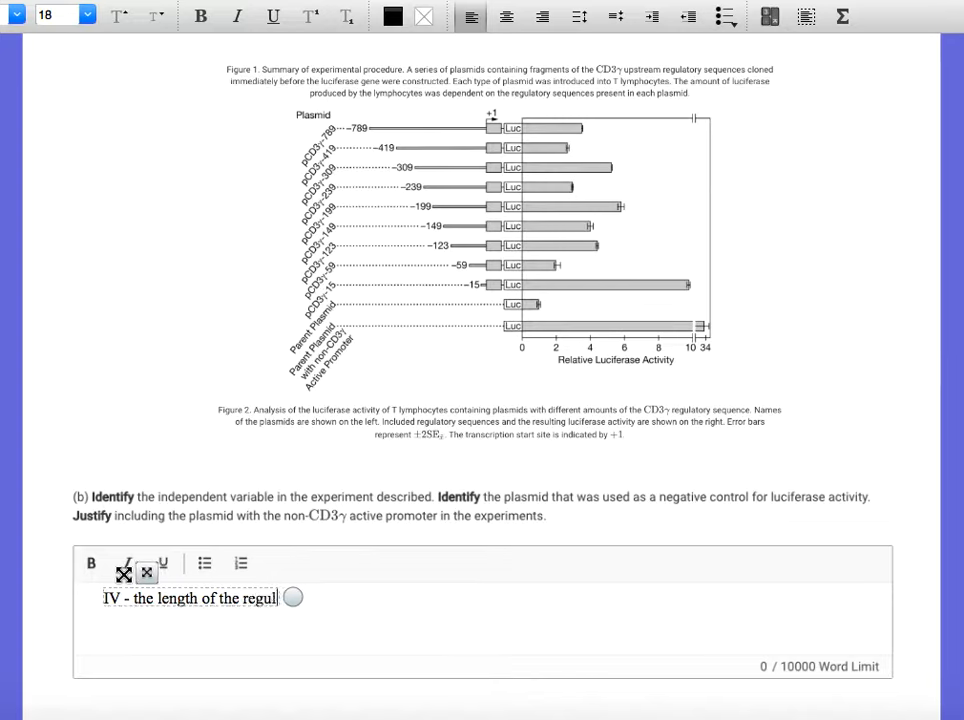
type("atory sequen")
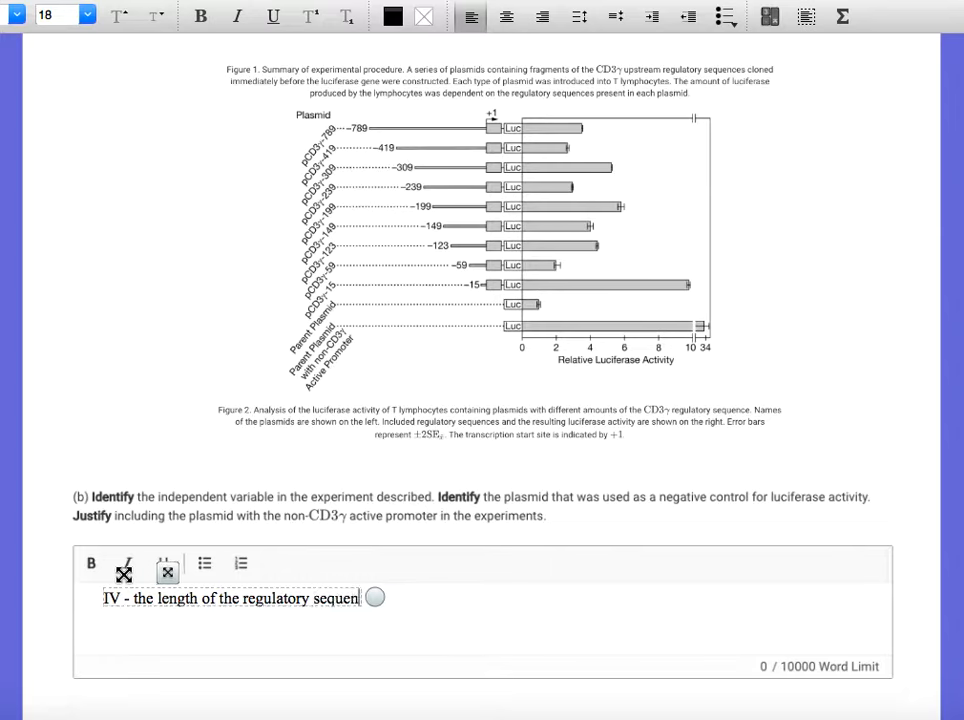
type("ces:")
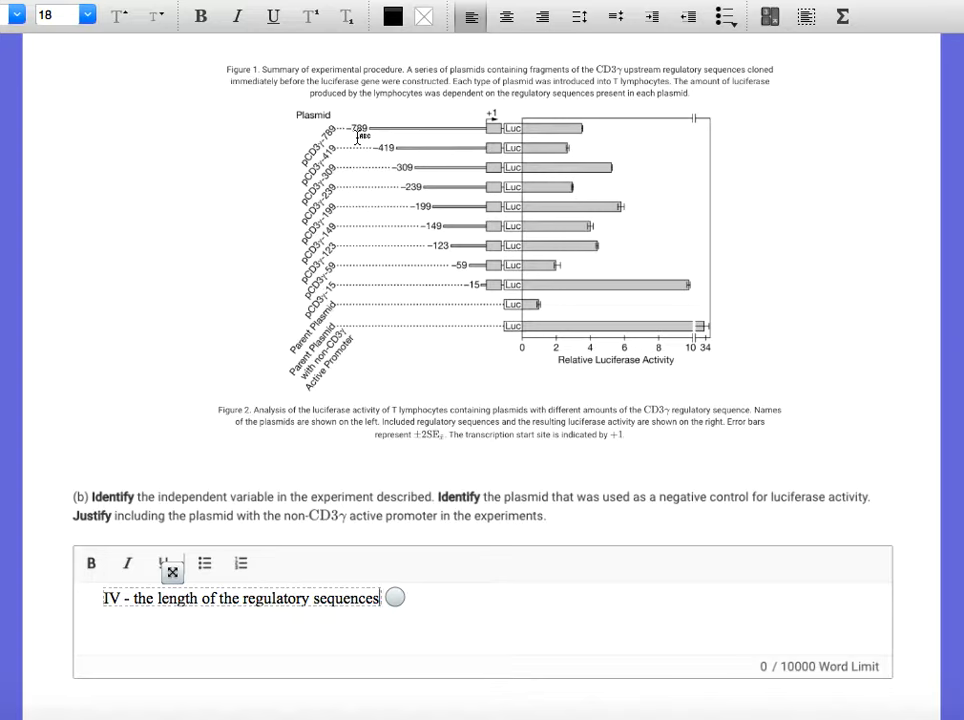
mouse_move(432, 236)
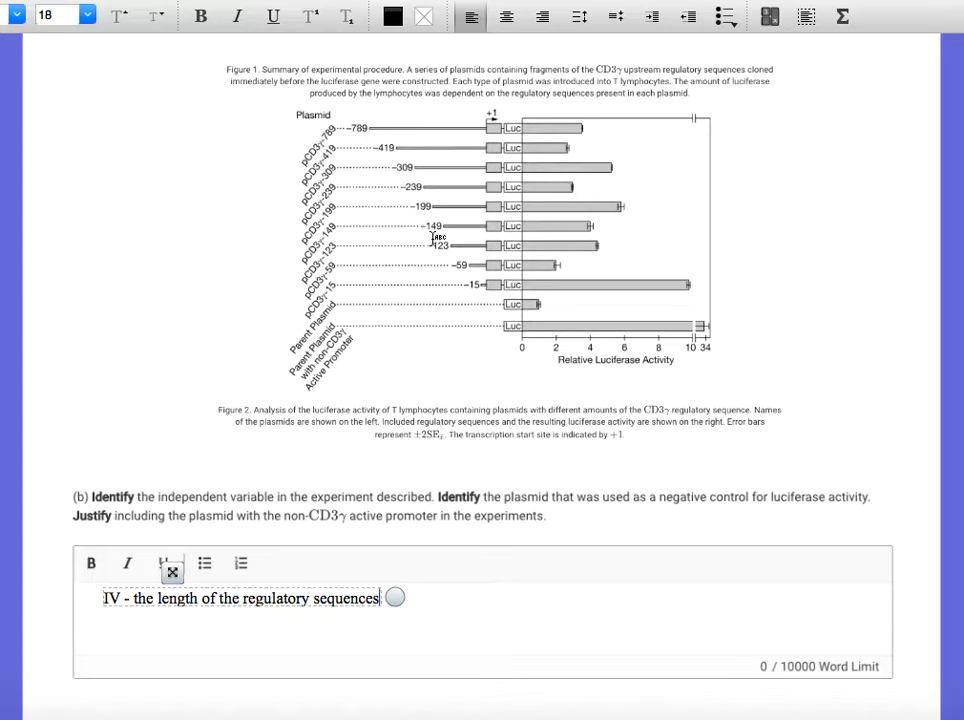
mouse_move(476, 284)
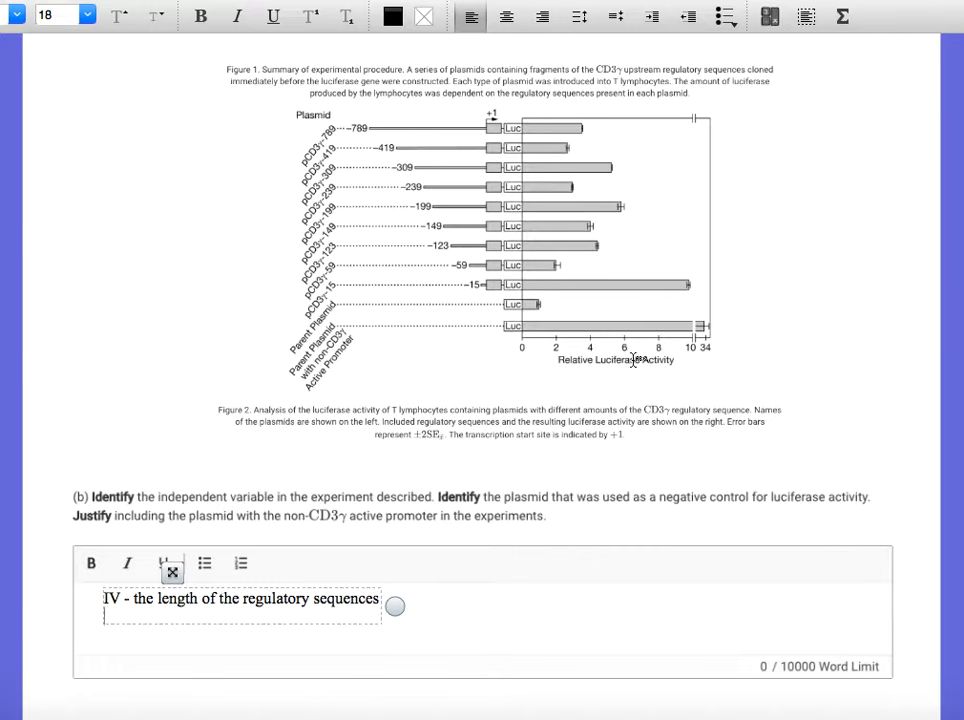
mouse_move(702, 268)
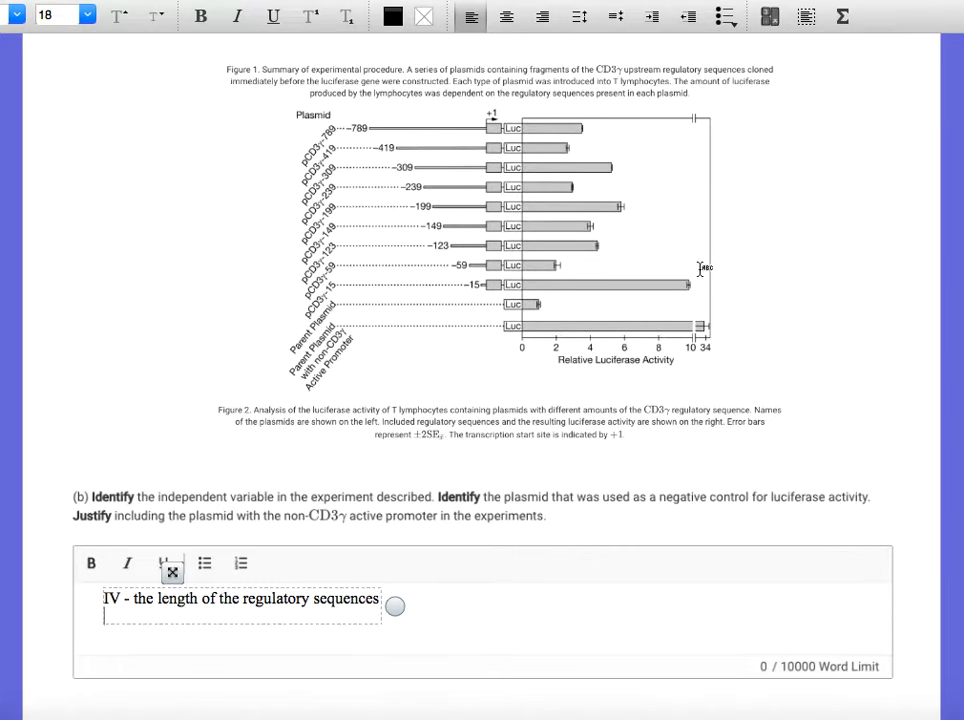
mouse_move(656, 212)
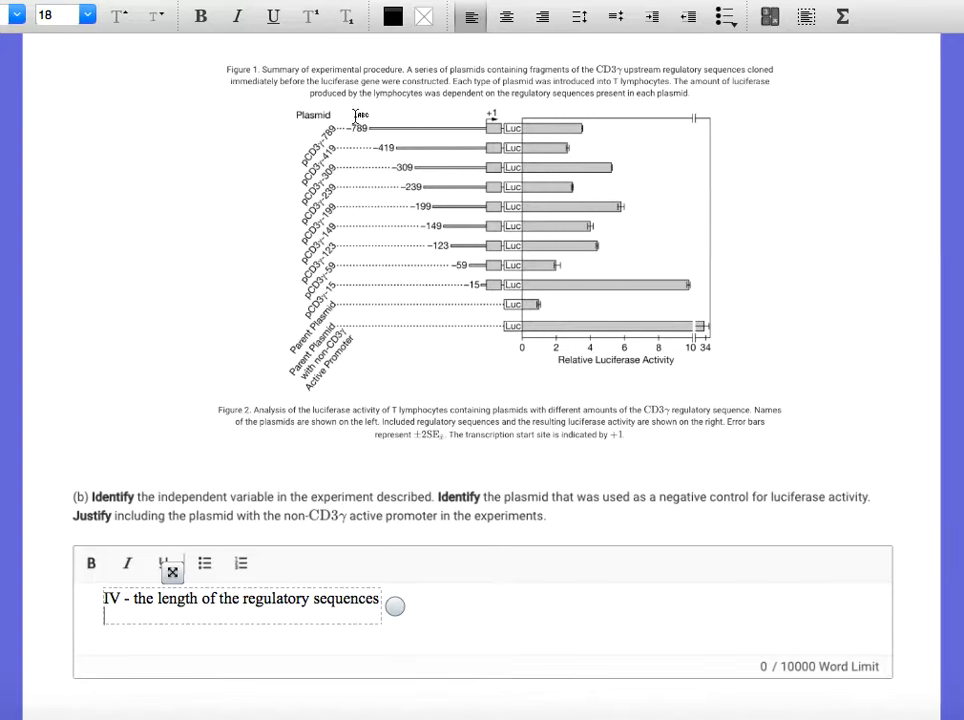
mouse_move(444, 228)
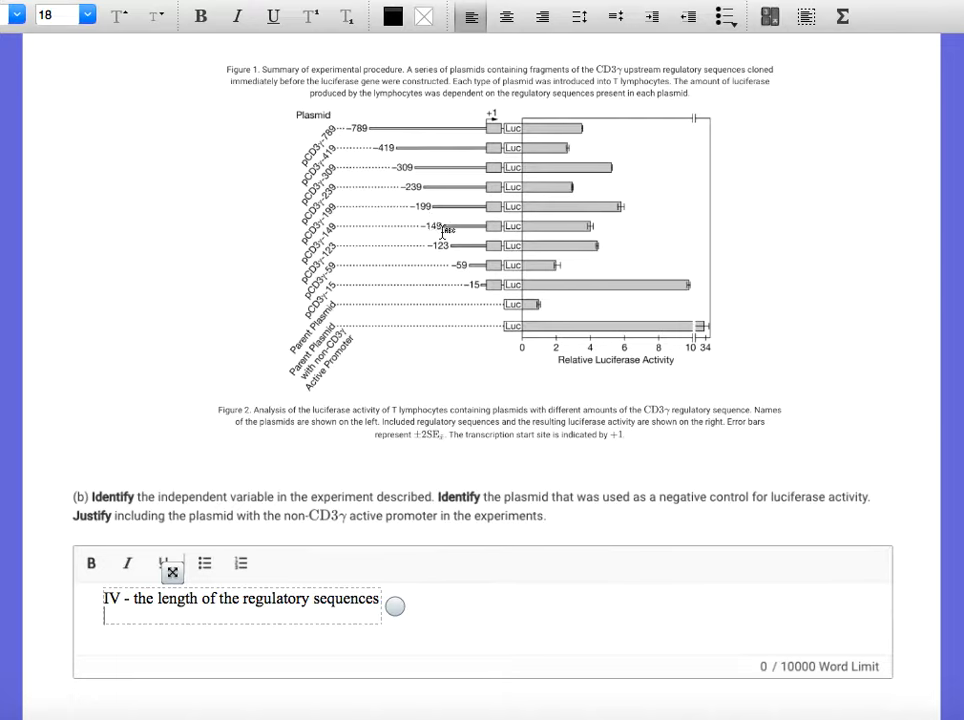
mouse_move(318, 308)
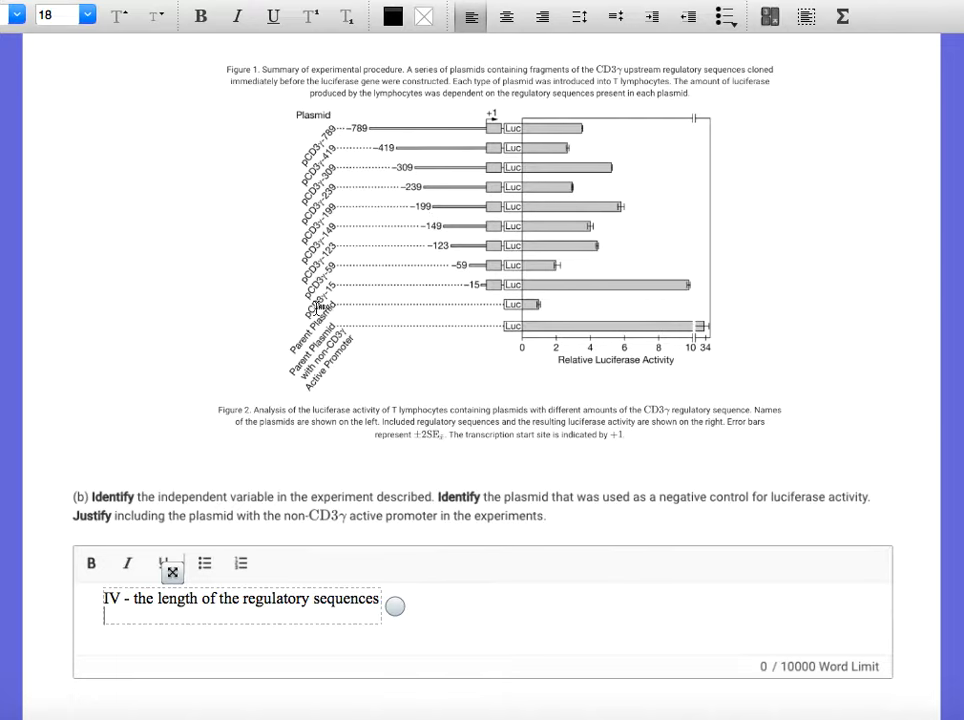
mouse_move(376, 338)
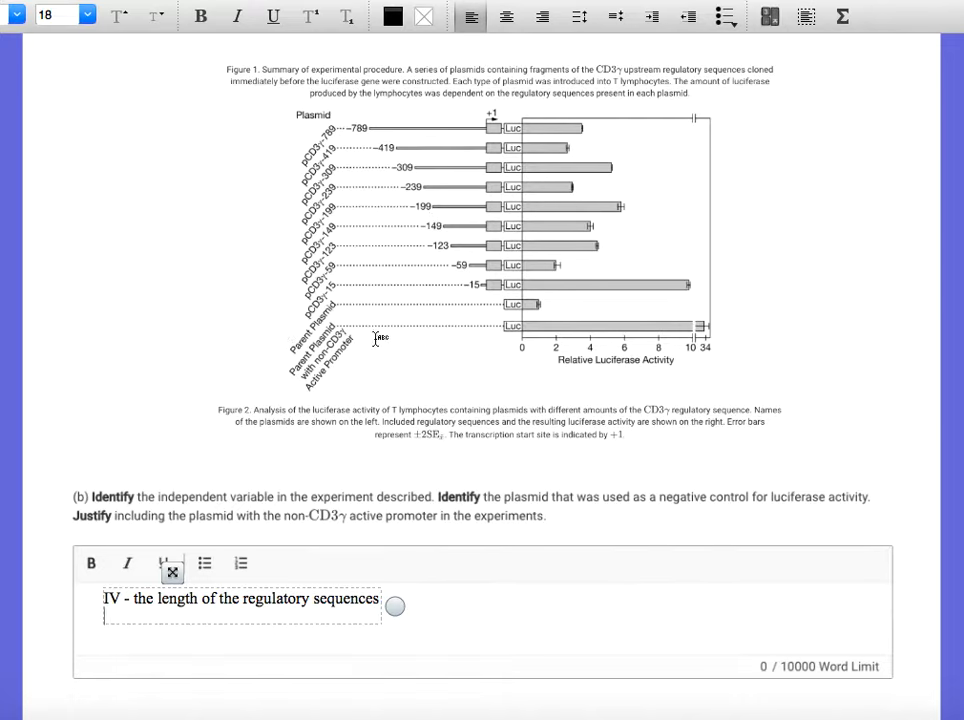
mouse_move(446, 322)
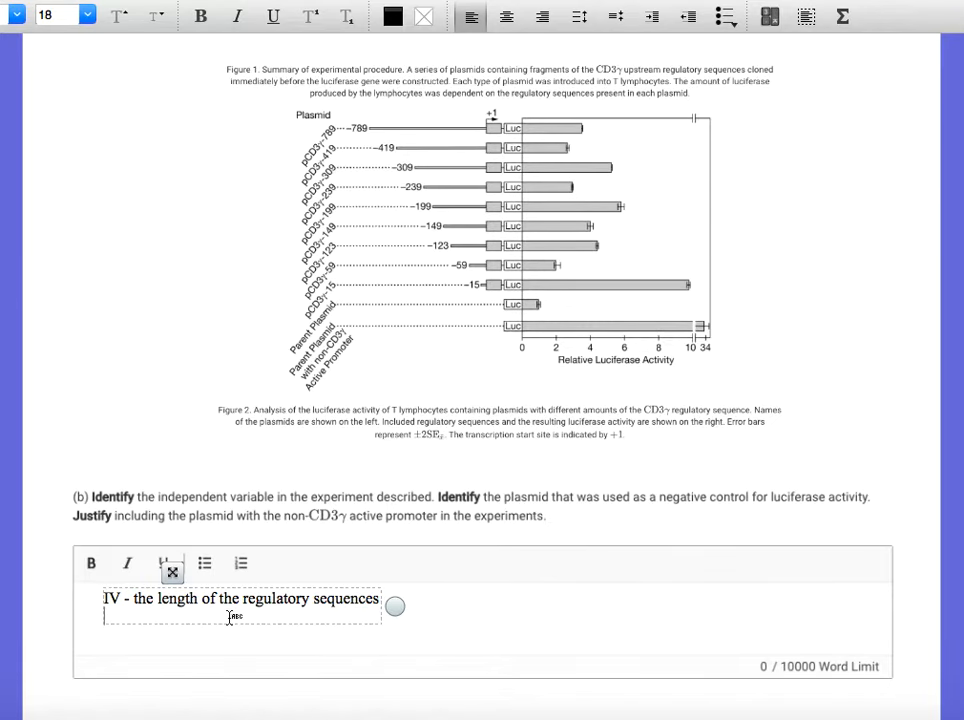
- Add the second line 'negative control - parent plasmid' to part (b)
type("negati")
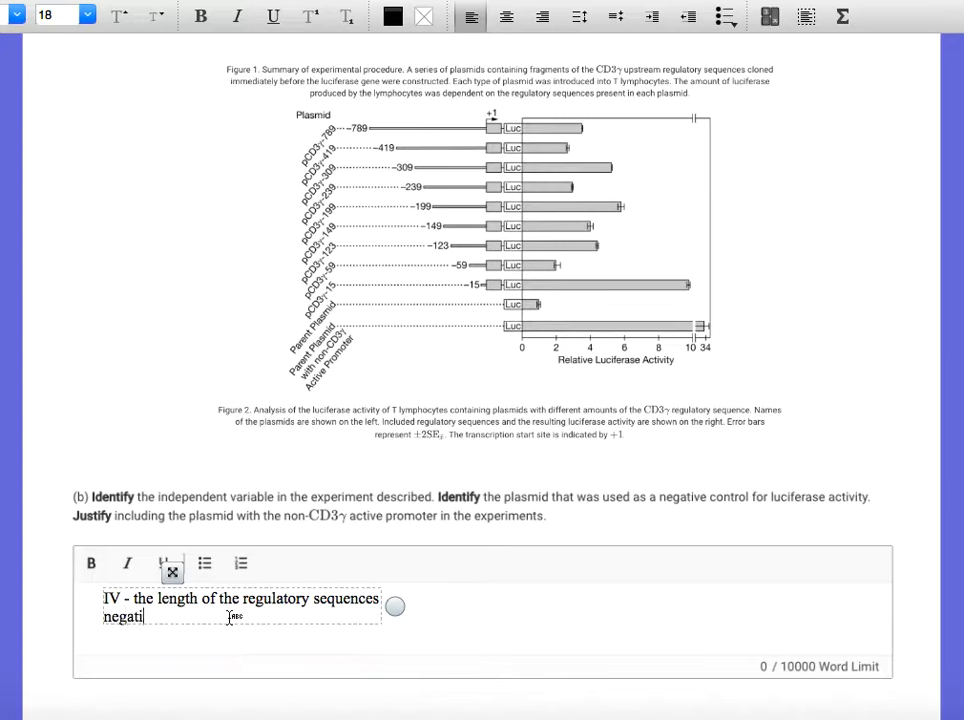
type("ve con")
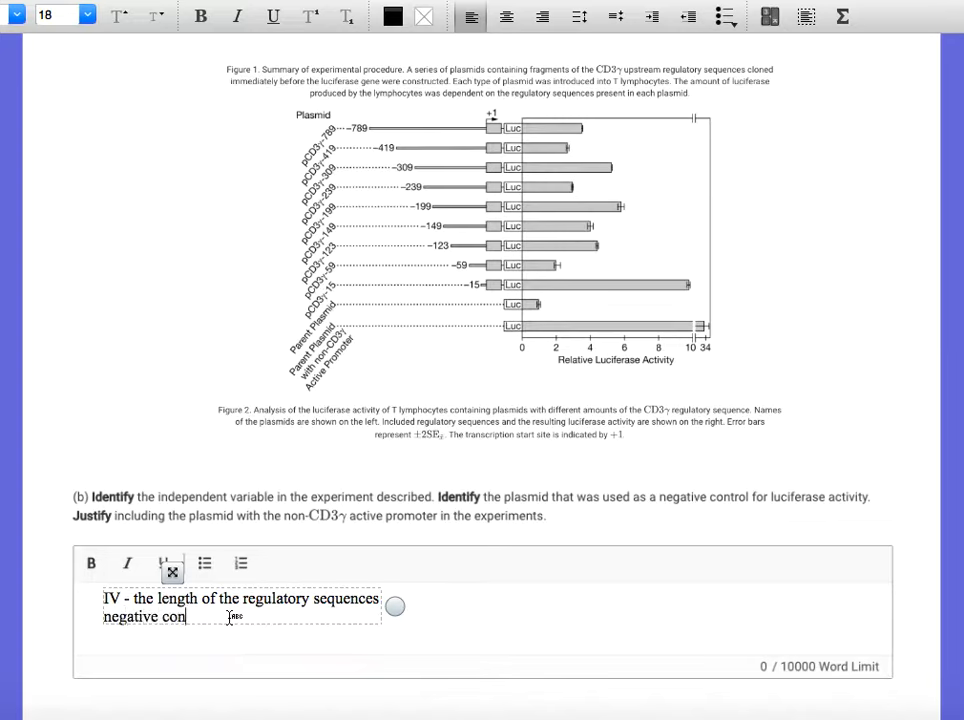
type("trol -")
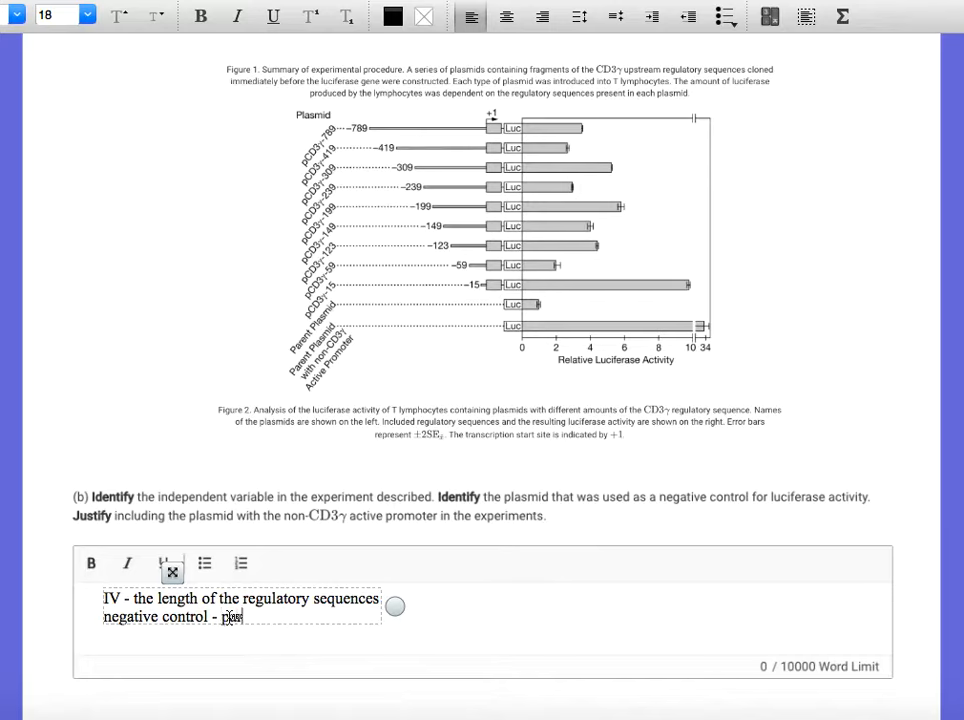
type("parent plasmid")
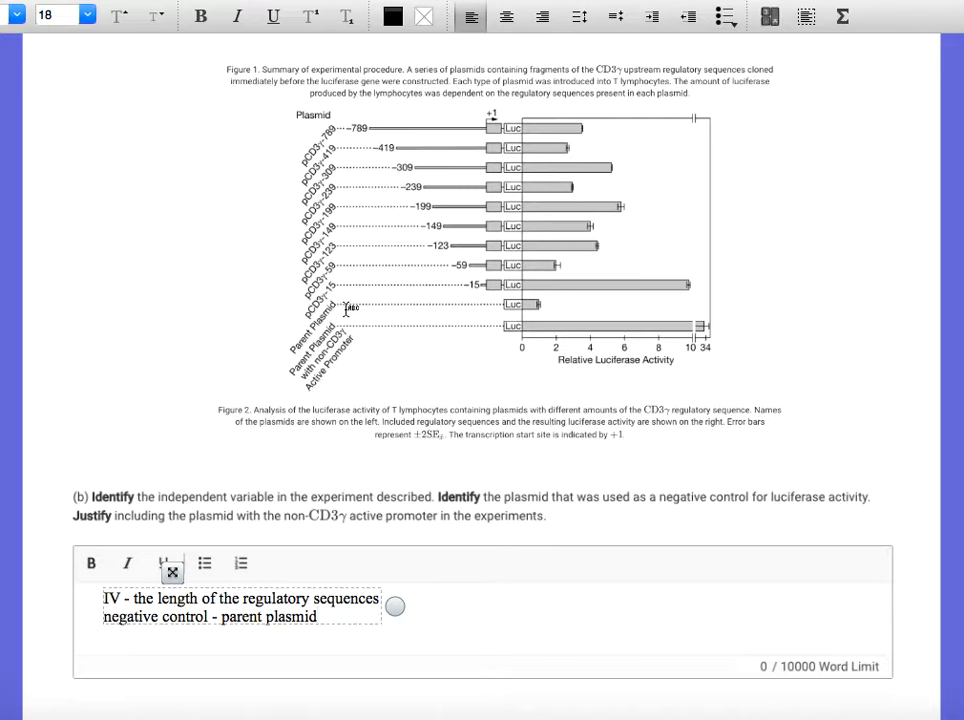
mouse_move(284, 362)
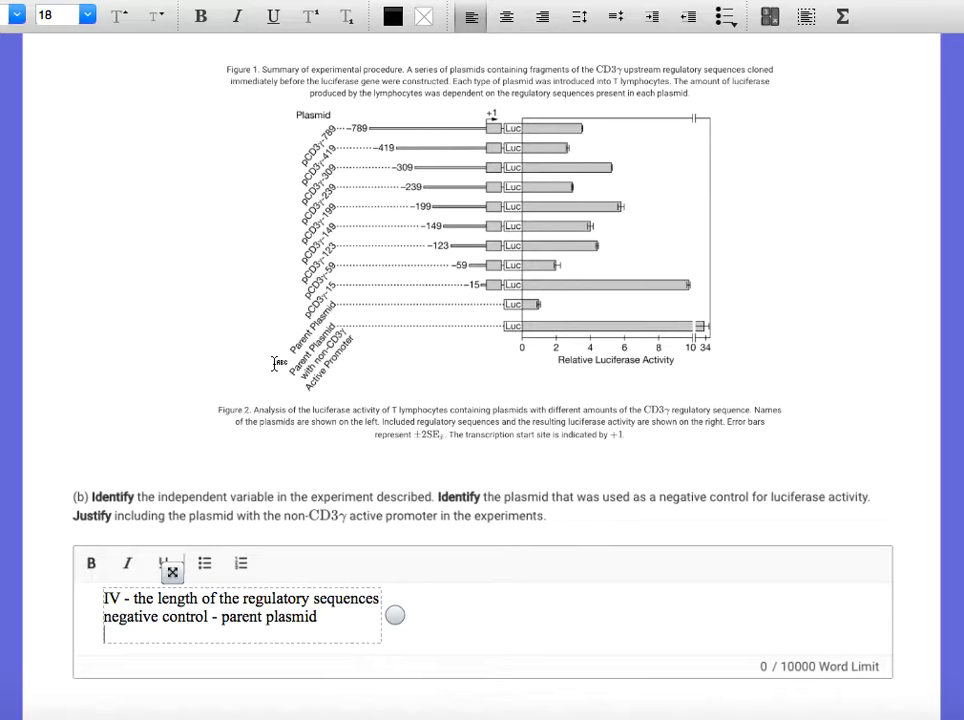
mouse_move(456, 92)
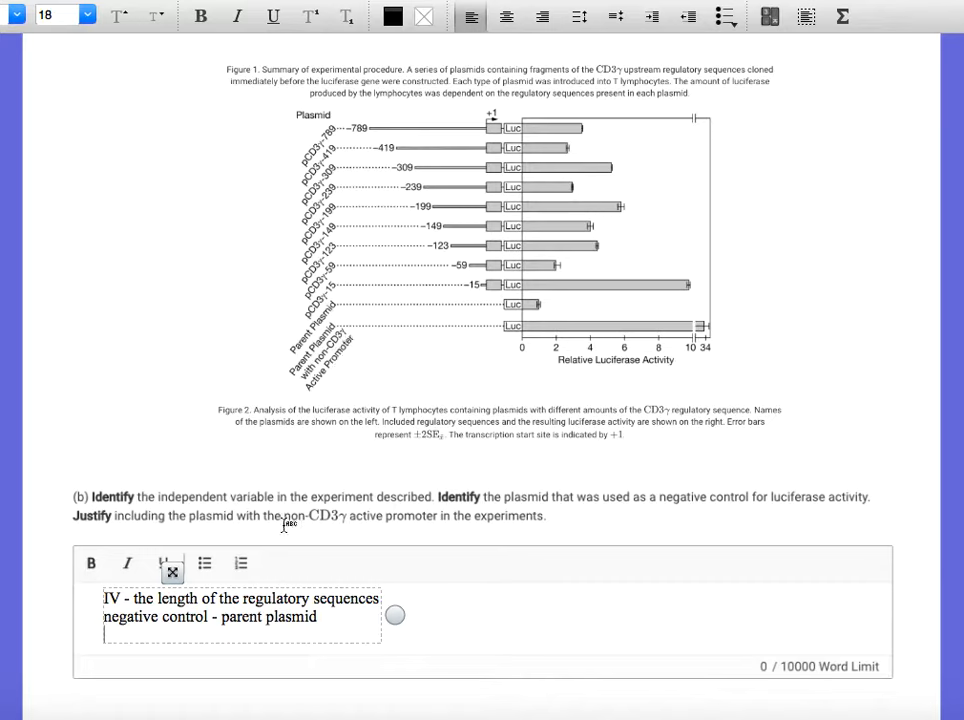
mouse_move(302, 408)
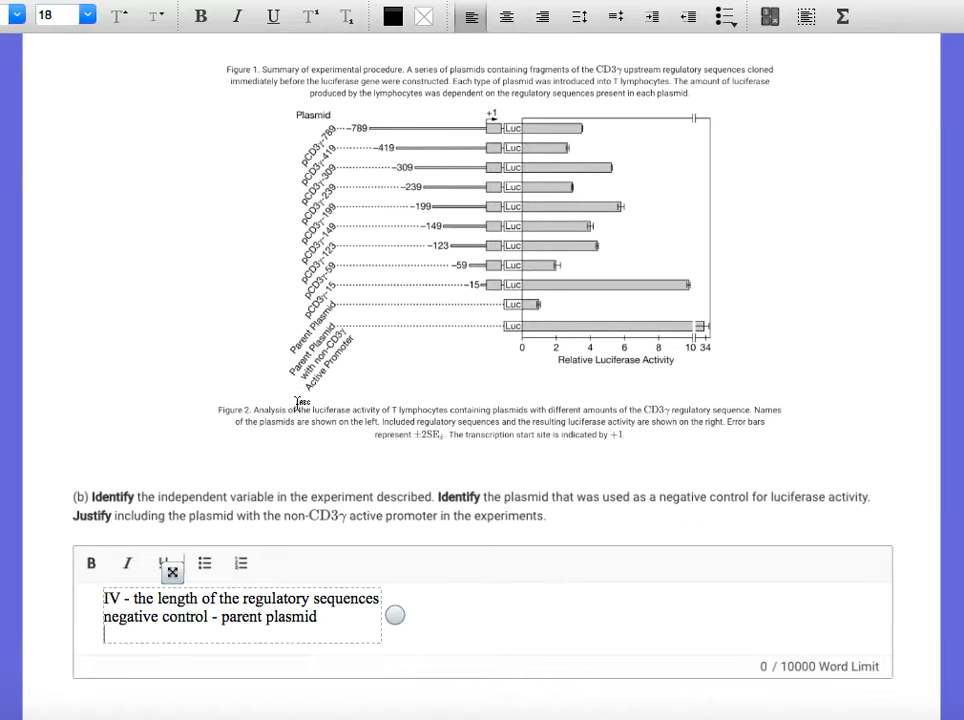
mouse_move(372, 372)
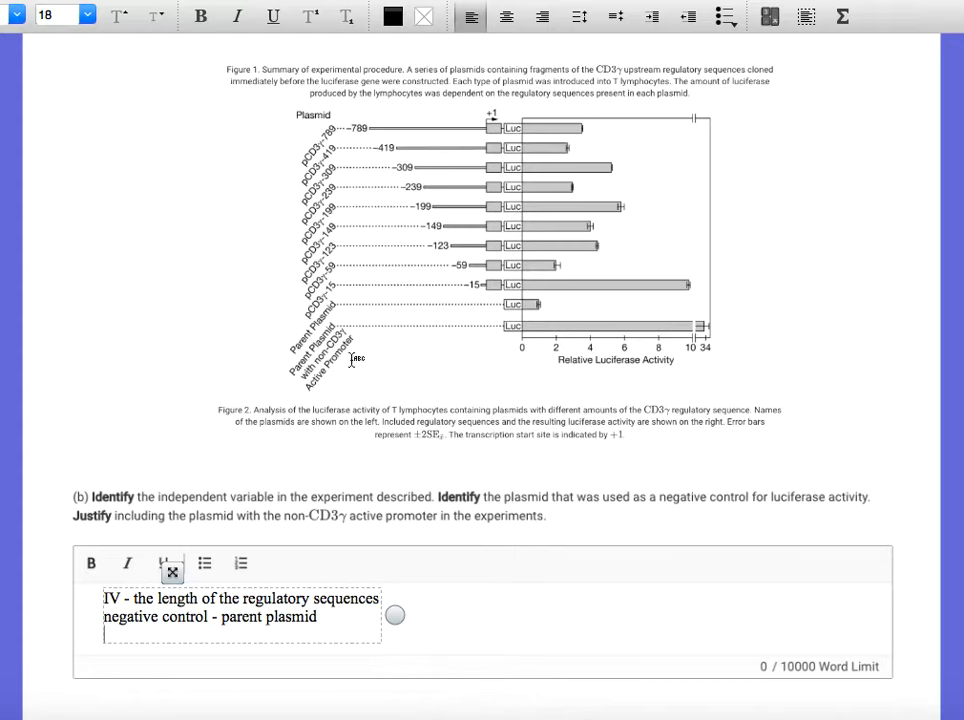
mouse_move(716, 330)
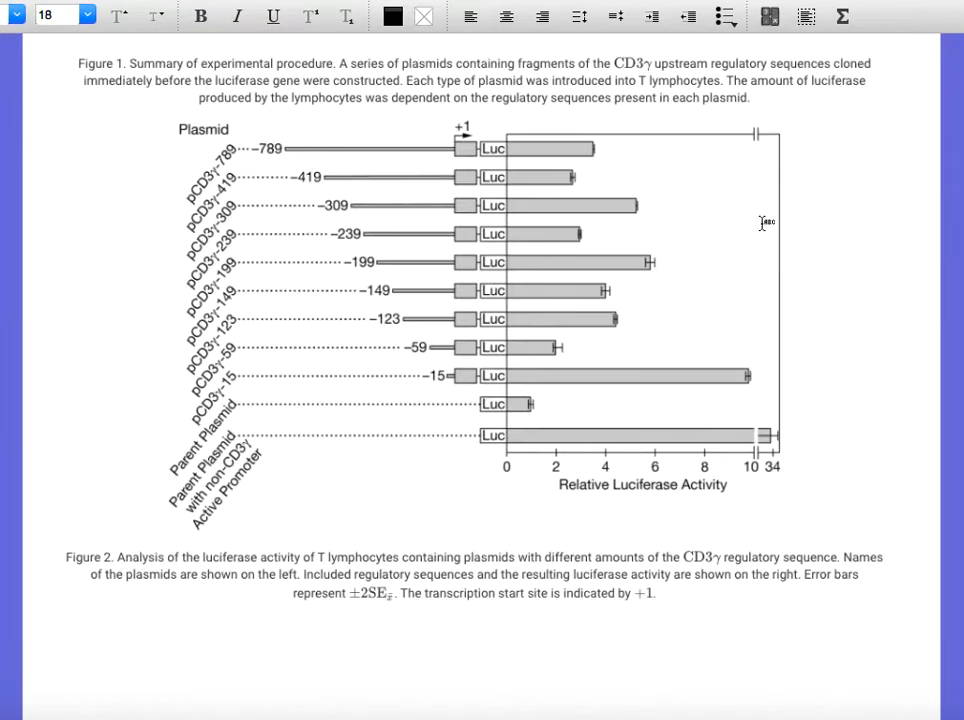
- Scroll up to review part (a), then back down to part (b)'s answer area
scroll("up", 3)
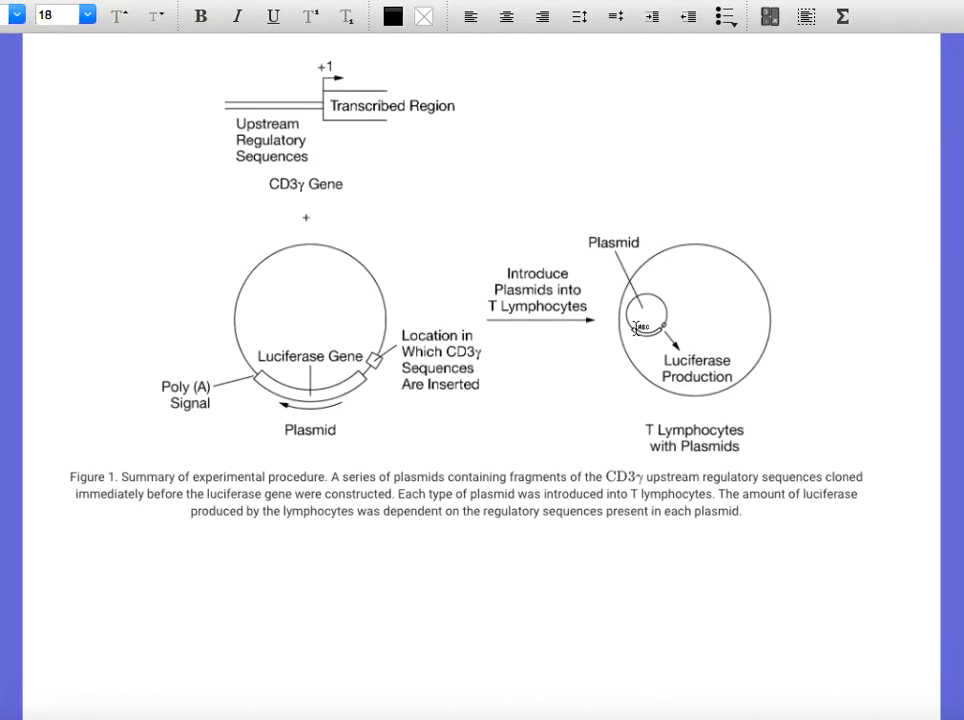
mouse_move(666, 302)
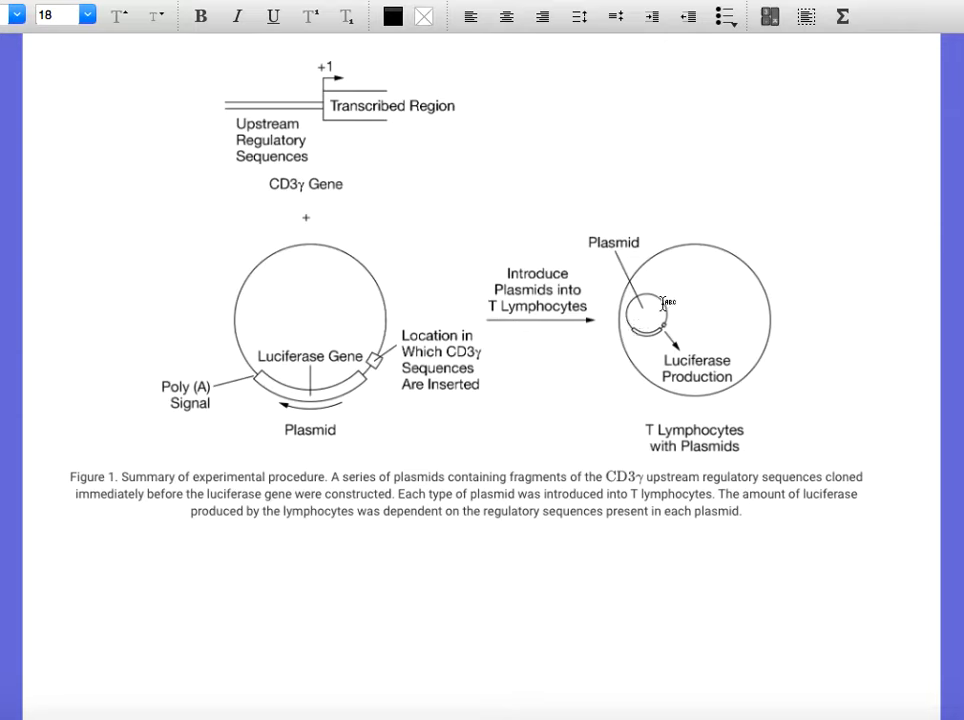
mouse_move(668, 324)
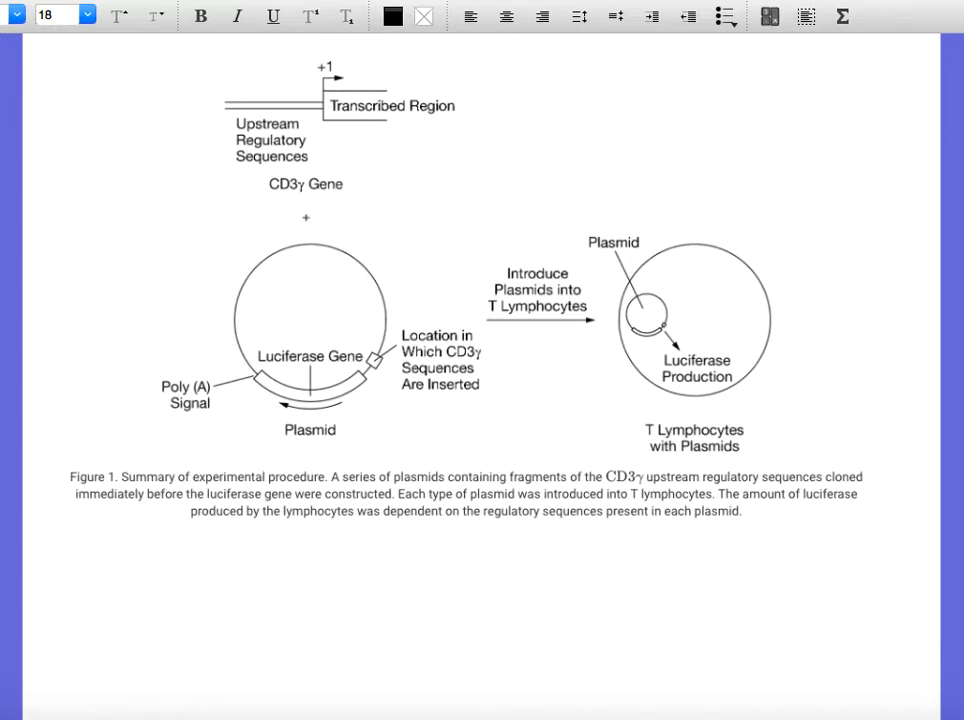
scroll("down", 3)
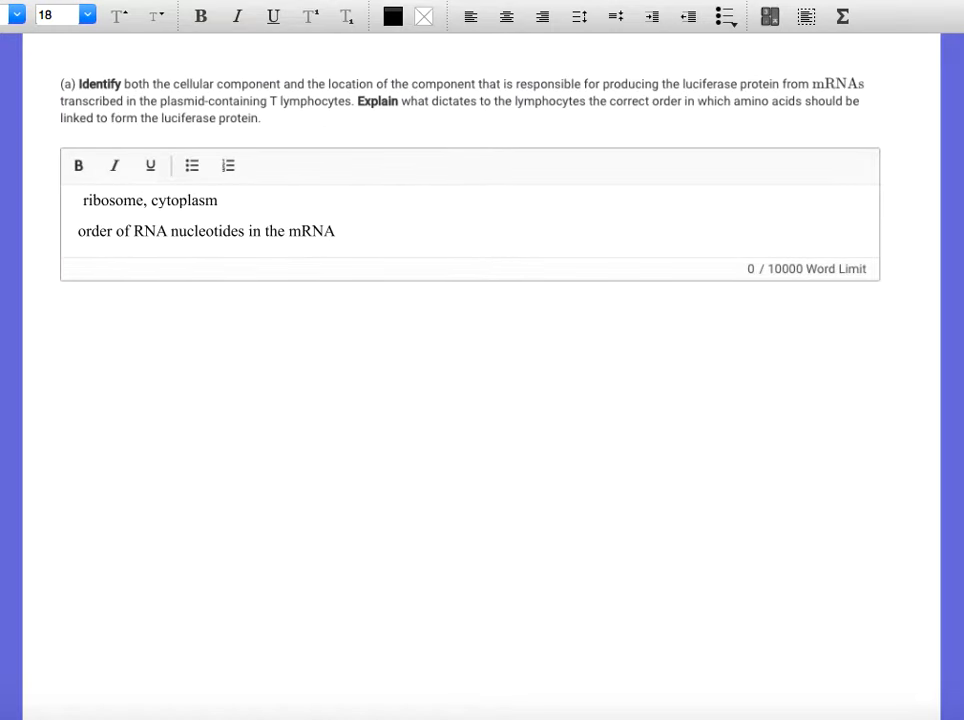
scroll("down", 3)
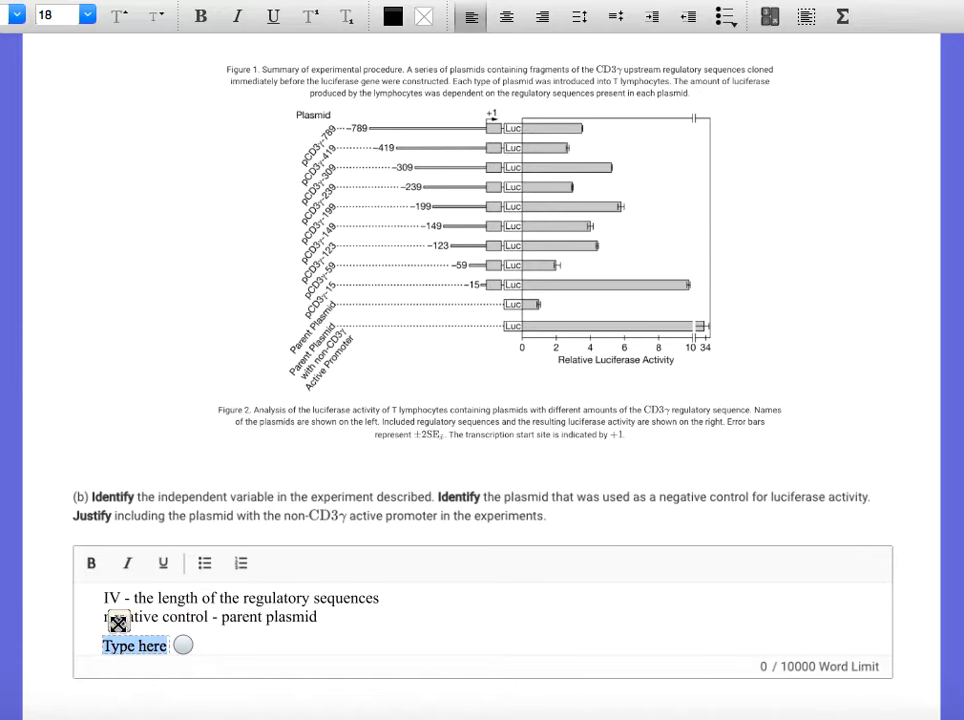
- Write the justification that the control makes sure luciferase will be transcribed
type("to make sure that")
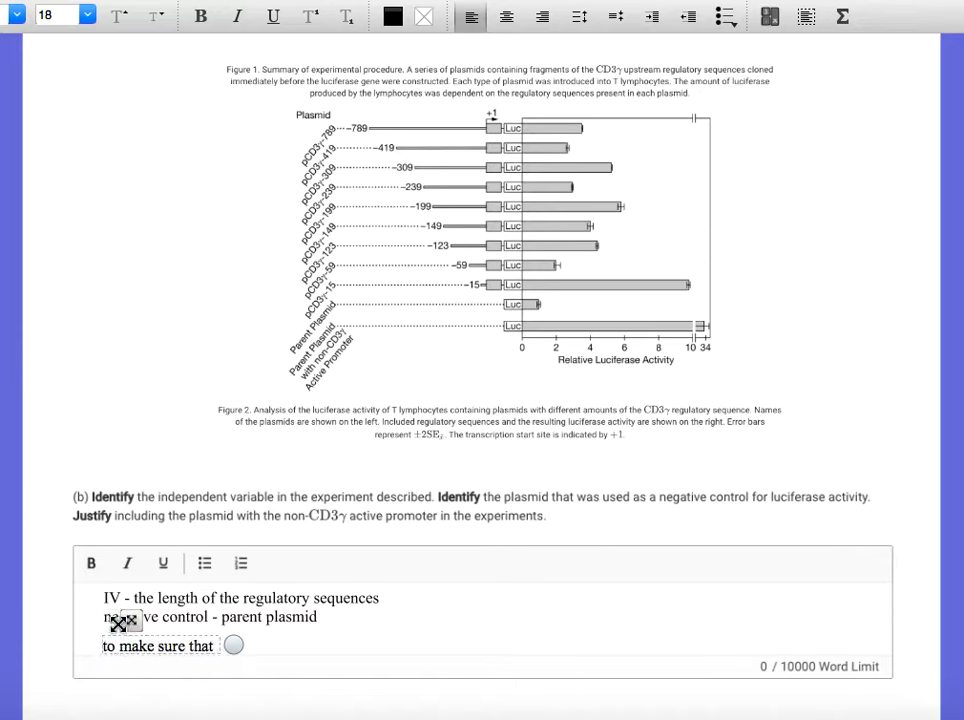
type("luciferase will be")
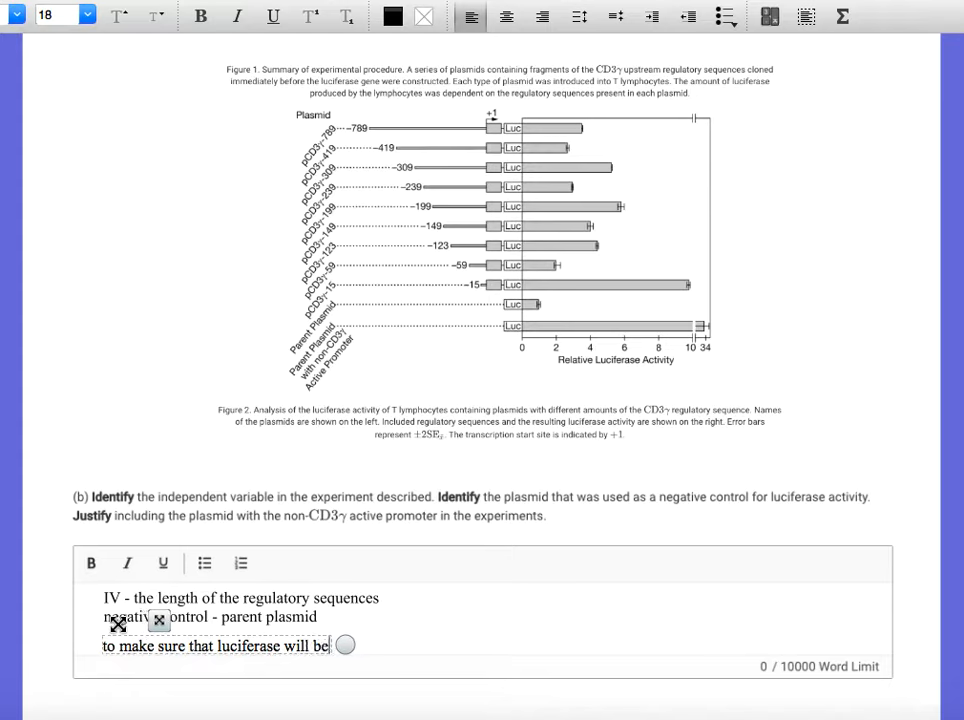
type("tran")
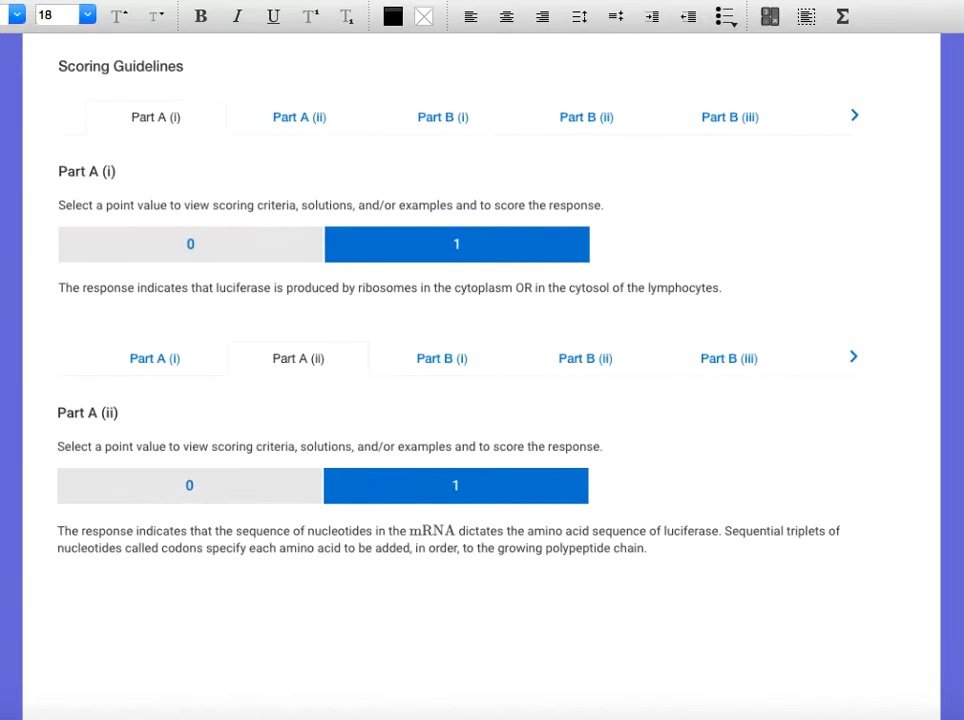
mouse_move(456, 262)
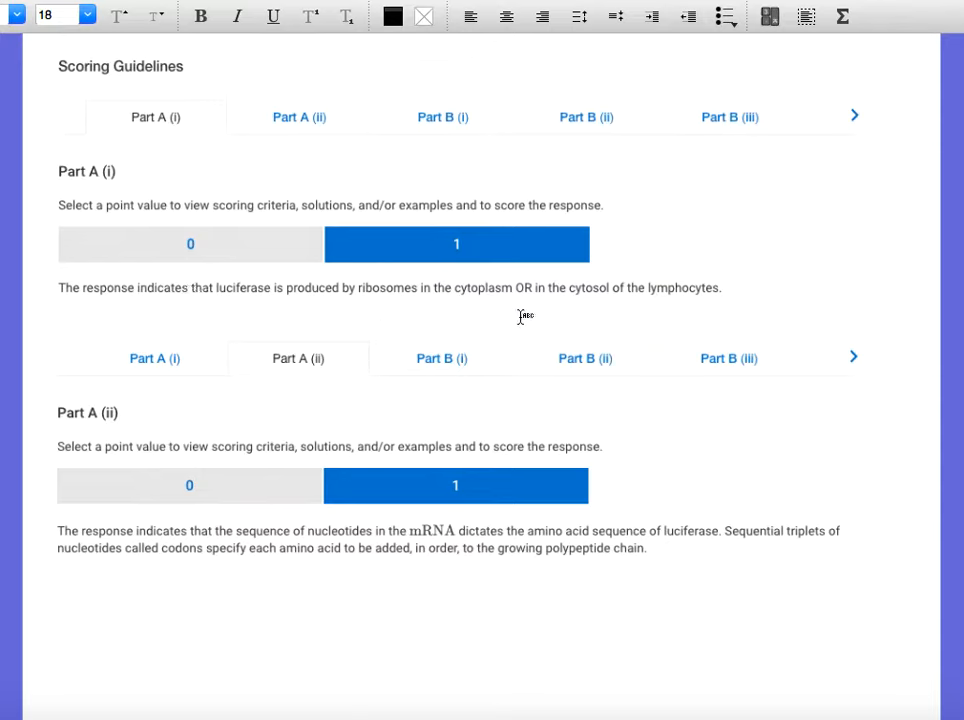
mouse_move(564, 292)
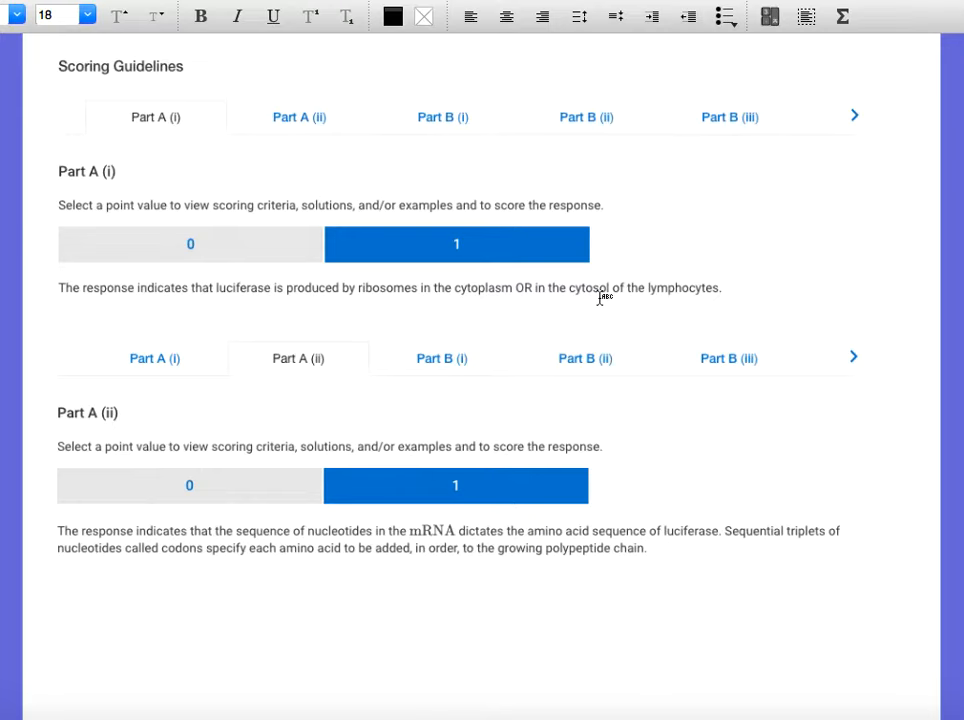
mouse_move(432, 530)
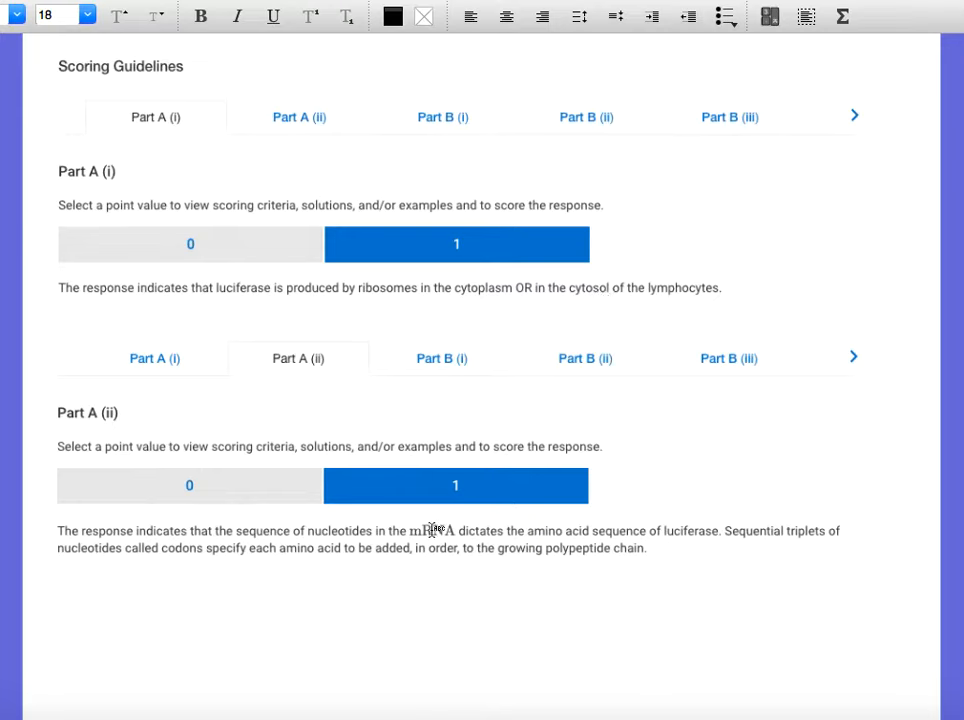
mouse_move(656, 548)
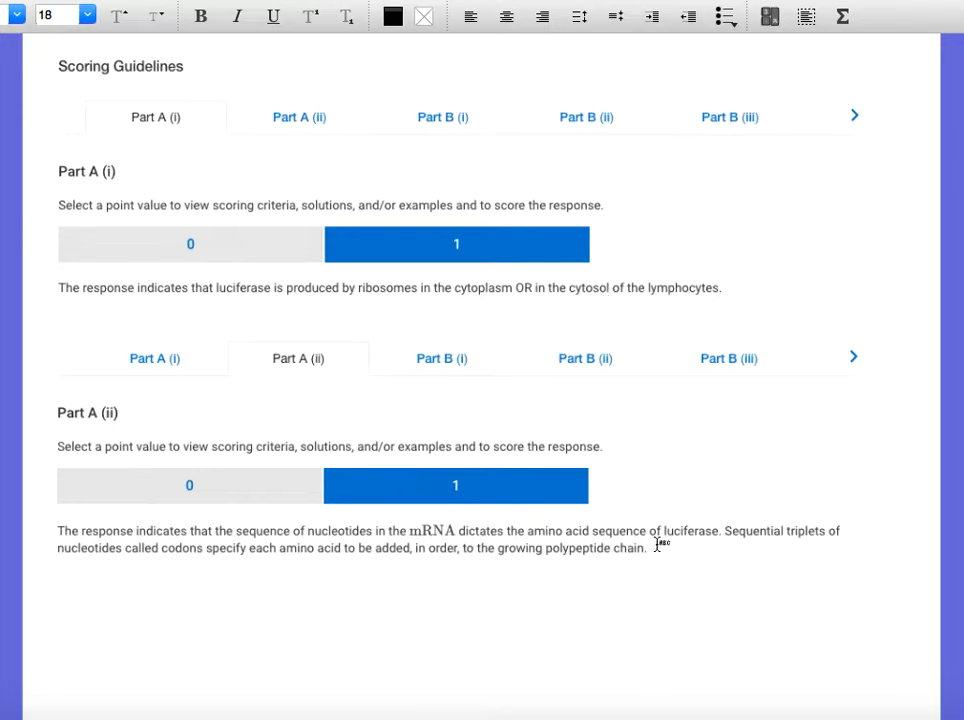
mouse_move(740, 548)
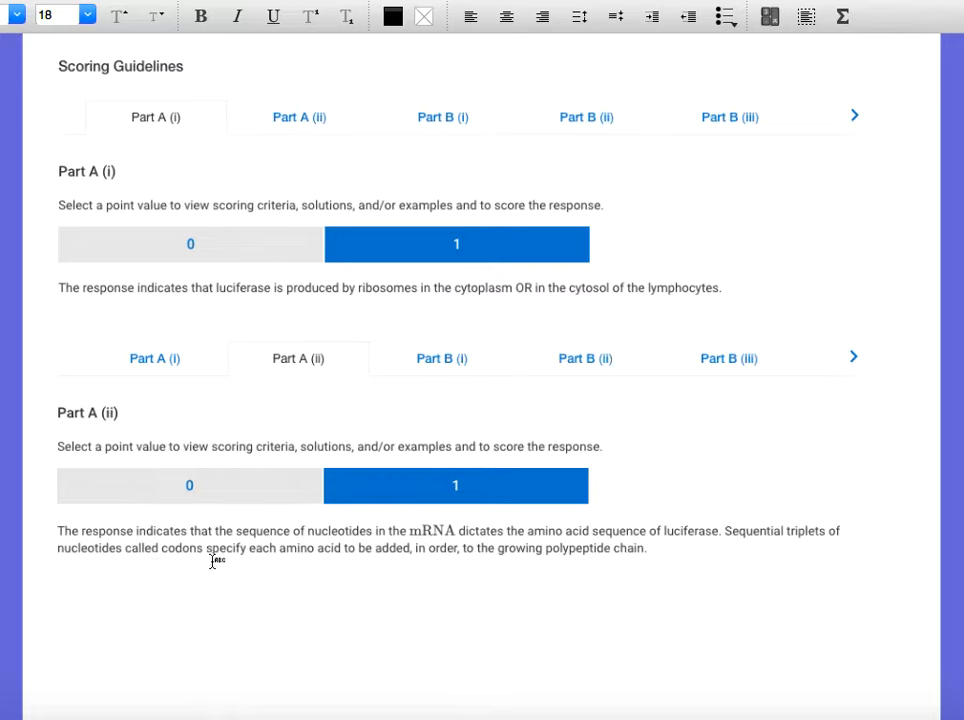
mouse_move(412, 572)
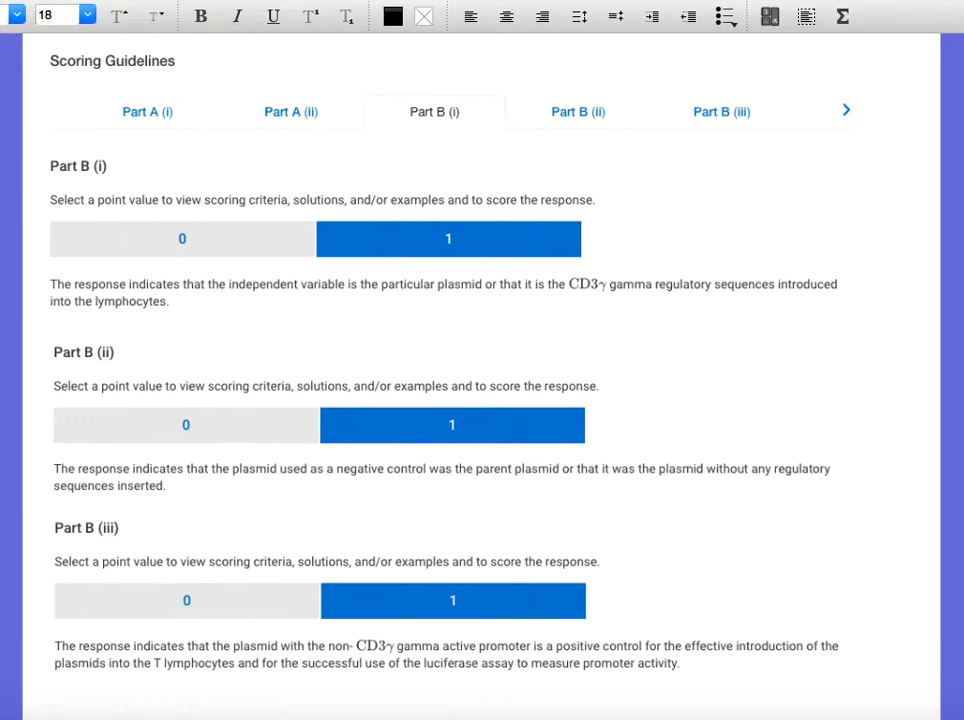
mouse_move(244, 296)
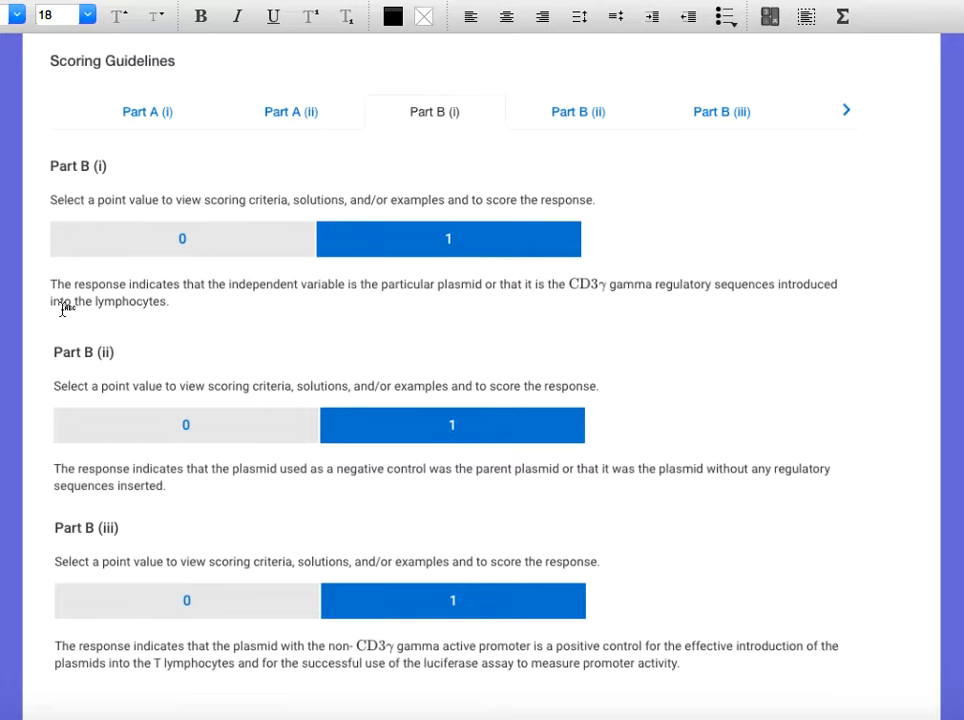
mouse_move(144, 320)
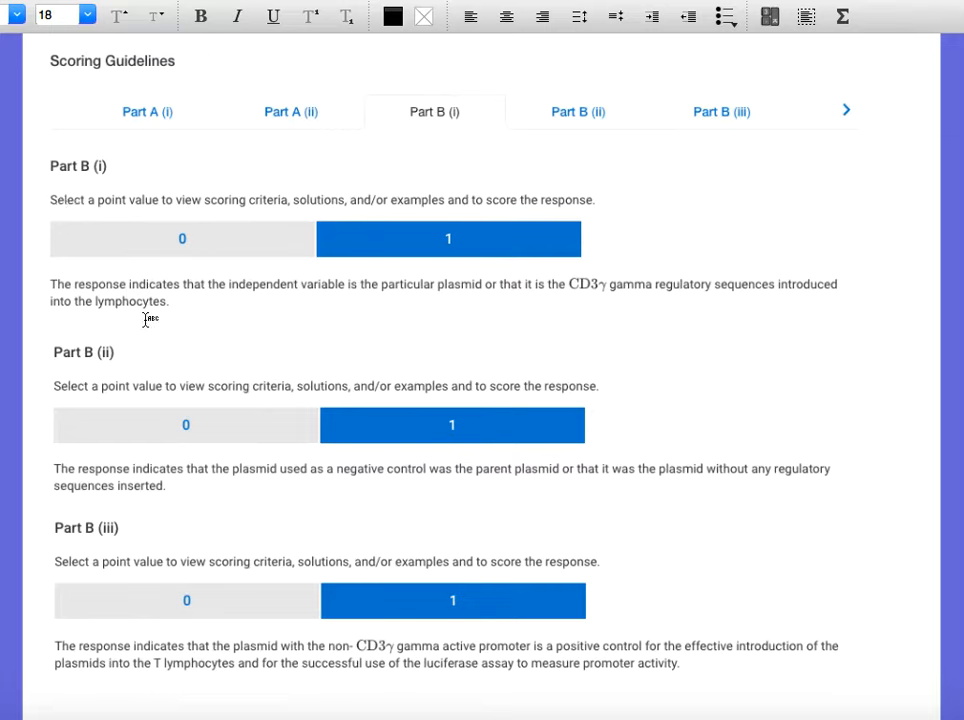
mouse_move(194, 312)
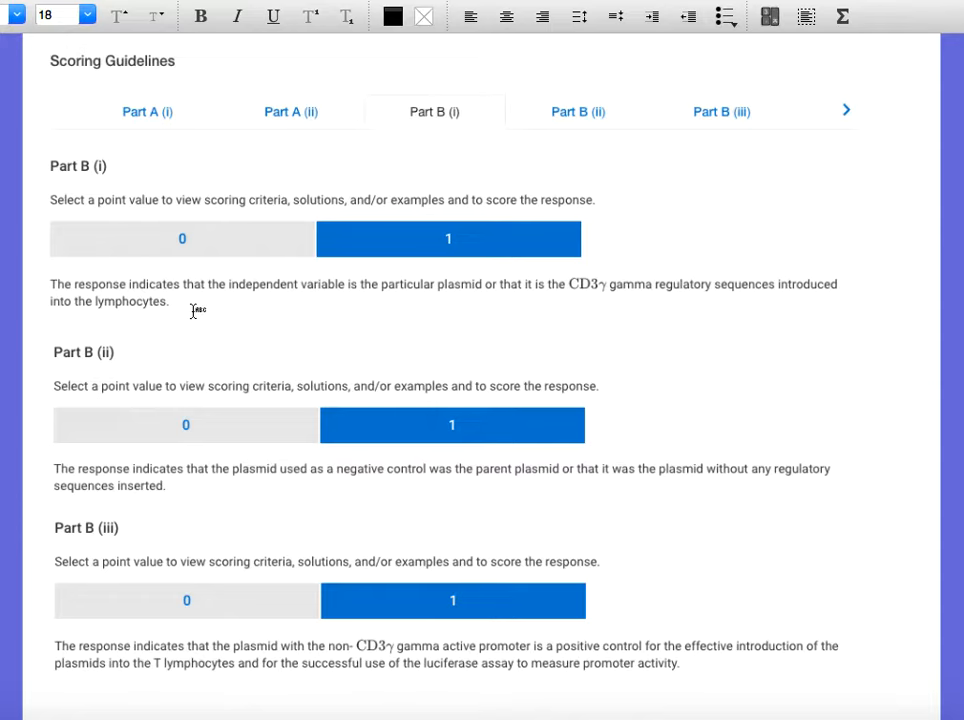
mouse_move(408, 332)
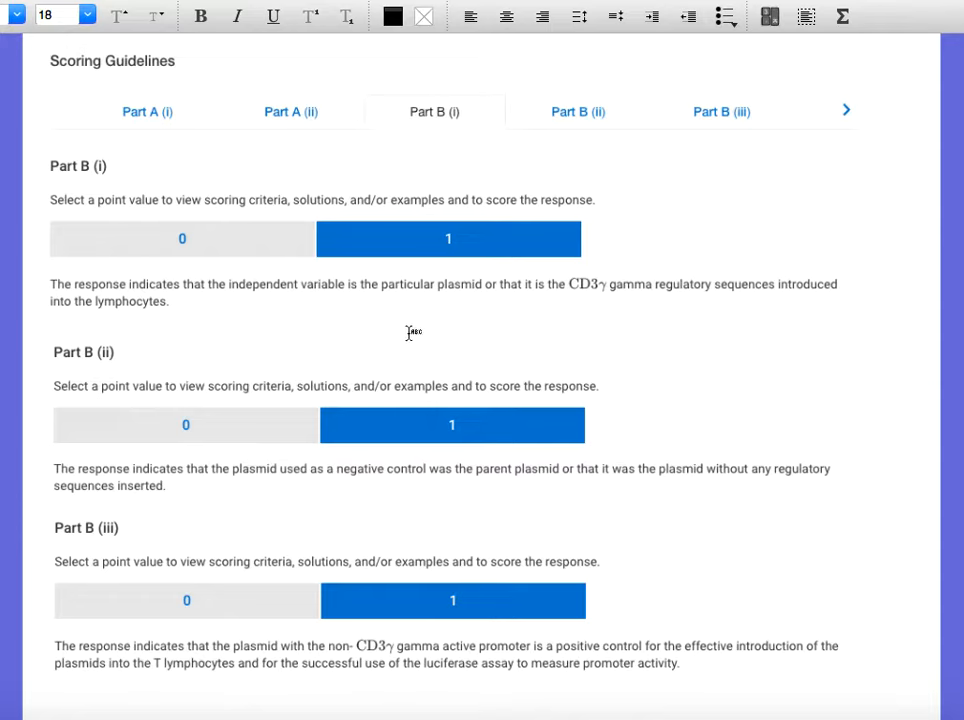
mouse_move(528, 322)
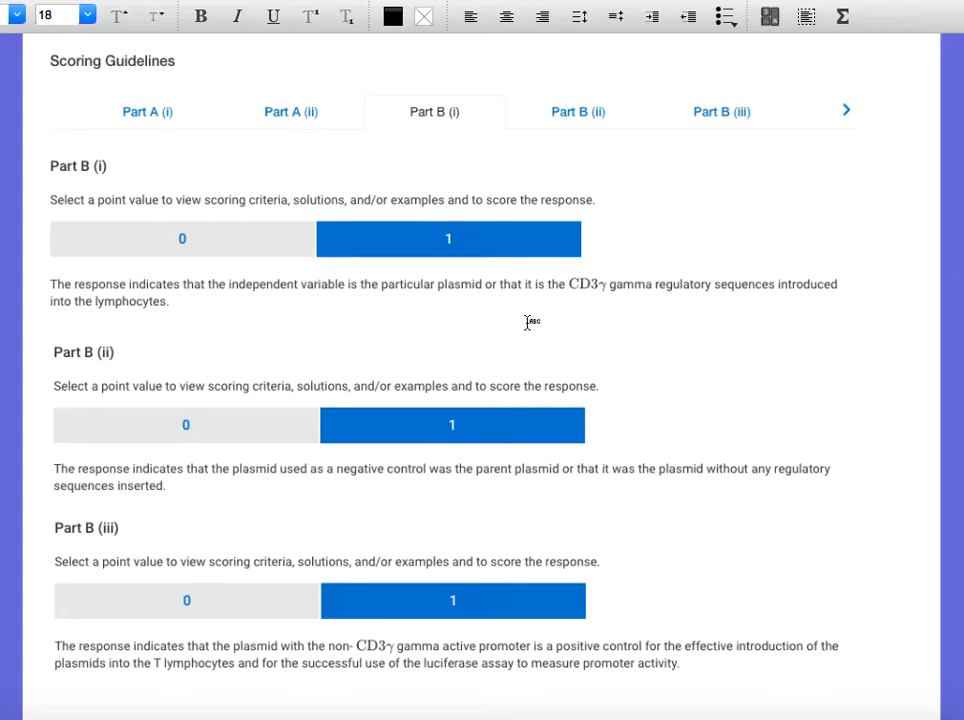
mouse_move(596, 304)
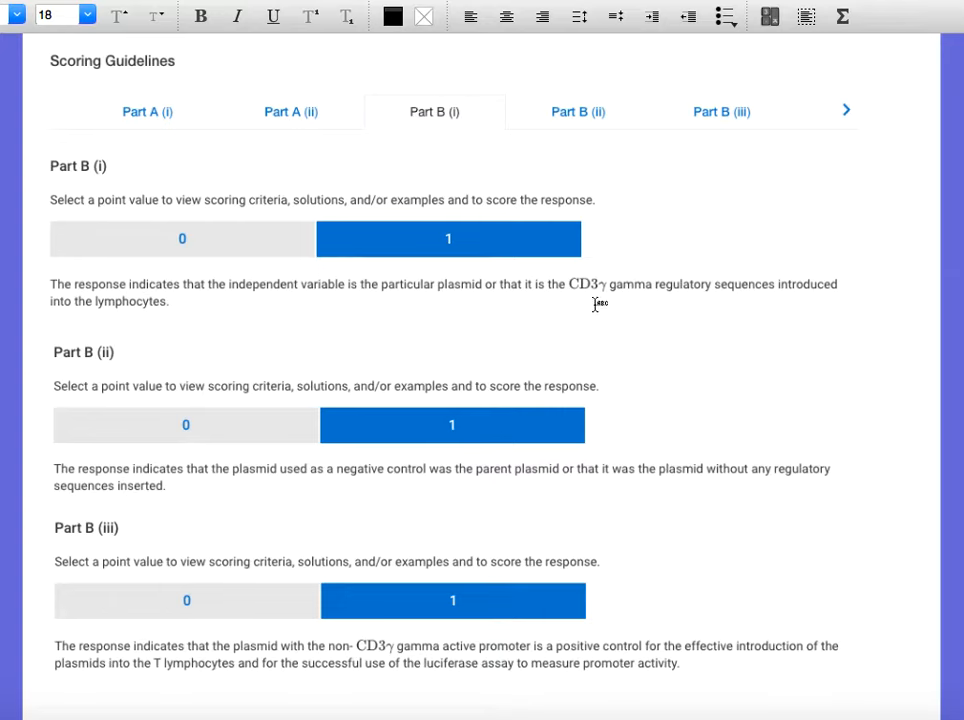
mouse_move(624, 302)
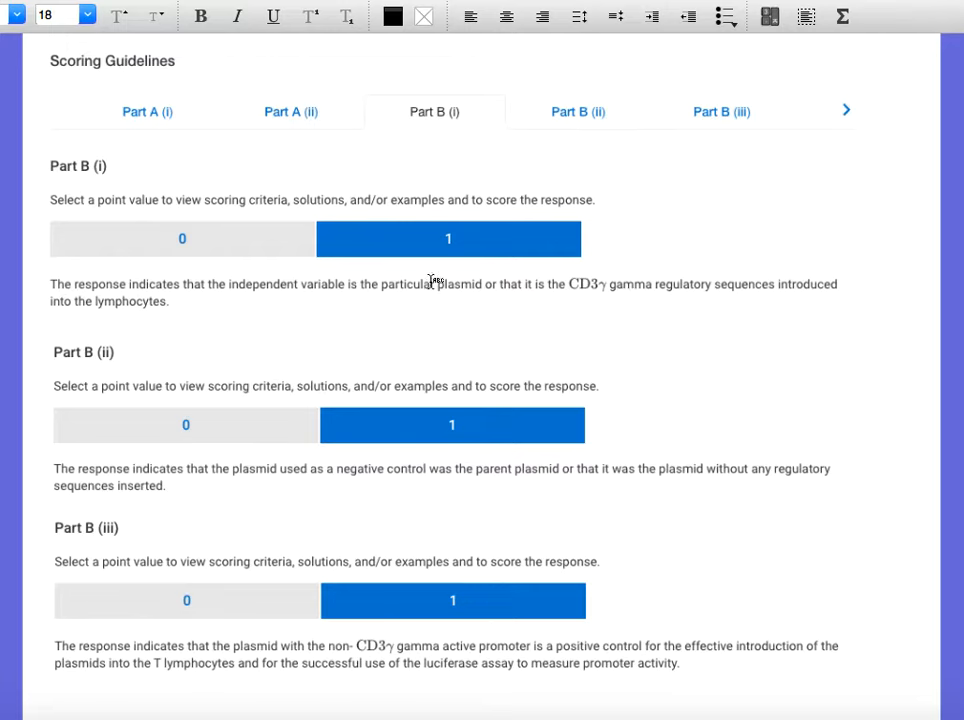
mouse_move(740, 308)
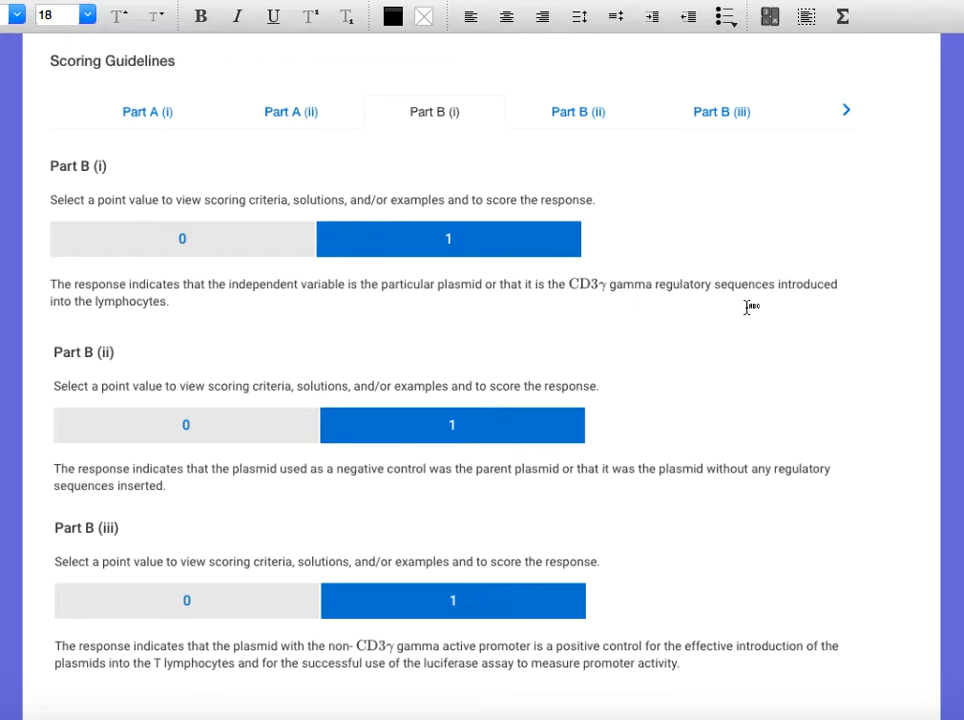
mouse_move(684, 306)
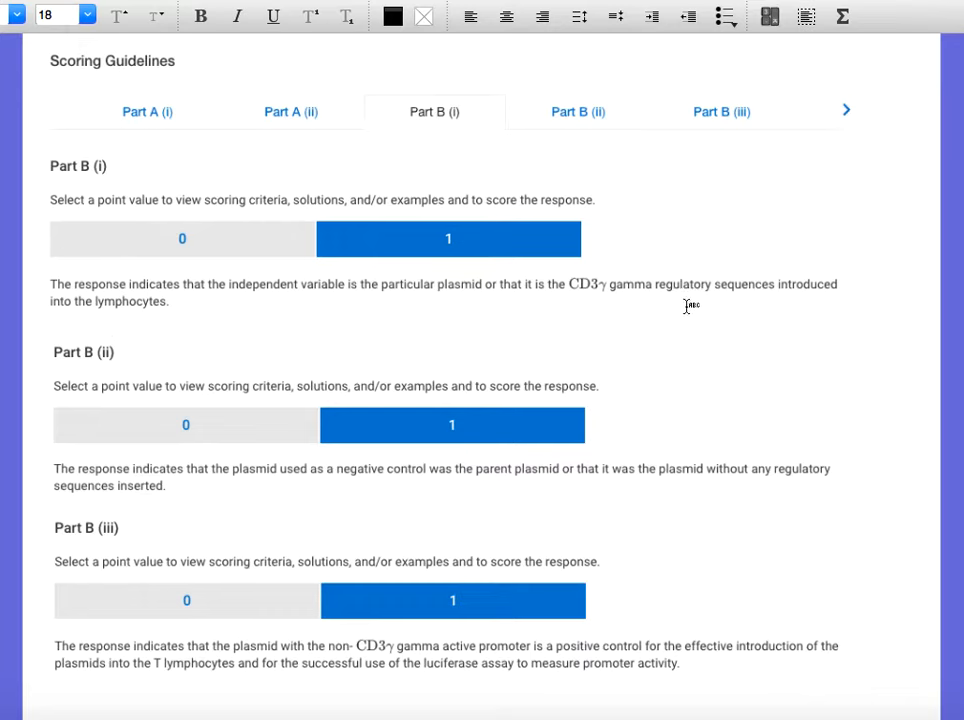
mouse_move(708, 230)
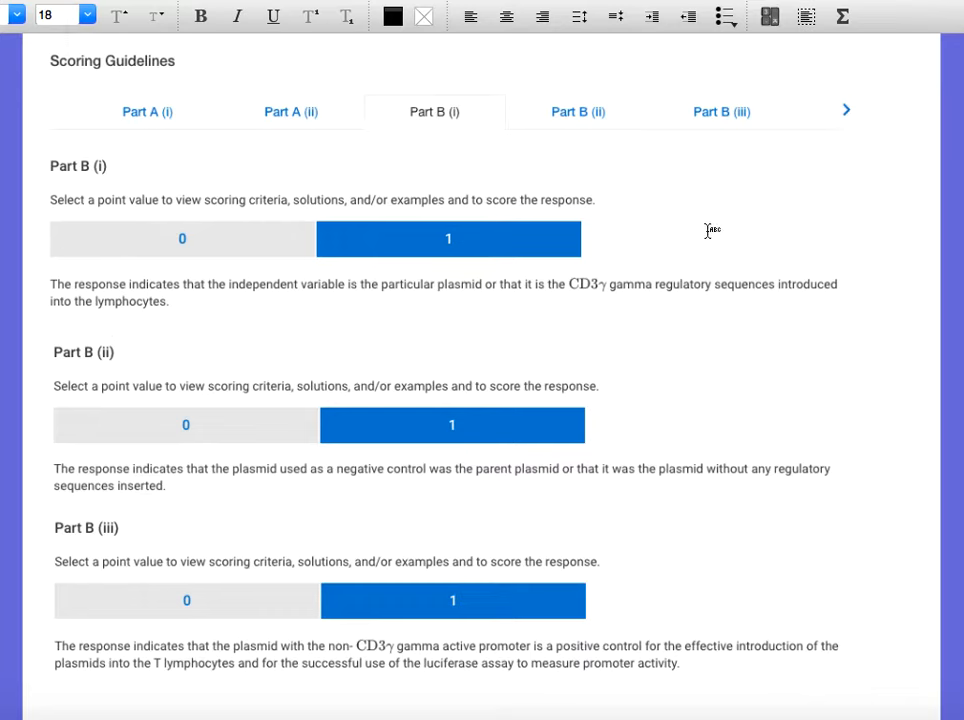
mouse_move(122, 486)
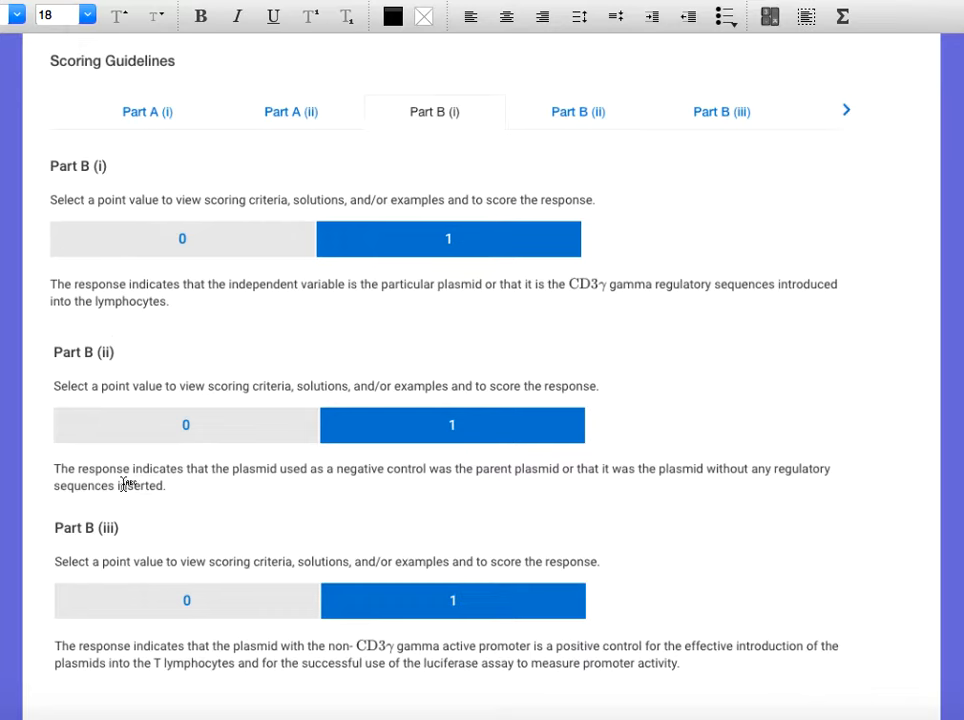
mouse_move(616, 486)
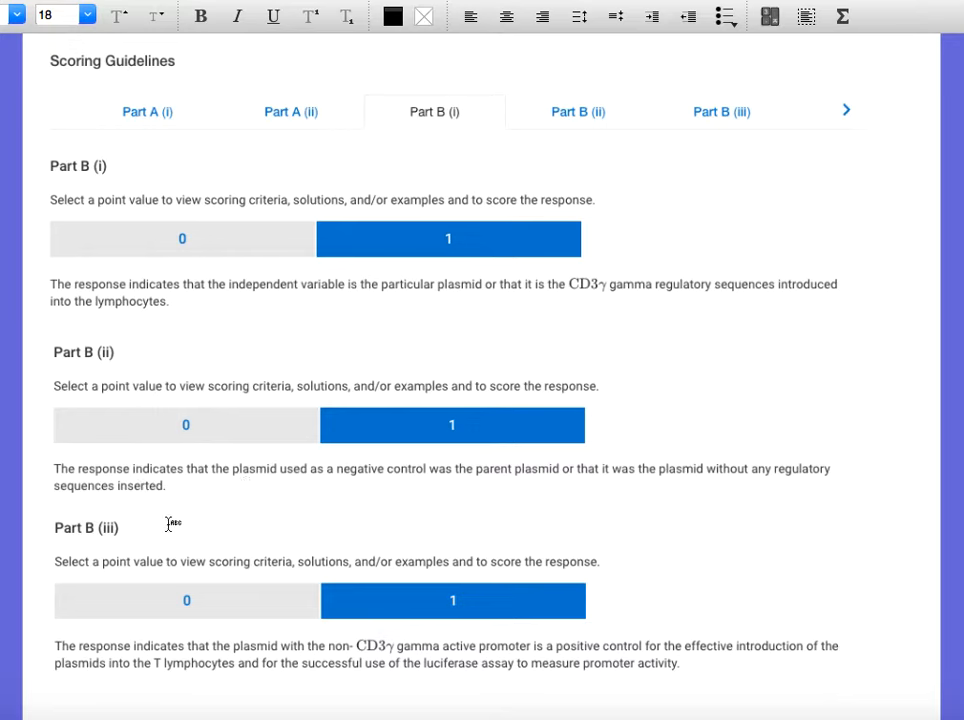
mouse_move(396, 434)
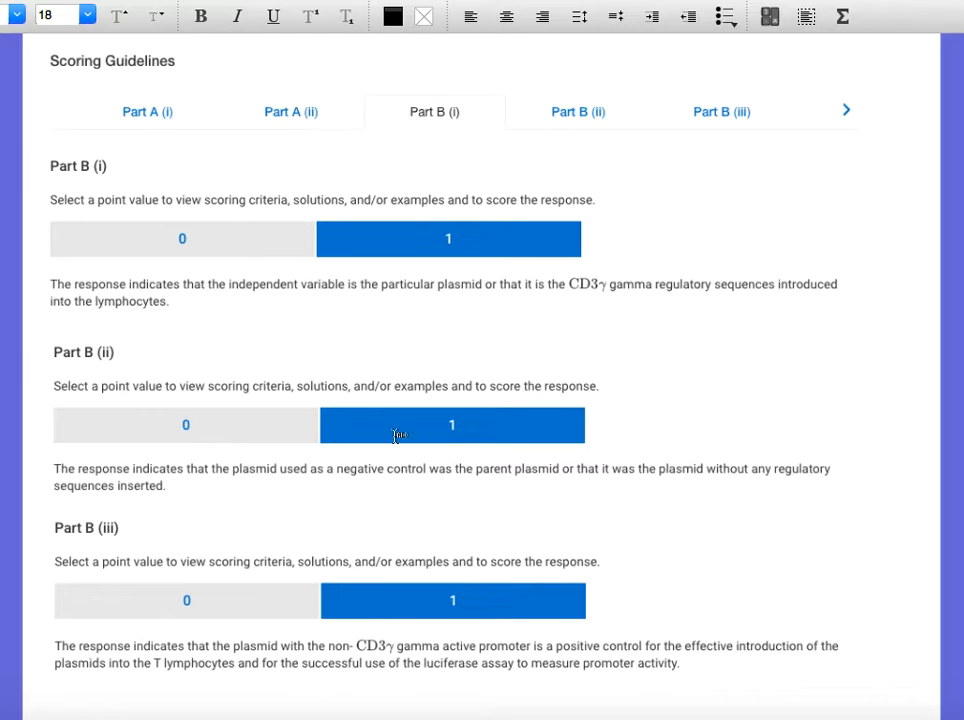
mouse_move(624, 568)
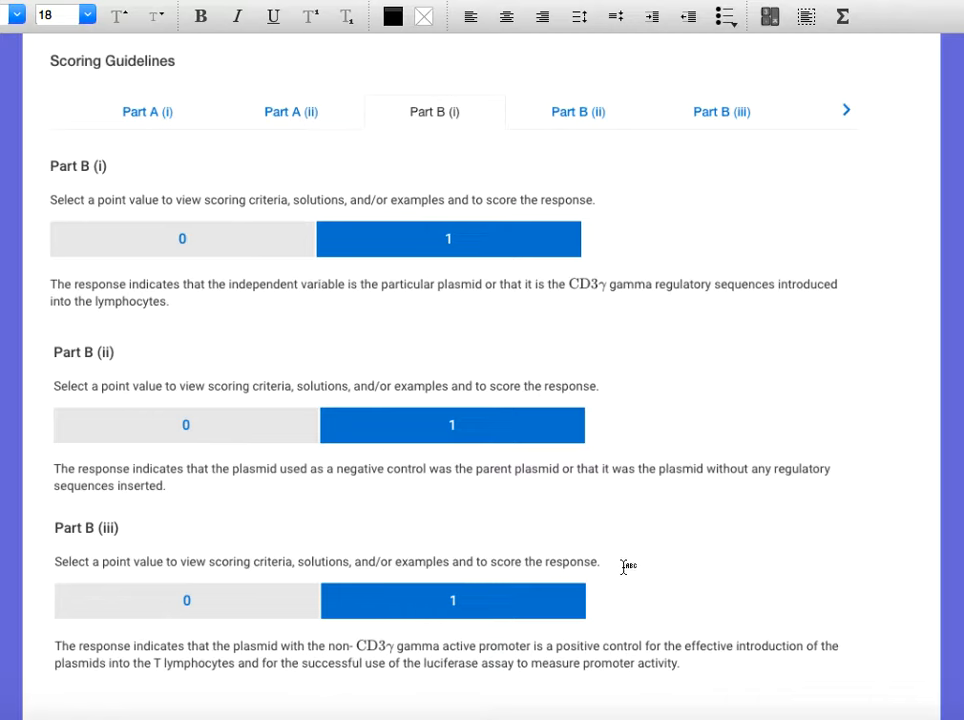
mouse_move(108, 614)
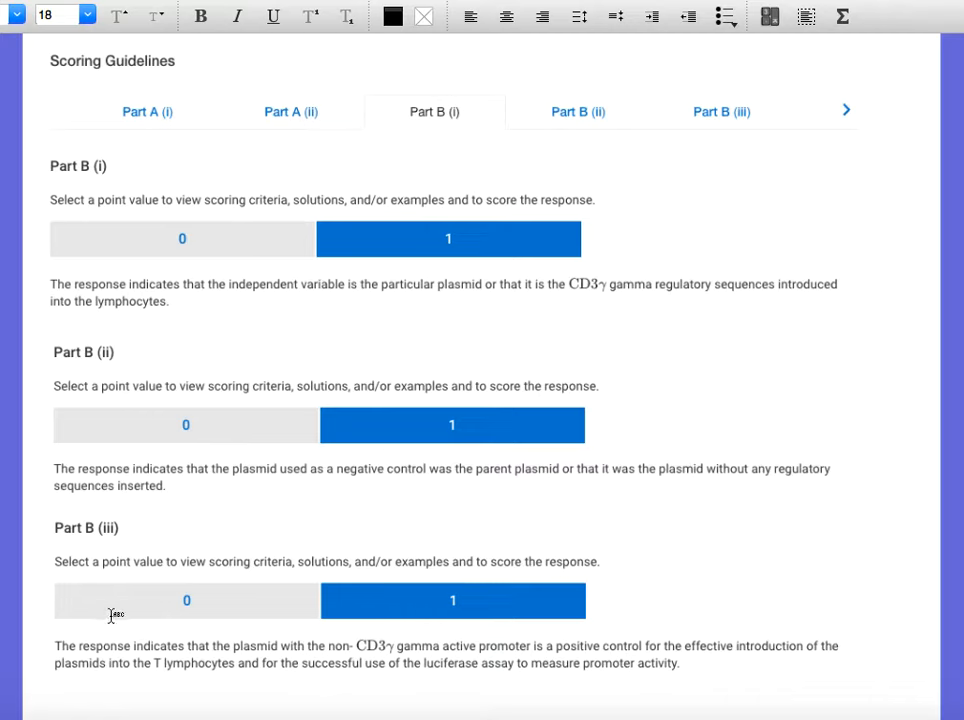
mouse_move(264, 670)
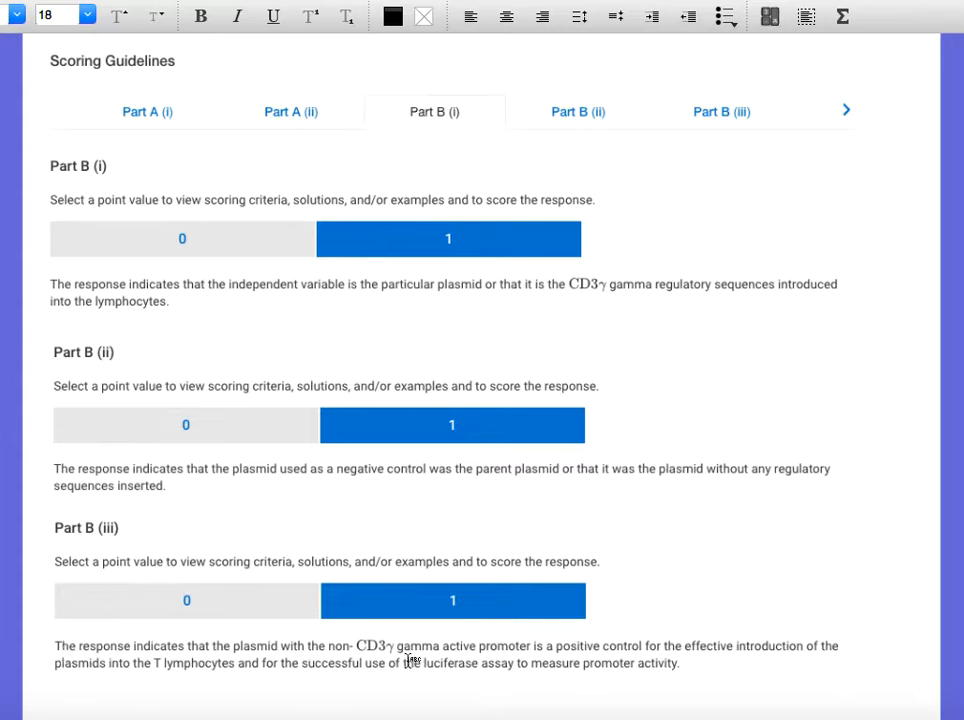
mouse_move(610, 658)
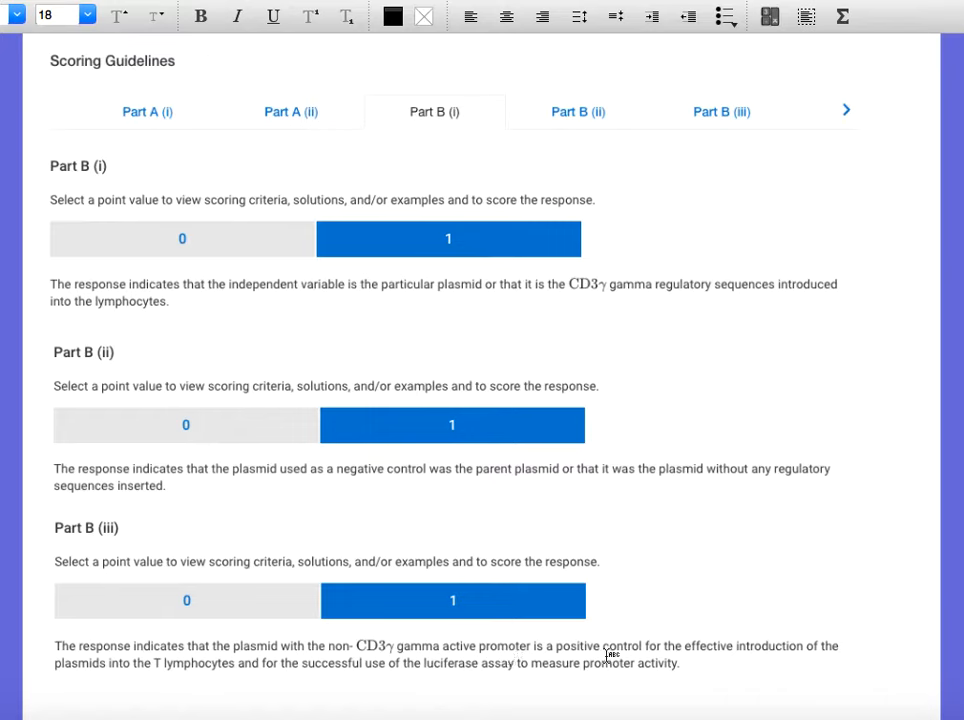
mouse_move(836, 664)
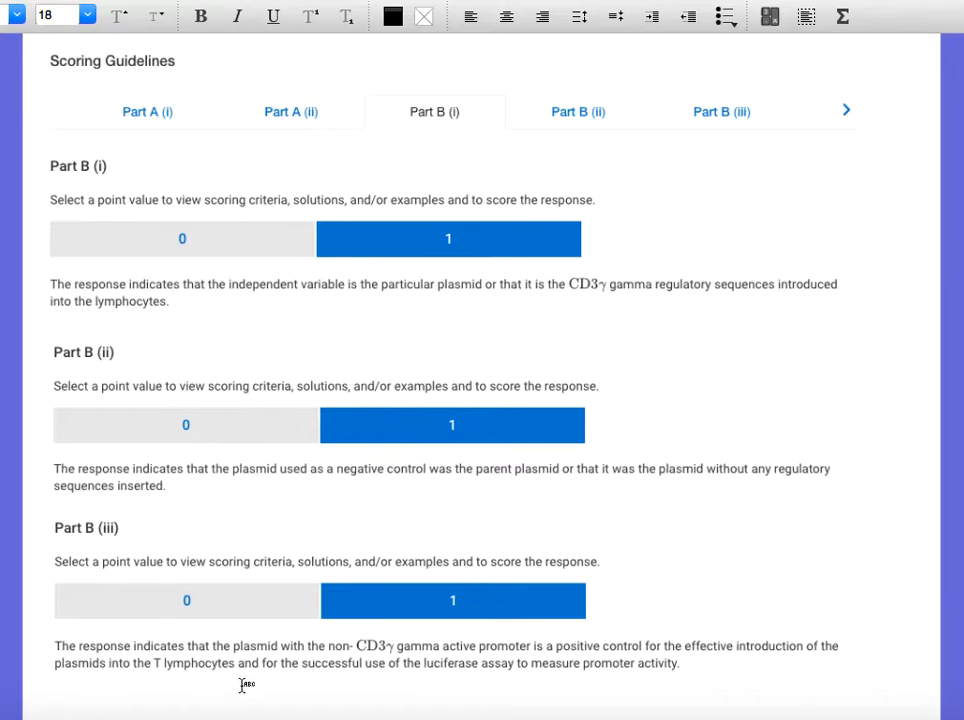
mouse_move(352, 682)
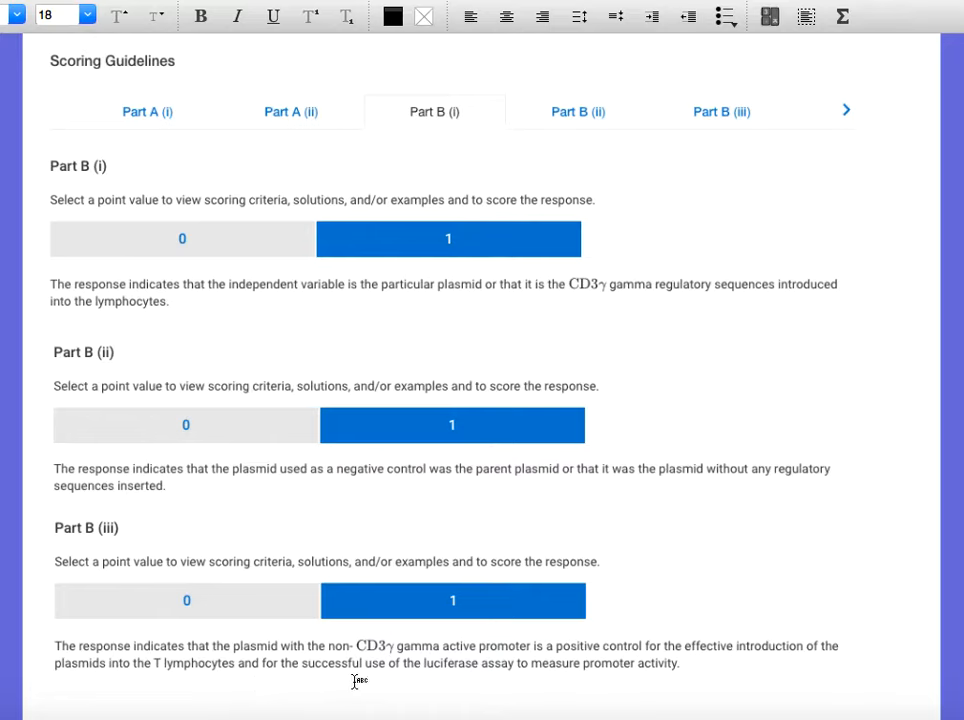
mouse_move(594, 682)
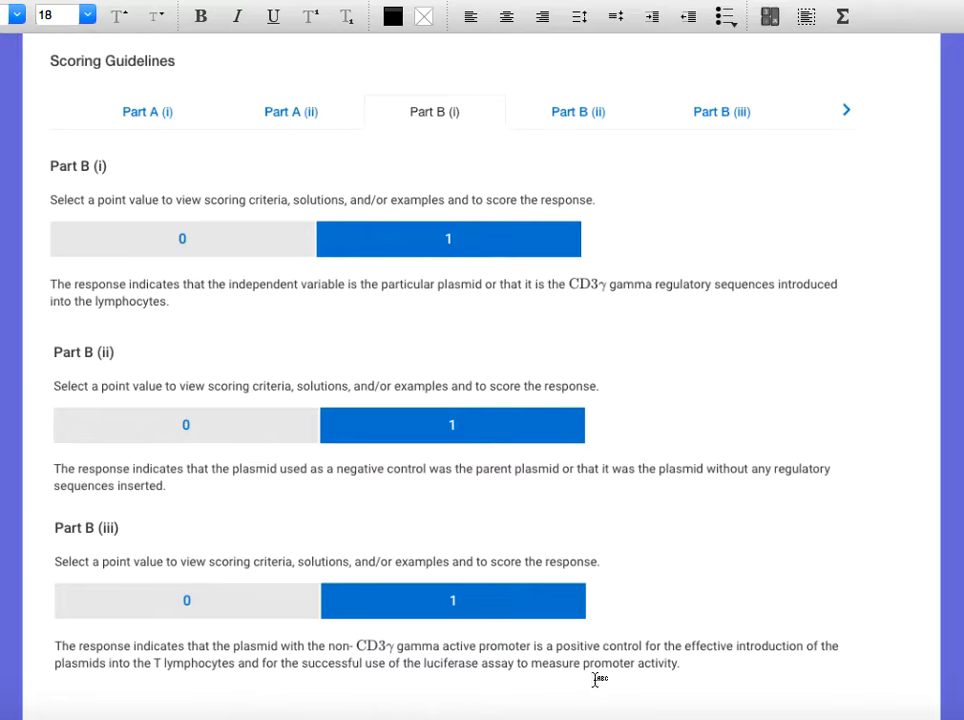
mouse_move(684, 676)
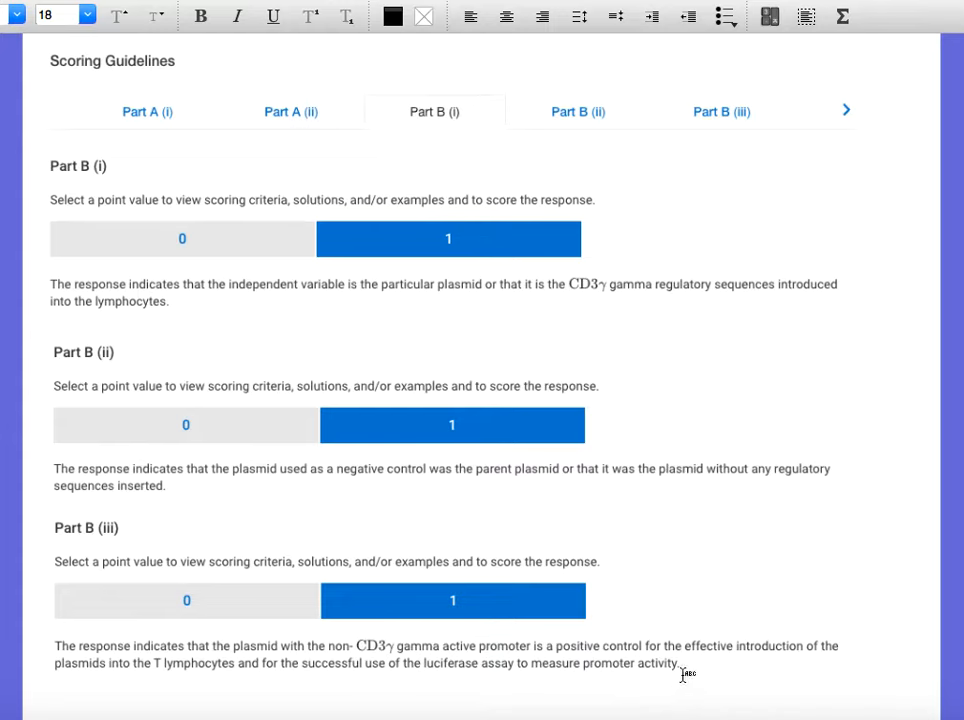
mouse_move(324, 650)
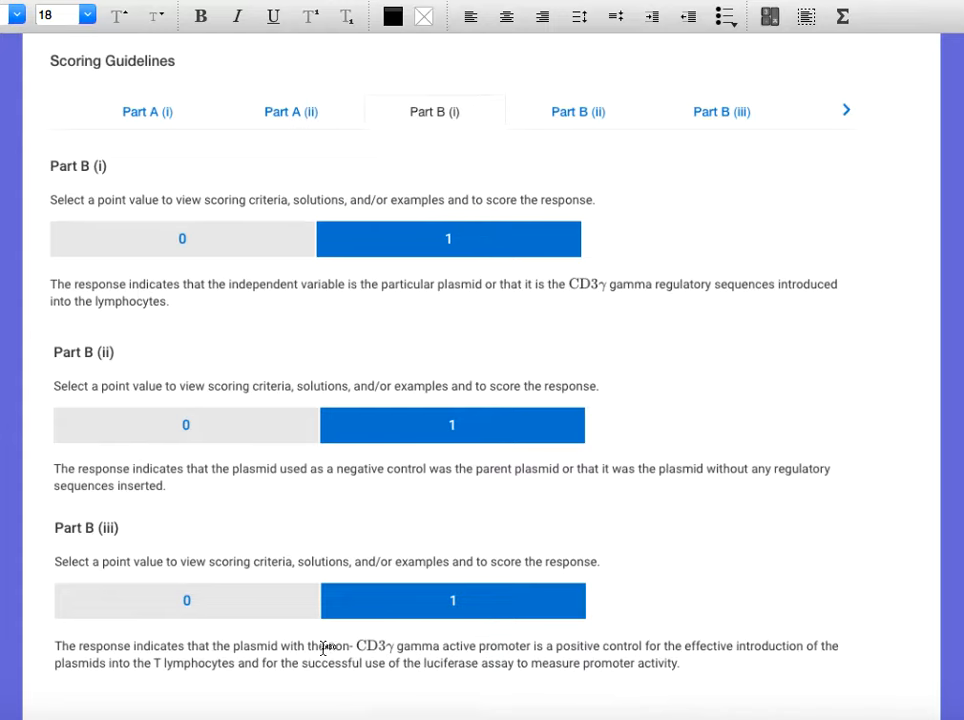
mouse_move(144, 690)
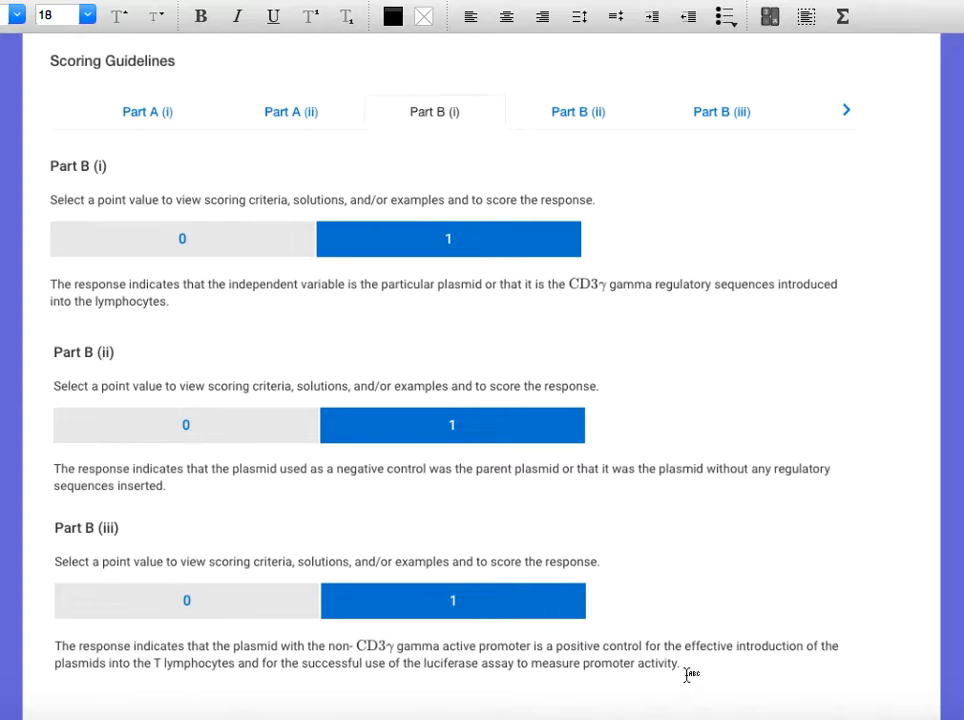
mouse_move(424, 680)
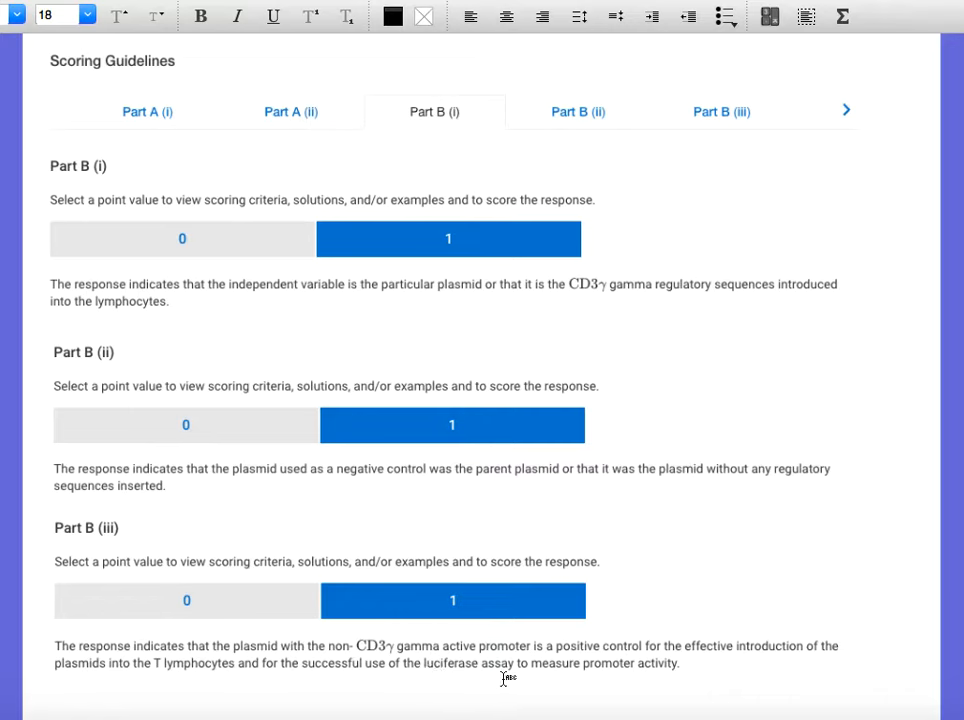
mouse_move(748, 422)
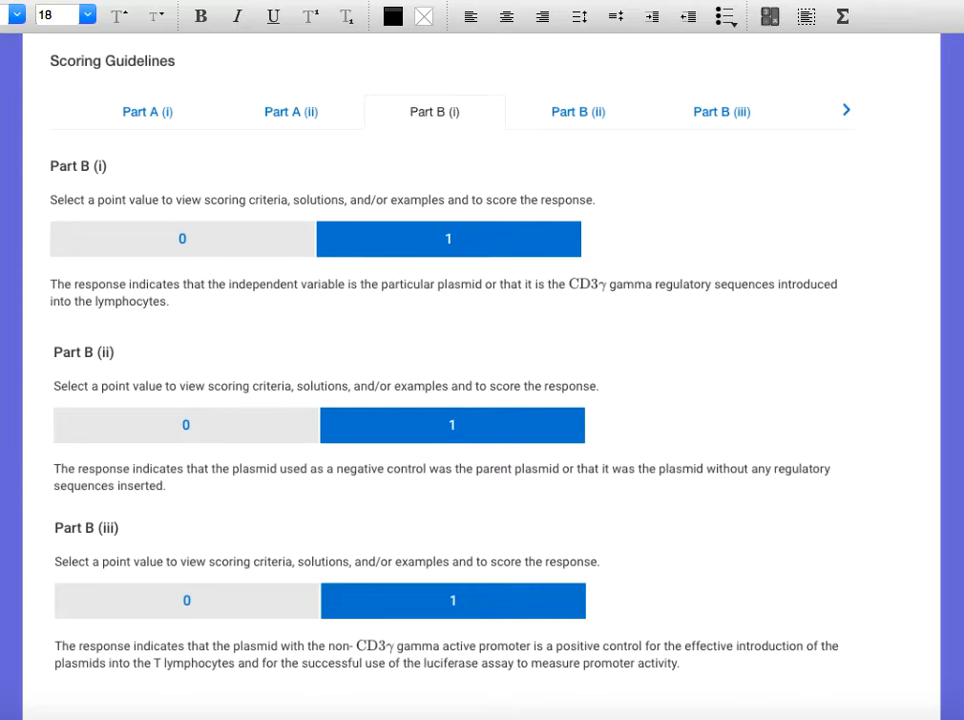
- Scroll to Figure 2 and part (c) beneath it
scroll("down", 3)
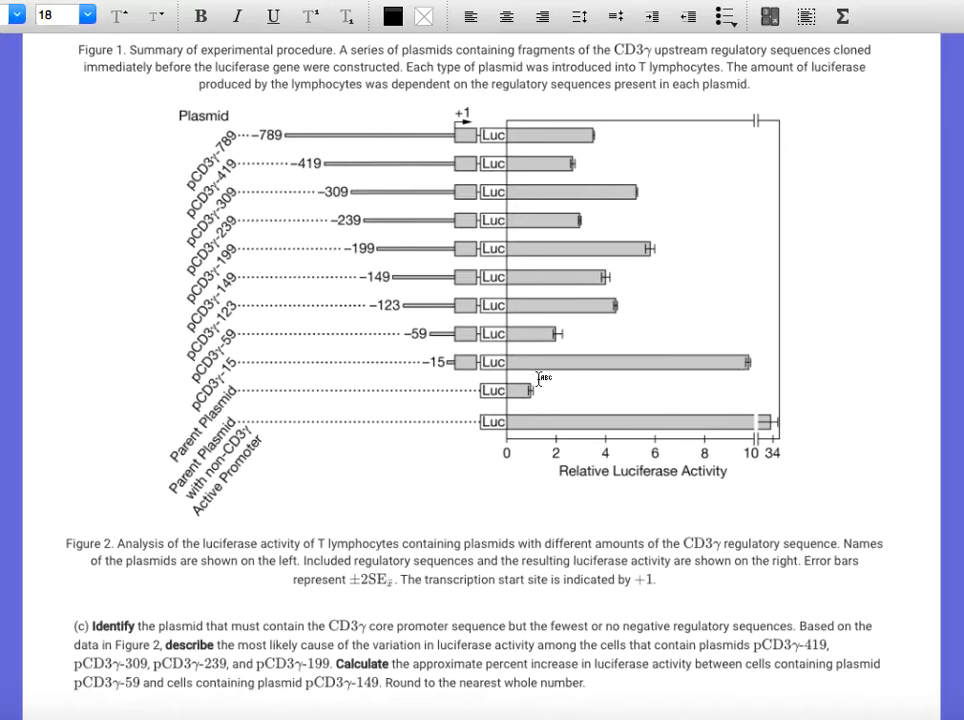
mouse_move(716, 370)
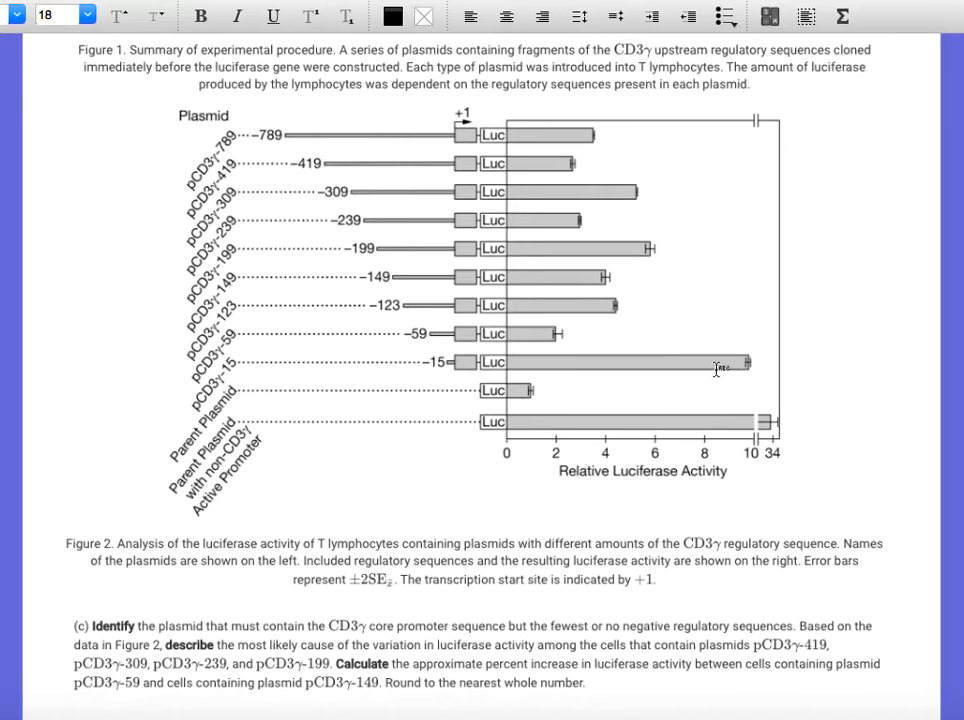
mouse_move(588, 358)
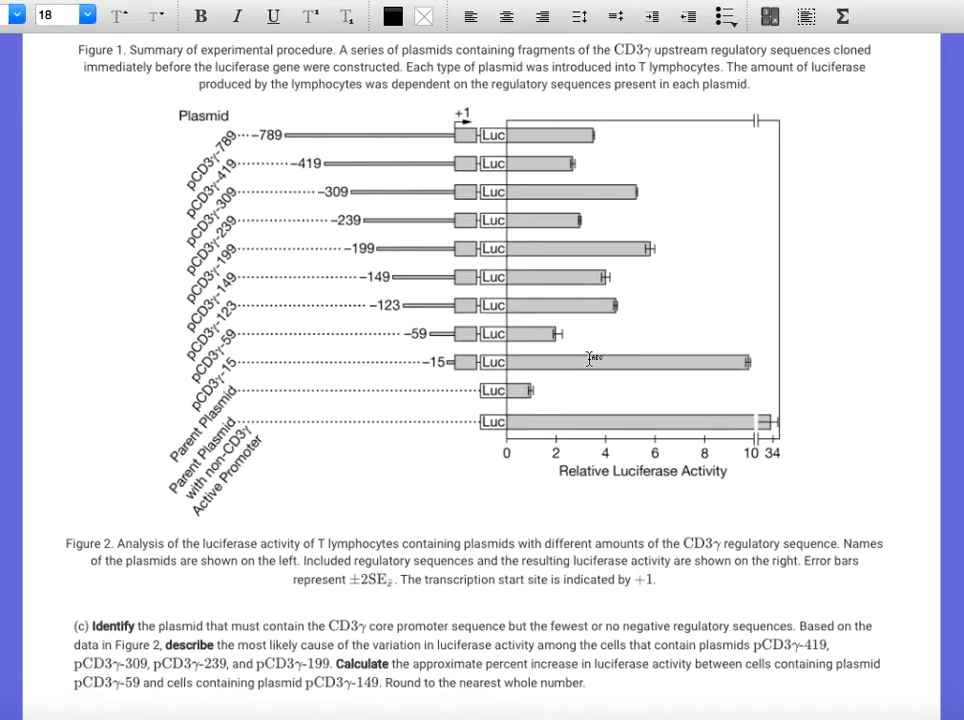
mouse_move(480, 364)
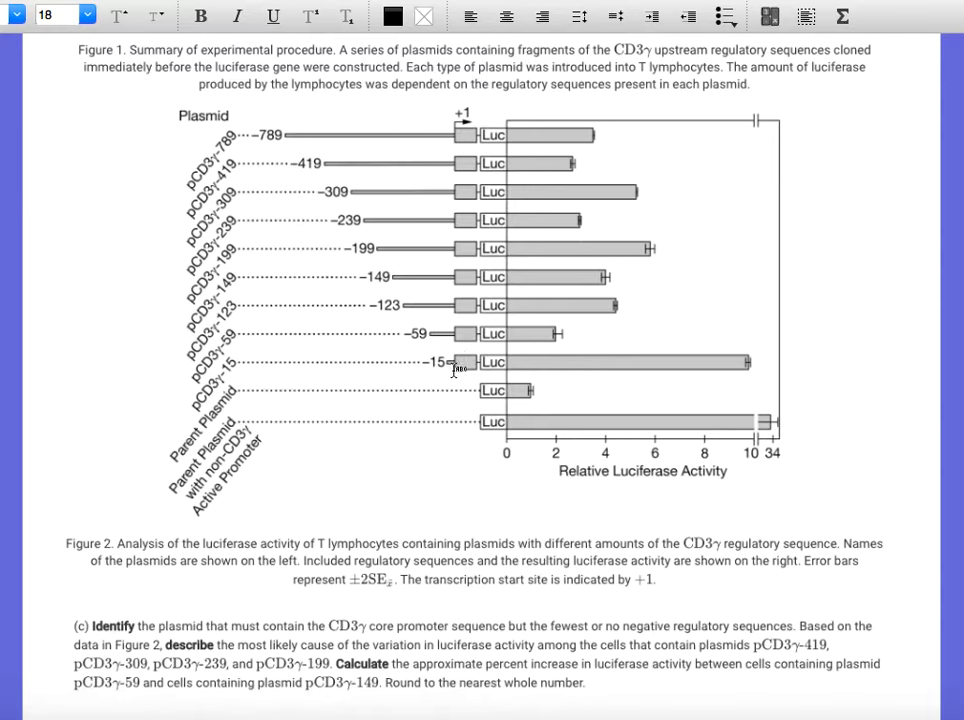
mouse_move(328, 366)
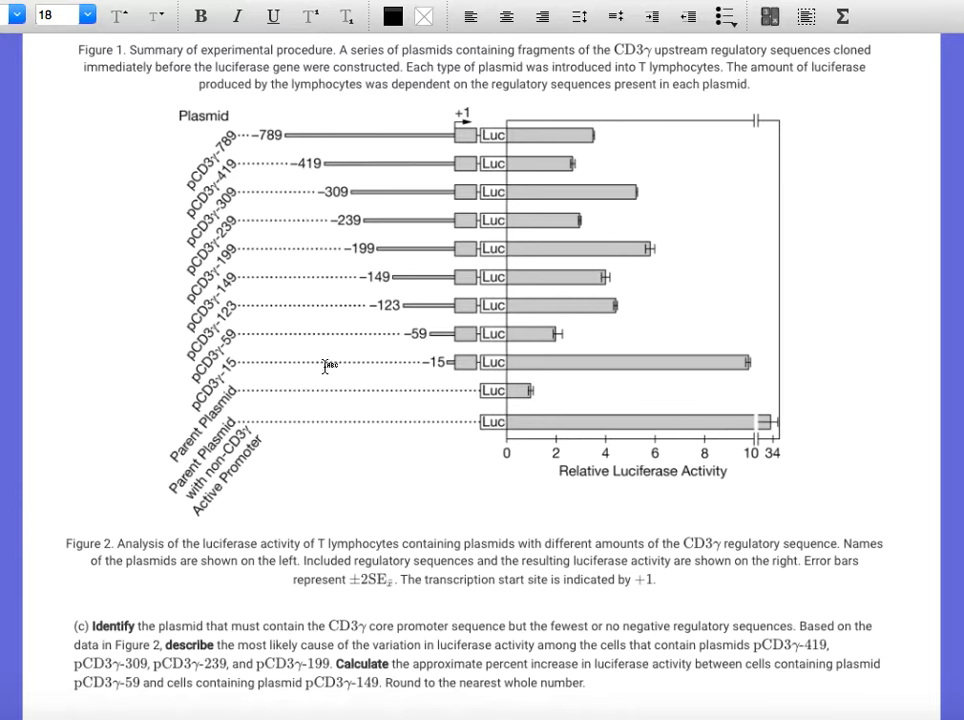
mouse_move(340, 370)
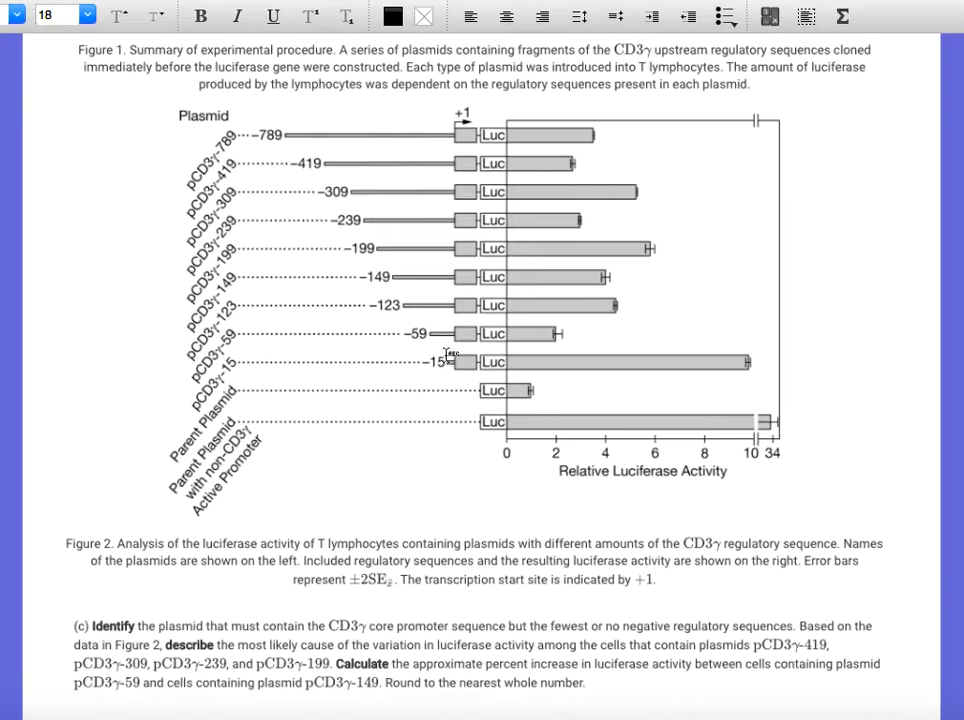
mouse_move(752, 364)
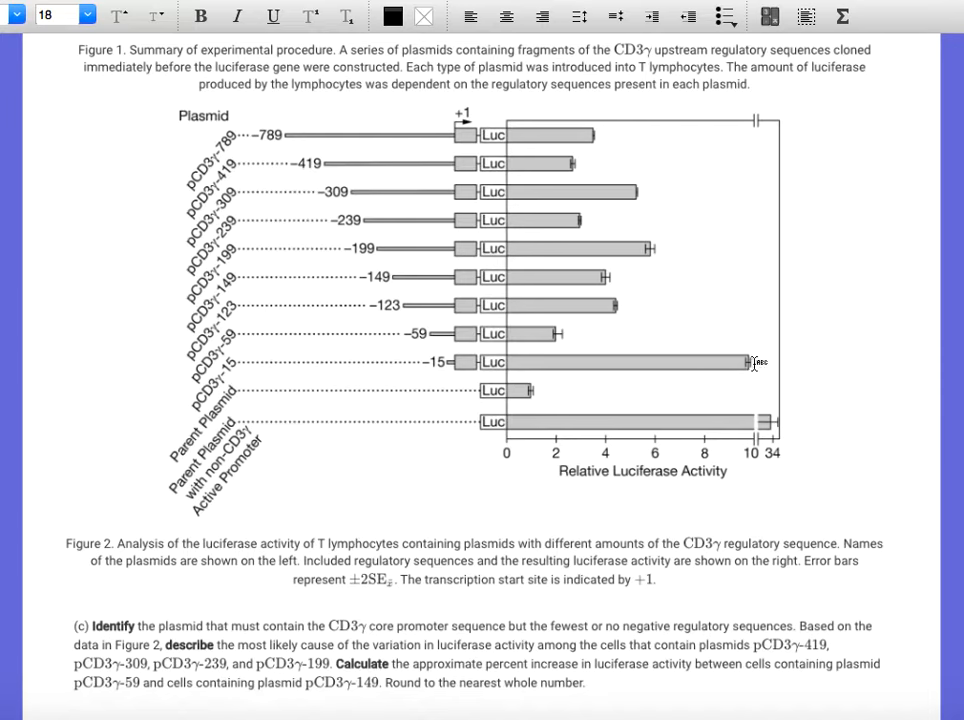
mouse_move(676, 534)
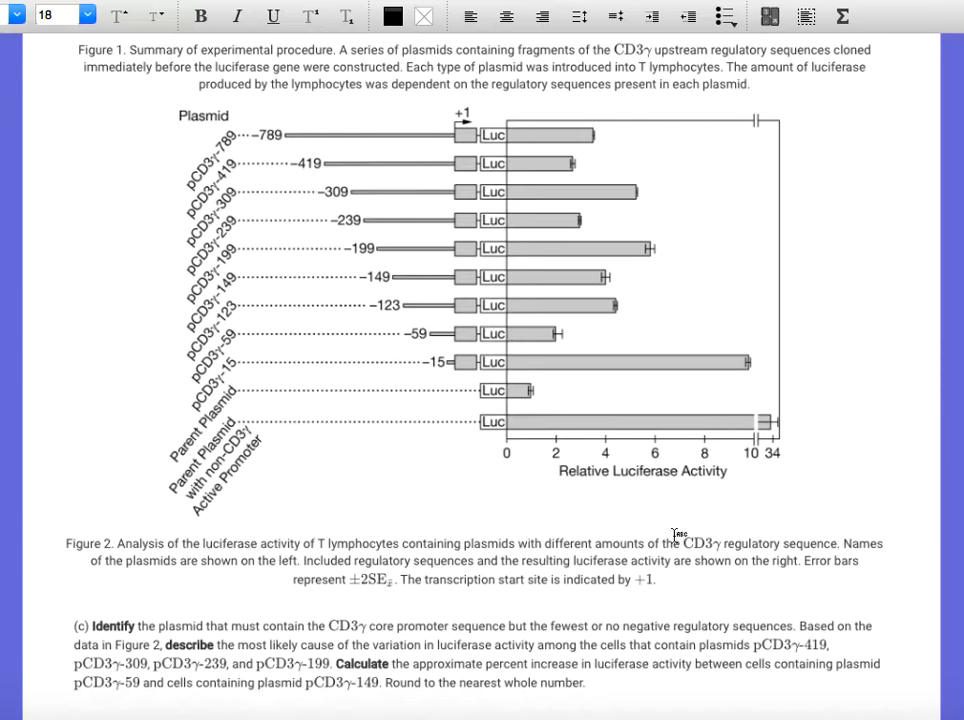
mouse_move(148, 670)
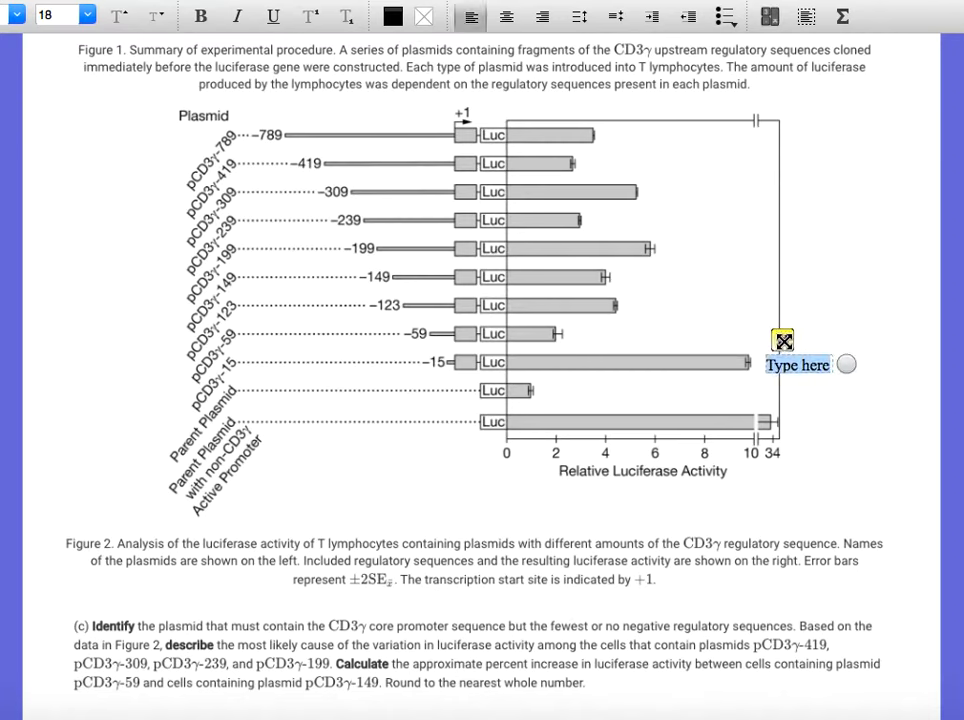
- Label the pCD3γ-15 bar with 'no negative regulation'
type("no n")
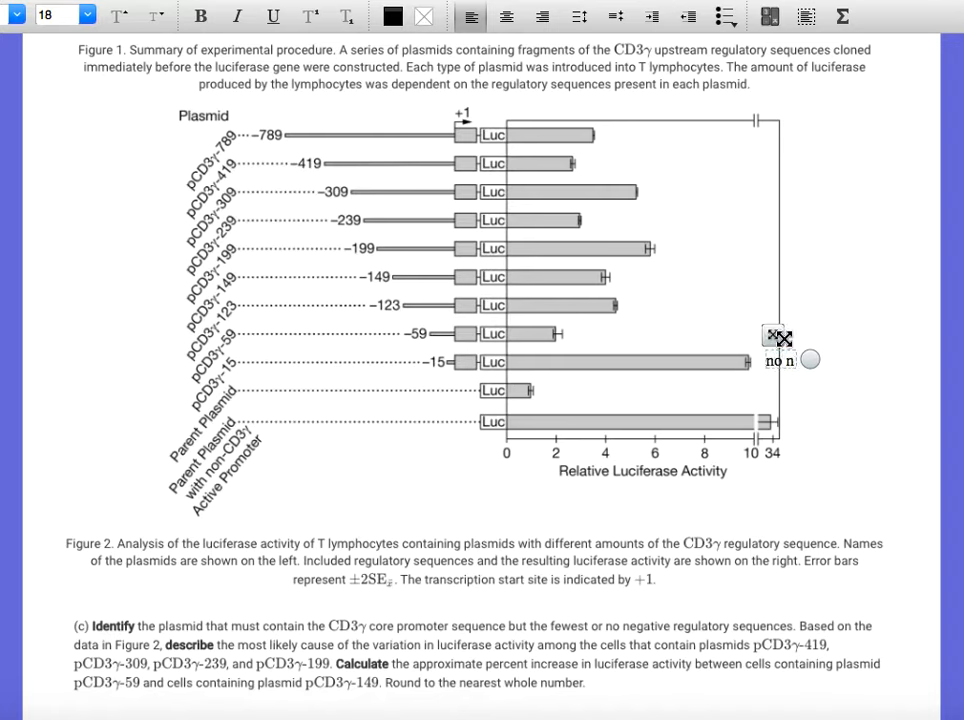
type("egative regulation")
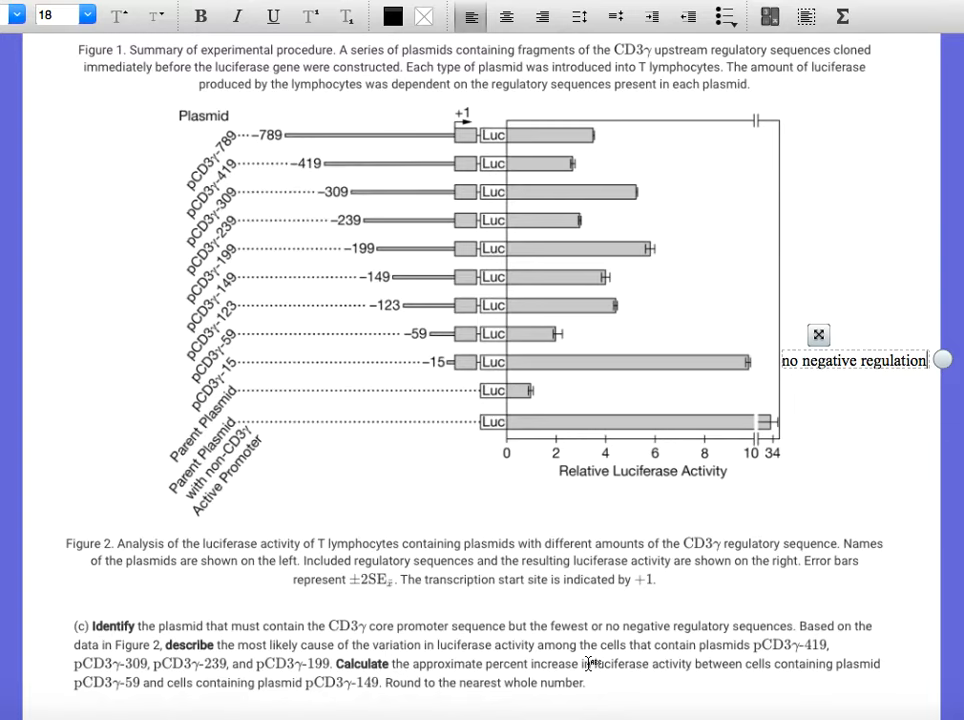
mouse_move(334, 192)
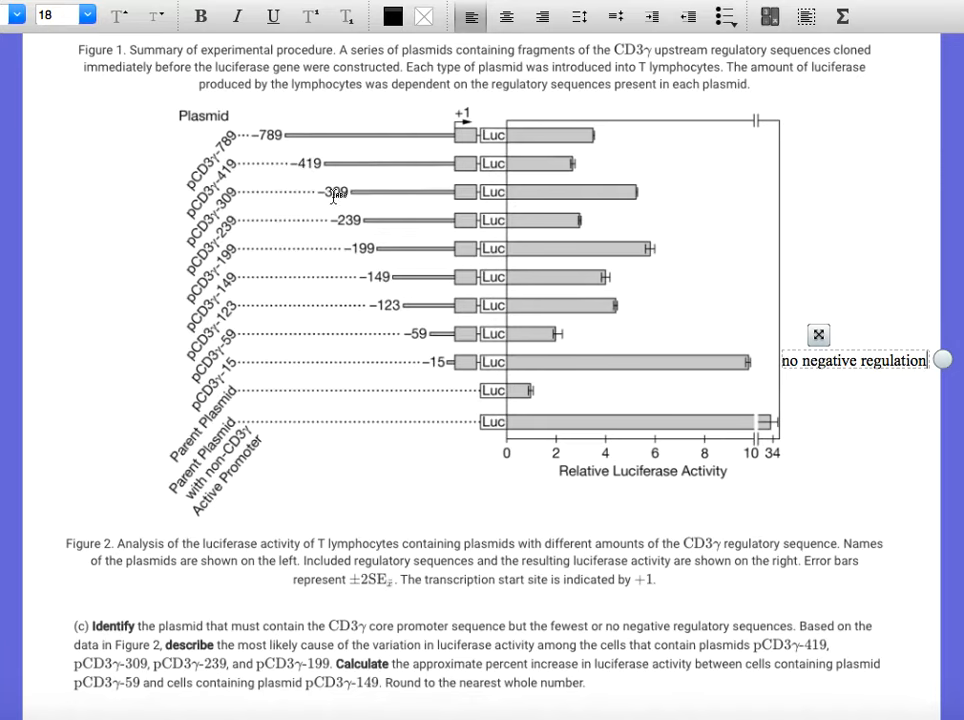
mouse_move(360, 252)
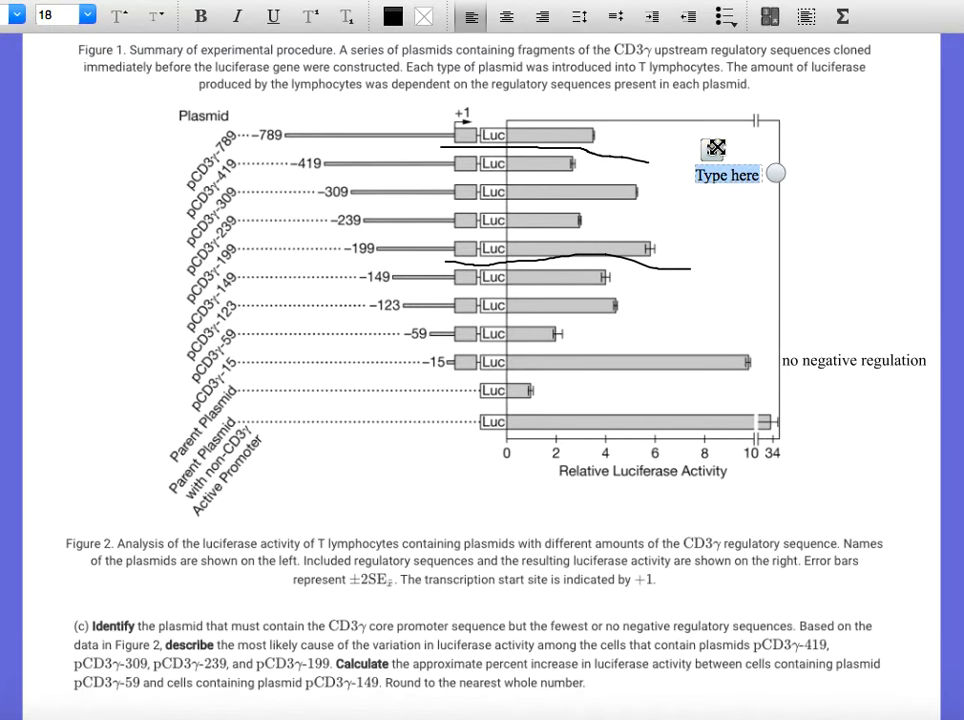
- Note 'alternating positive and negative control elements' beside the upper bars
type("alternating positive o")
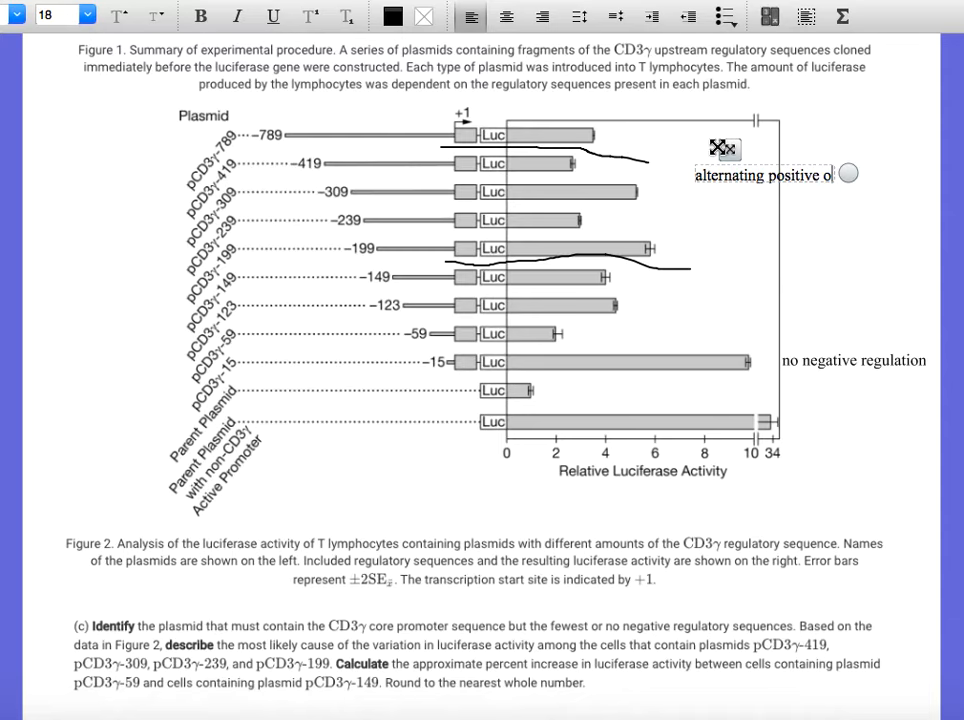
type("and")
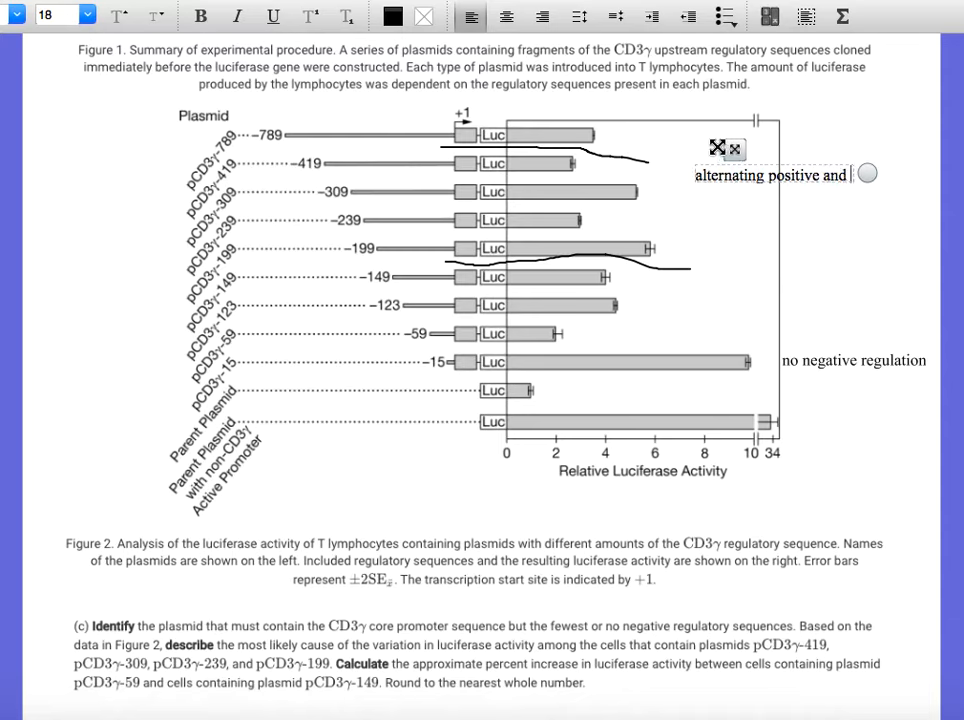
type("negative")
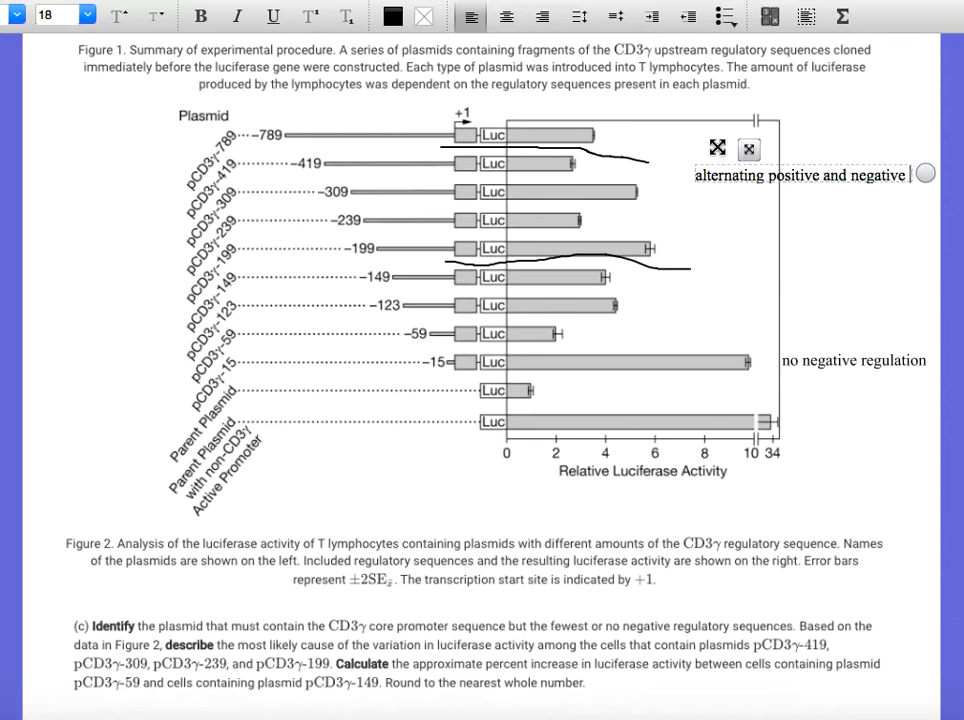
type("control elements")
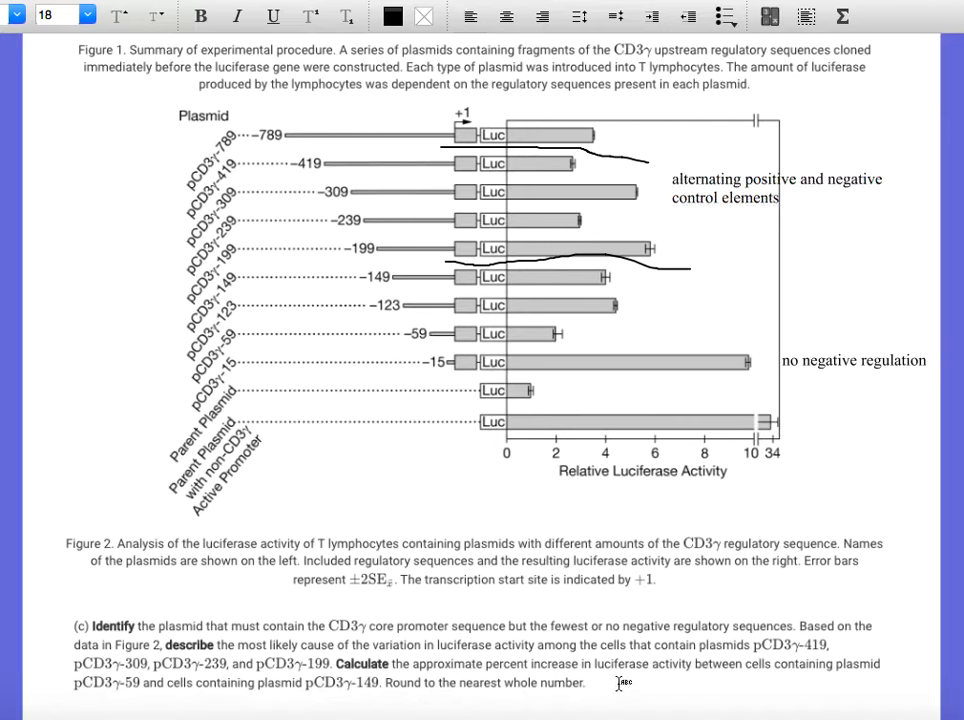
mouse_move(768, 688)
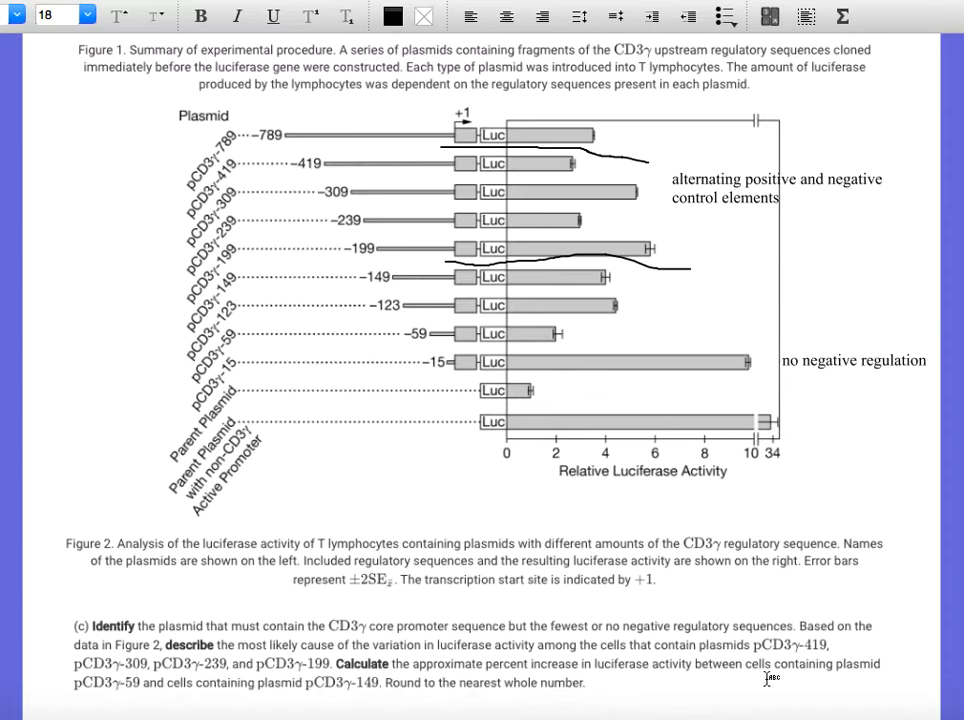
mouse_move(768, 592)
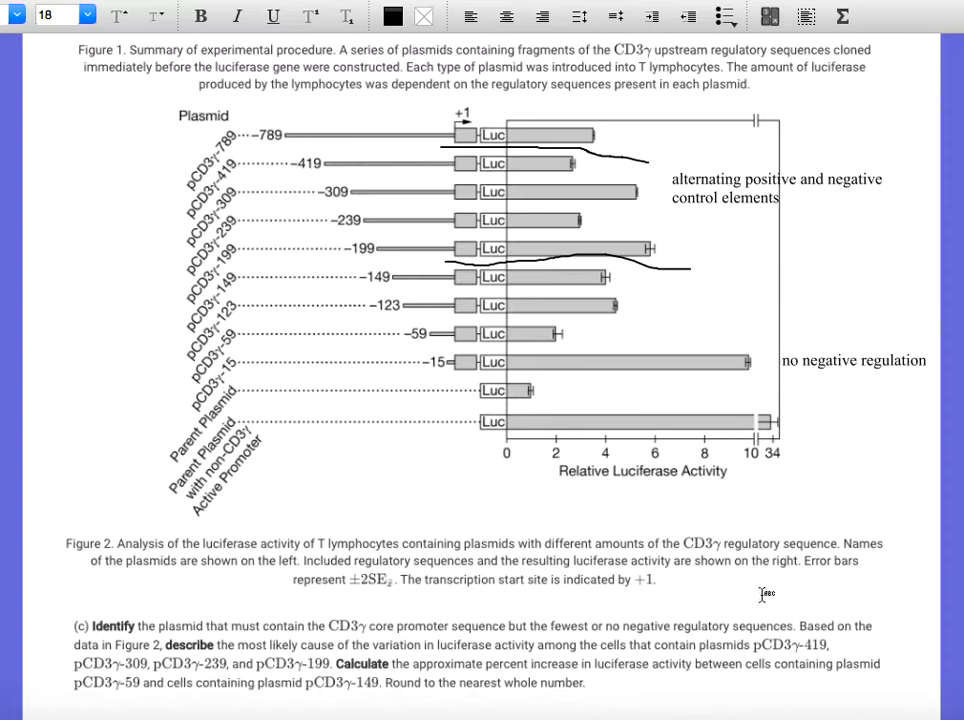
mouse_move(458, 356)
type("100")
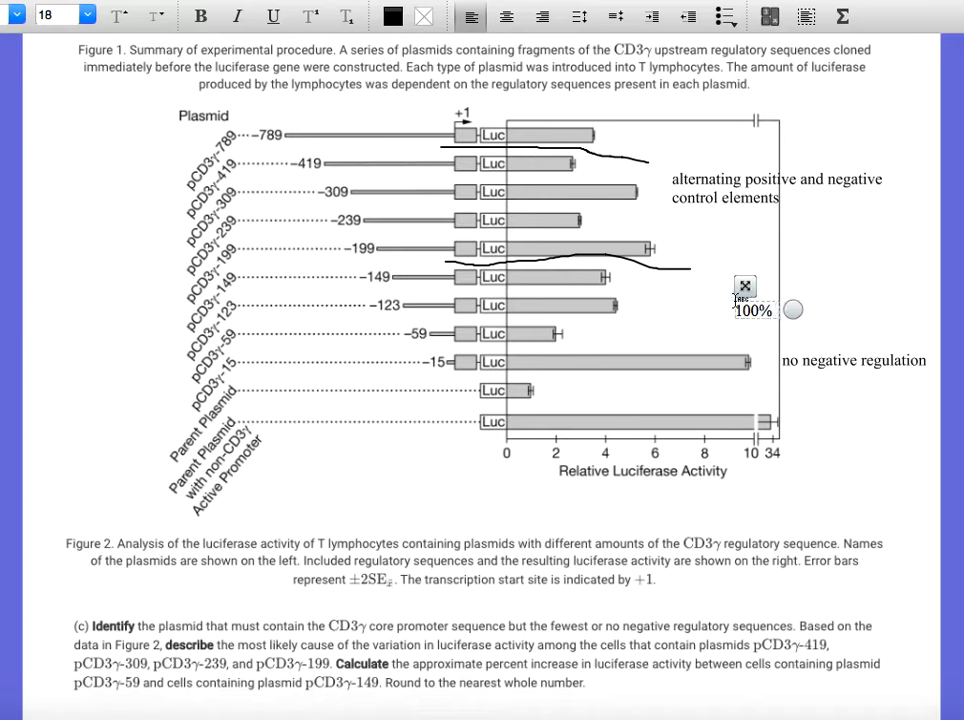
- Finish the "100% increase" note beside the pCD3γ-149 bars and move down to part (d)
type("increase")
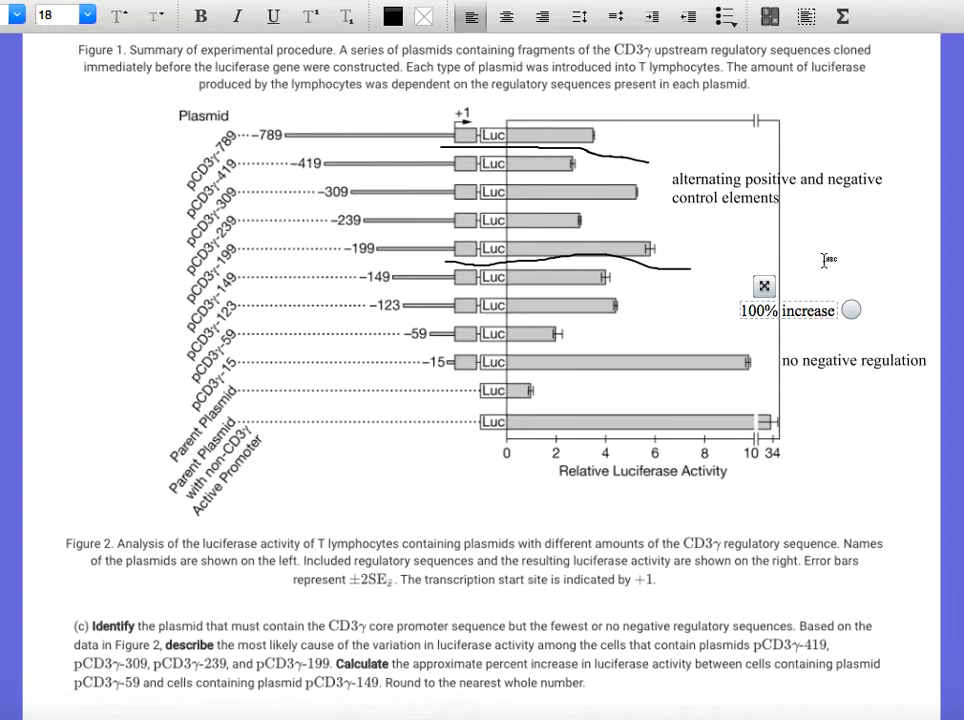
scroll("down", 3)
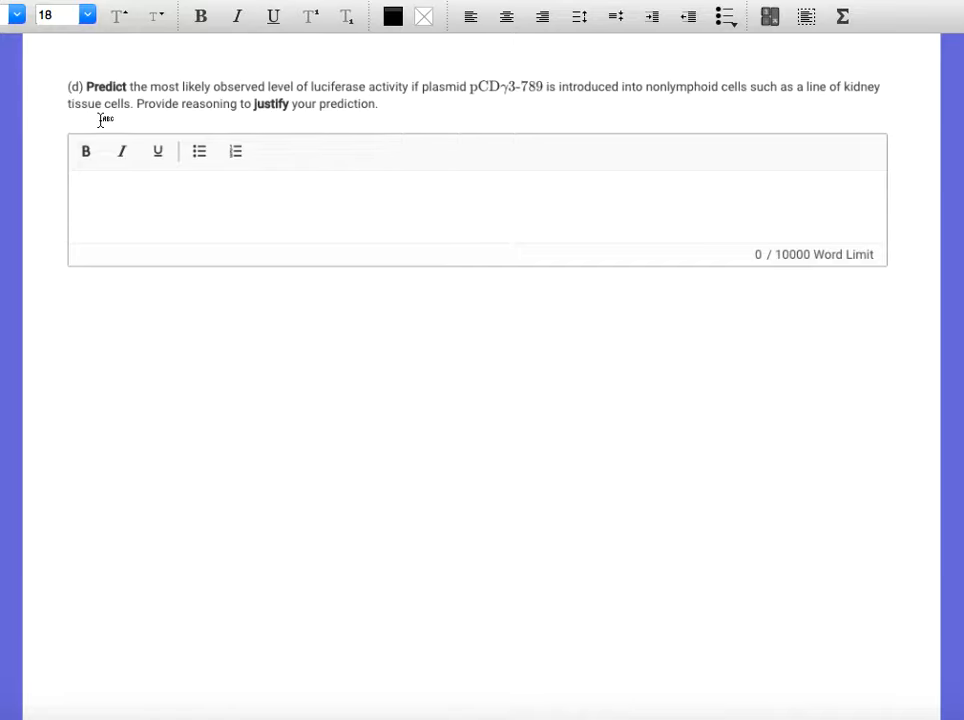
mouse_move(416, 146)
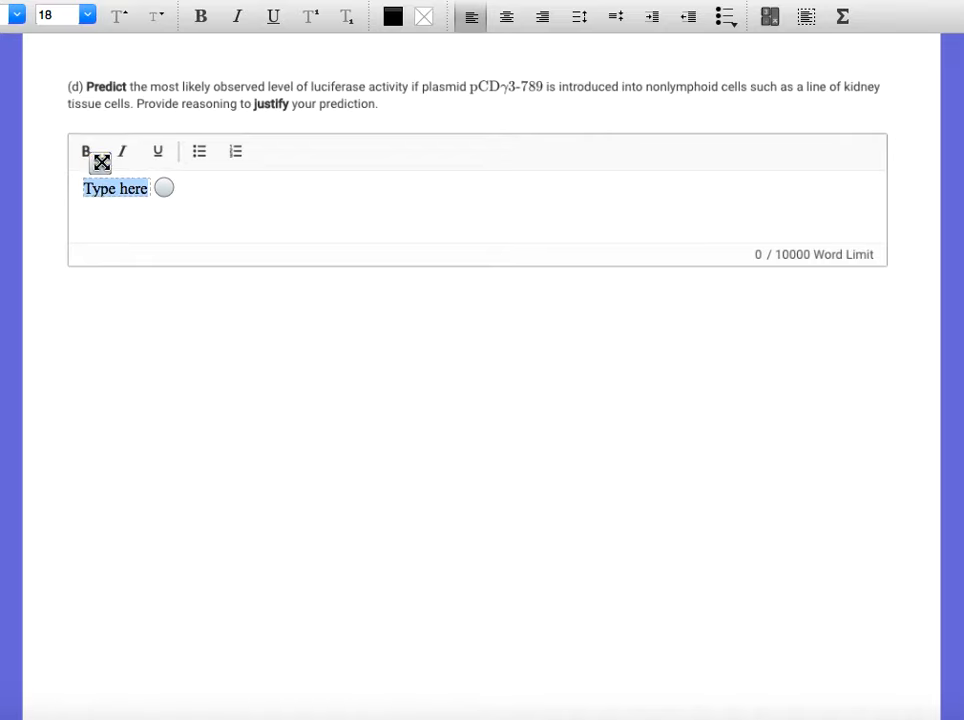
mouse_move(786, 214)
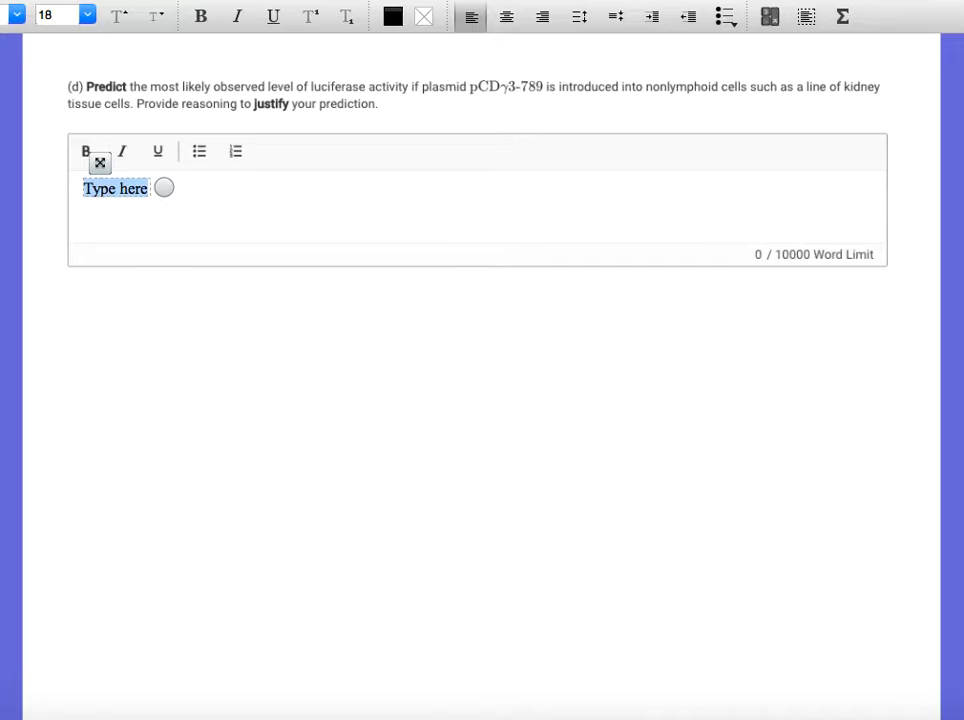
mouse_move(452, 62)
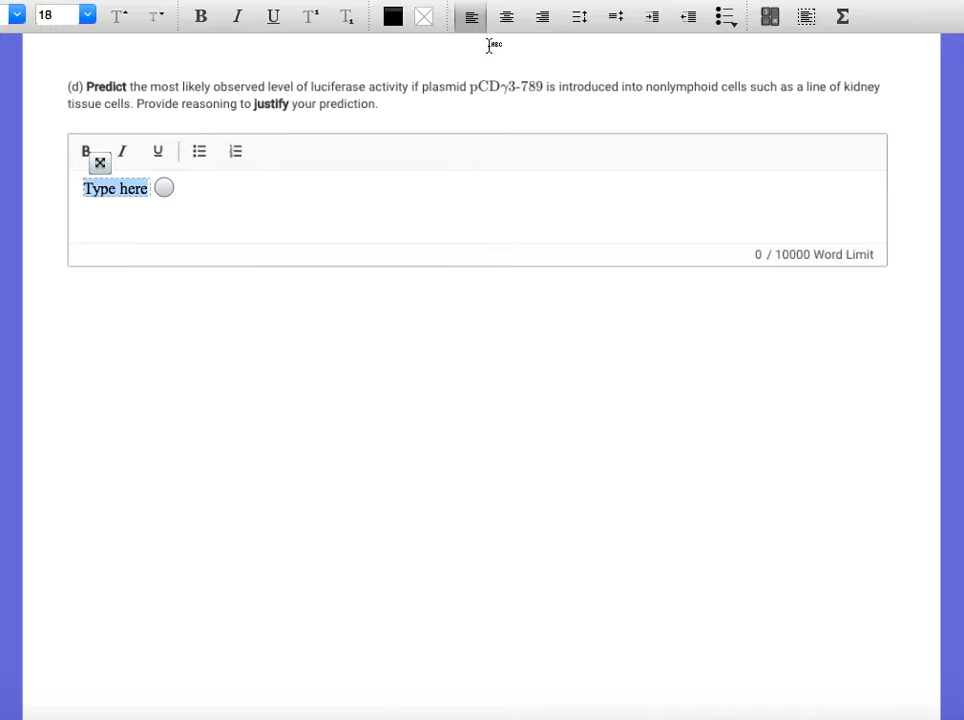
mouse_move(232, 182)
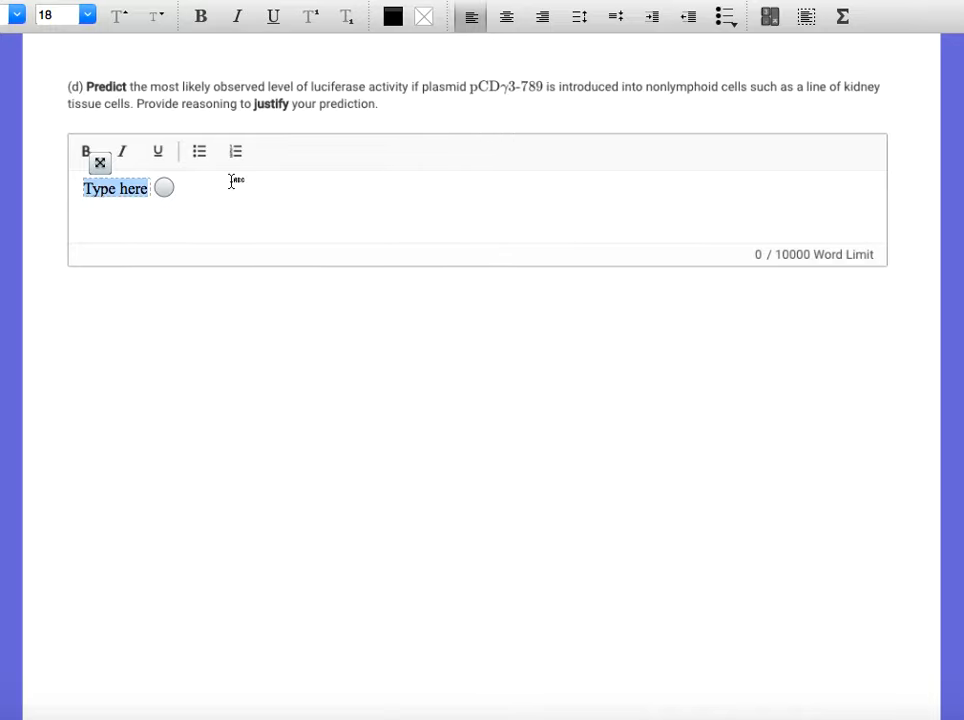
- Write "no luciferase activity" as the part (d) prediction for pCD3γ-789 in kidney cells
type("n")
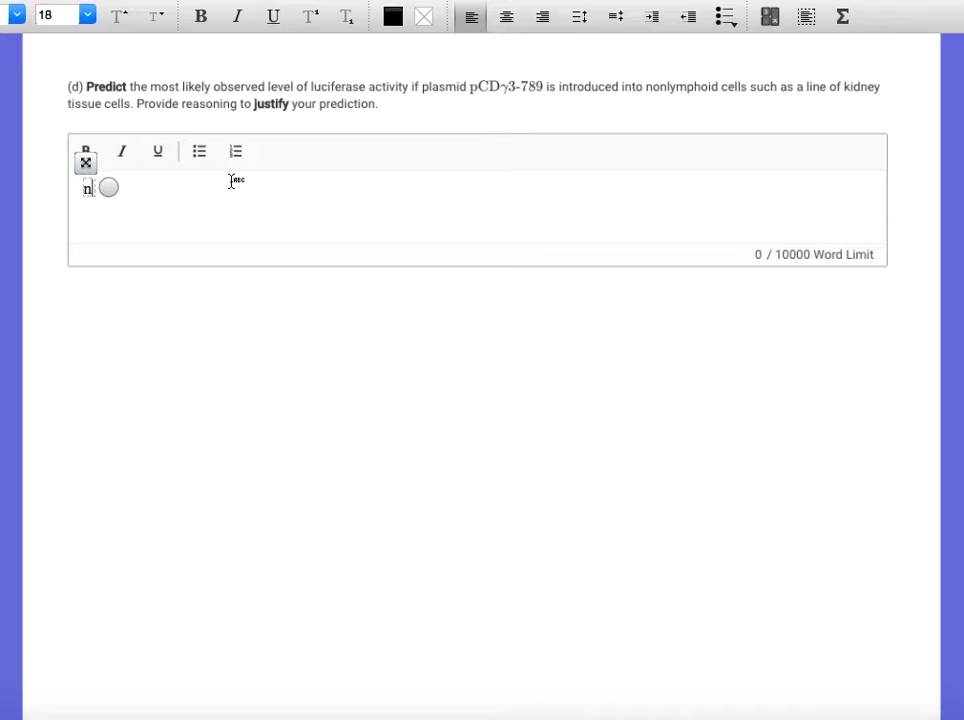
type("o luciferase")
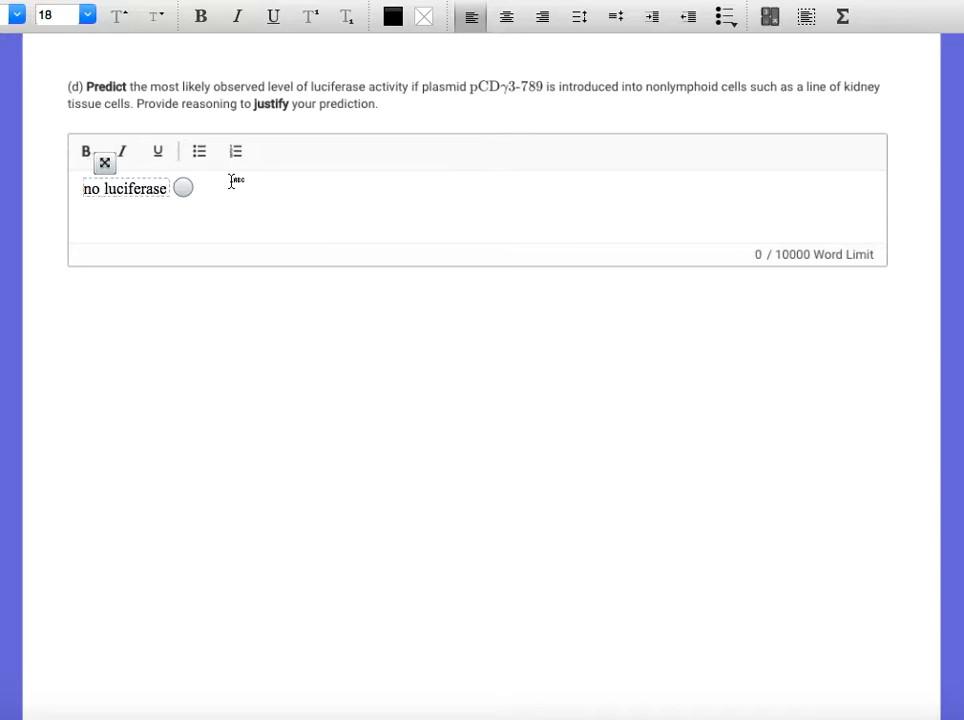
type("acti")
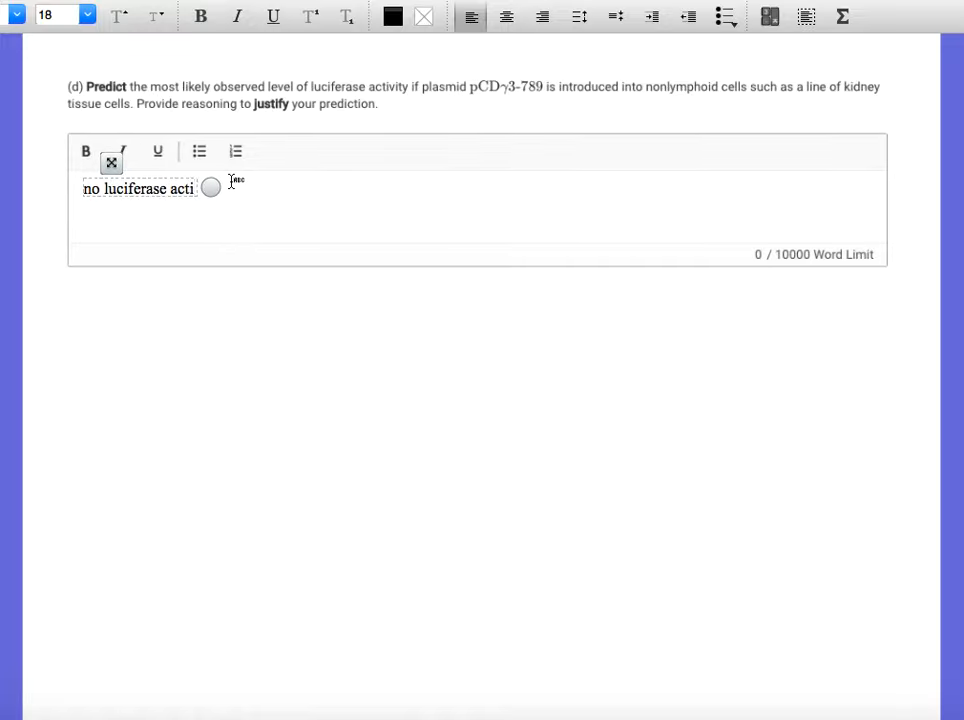
type("vity")
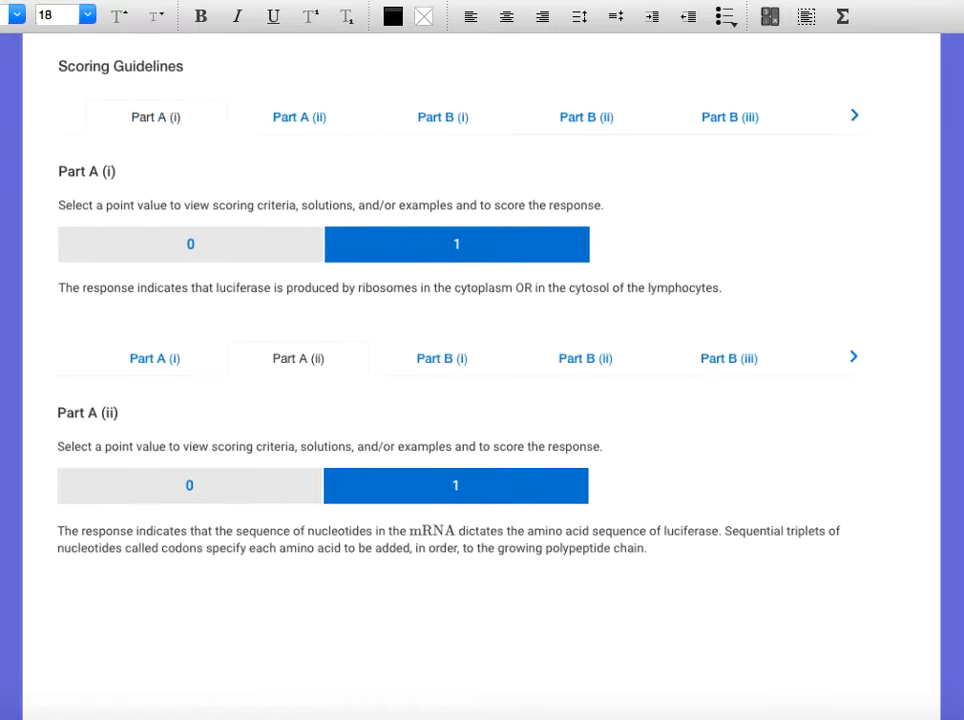
- Scroll through the question to bring the Figure 2 graph and part (c) prompt into view
scroll("down", 3)
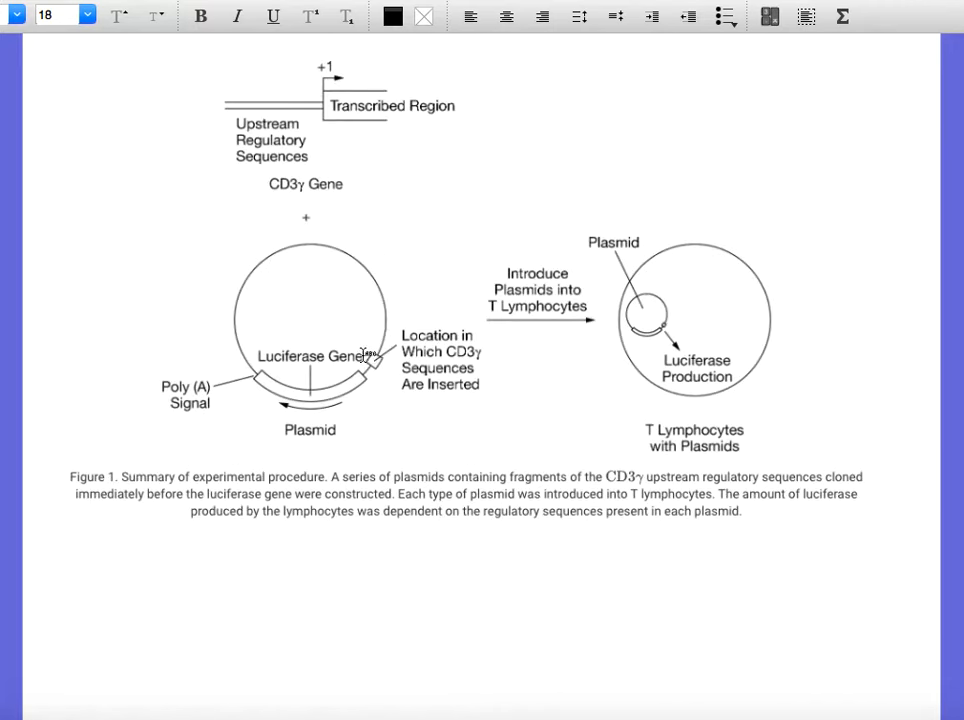
mouse_move(368, 376)
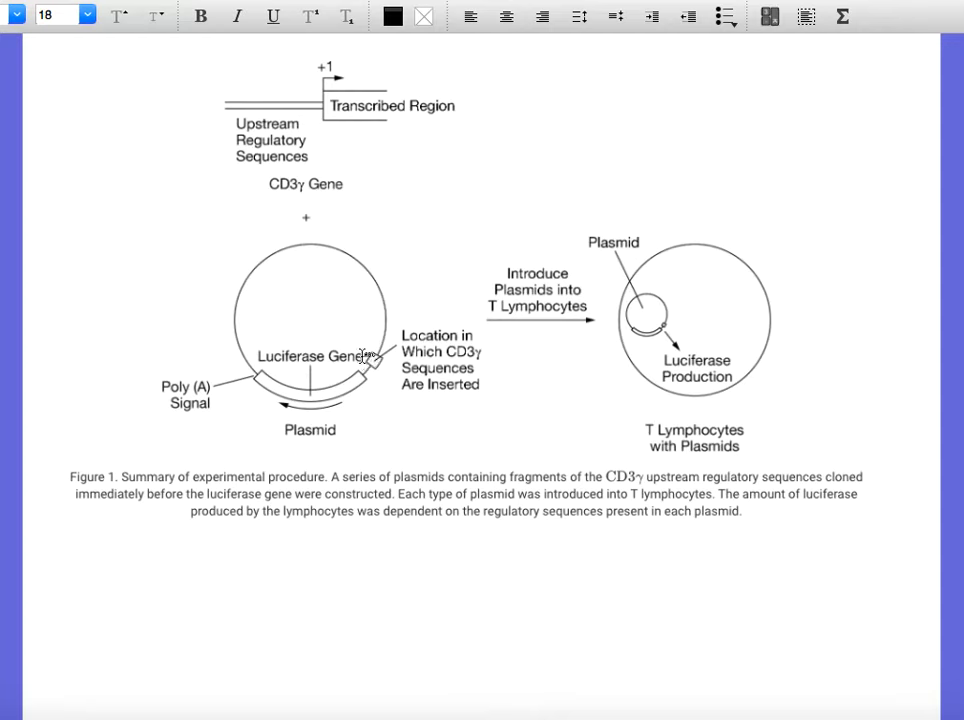
mouse_move(388, 364)
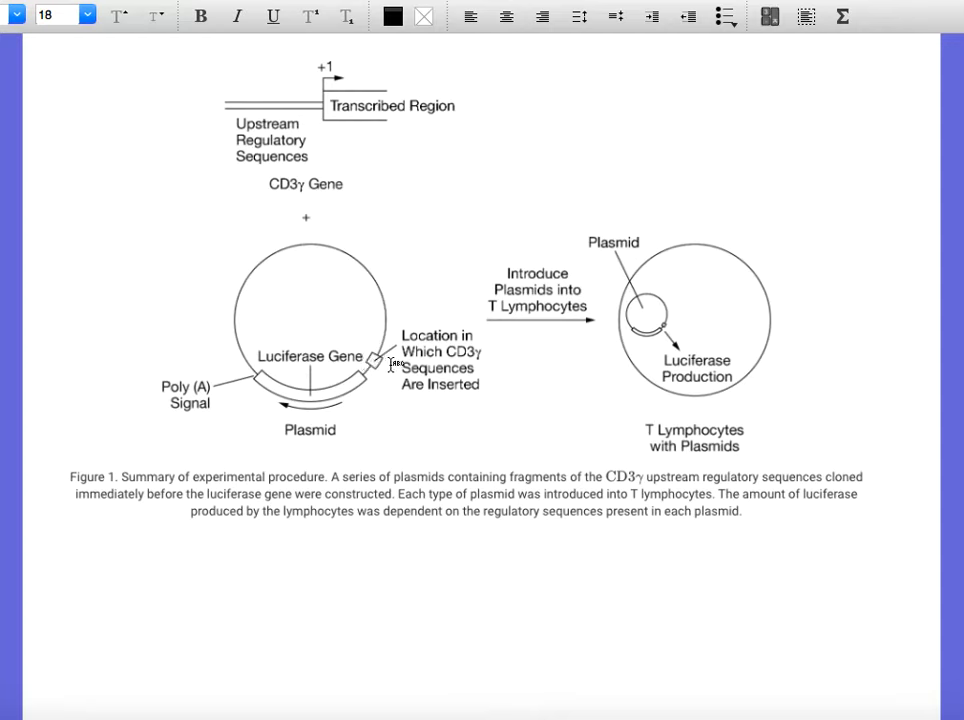
mouse_move(368, 370)
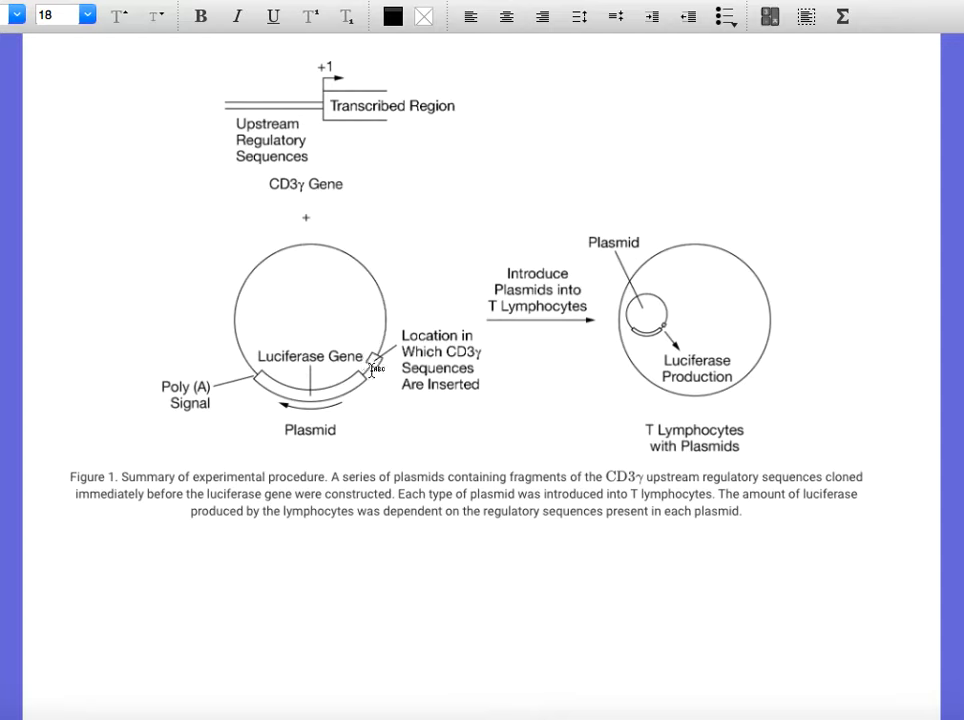
scroll("down", 3)
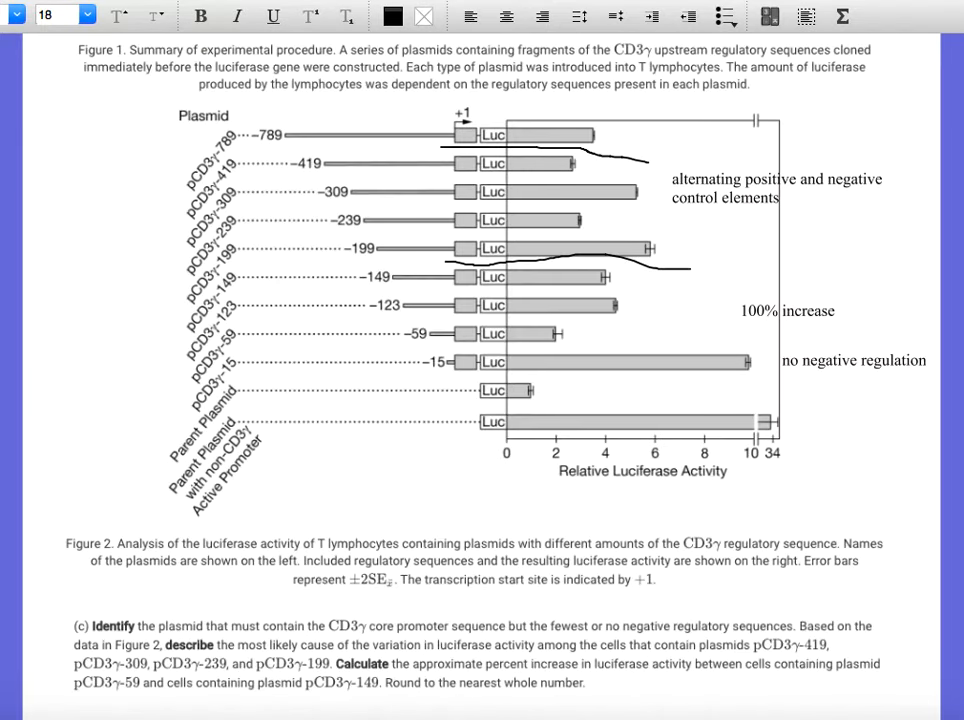
scroll("down", 3)
type("no luciferase activity")
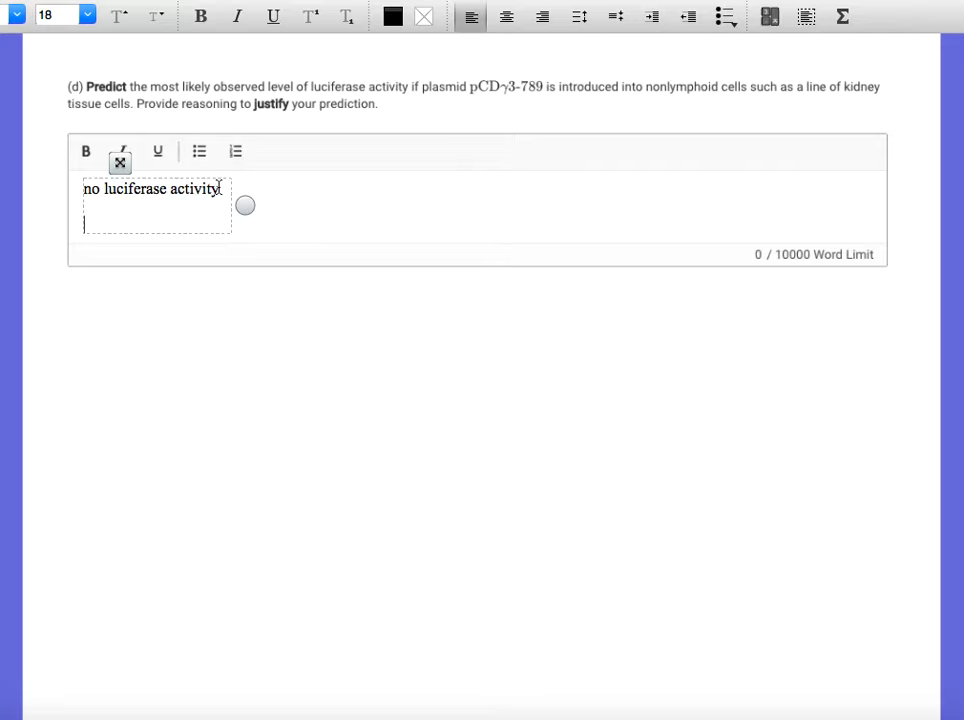
- Add the reasoning "kidney cells wouldn't have the correct transcription factors" to the part (d) note
type("kidney cells")
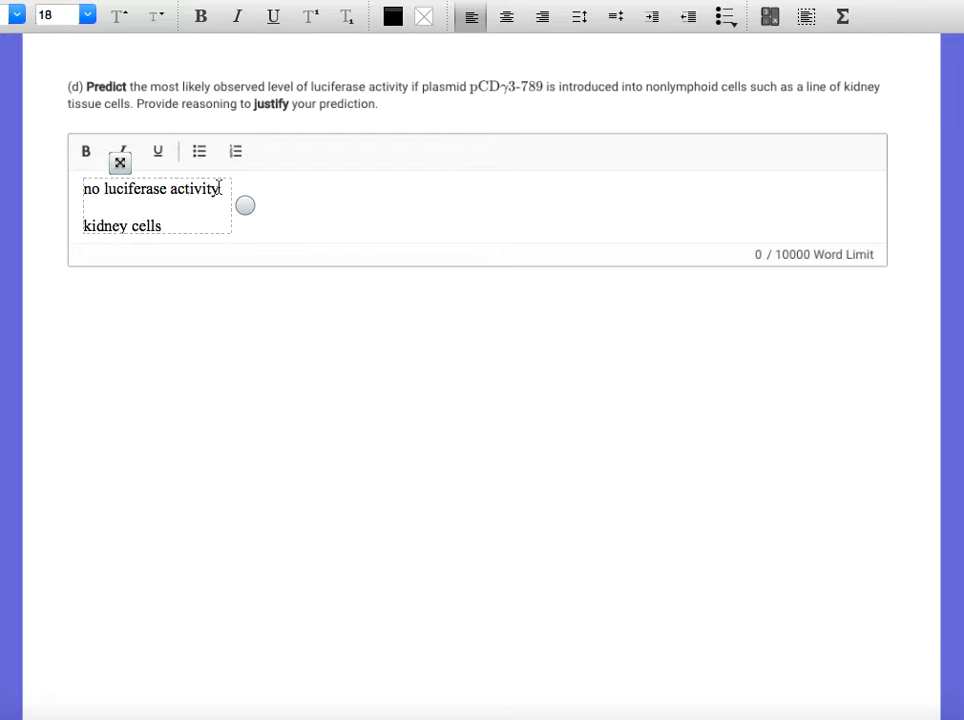
type("wouldn't have the corr")
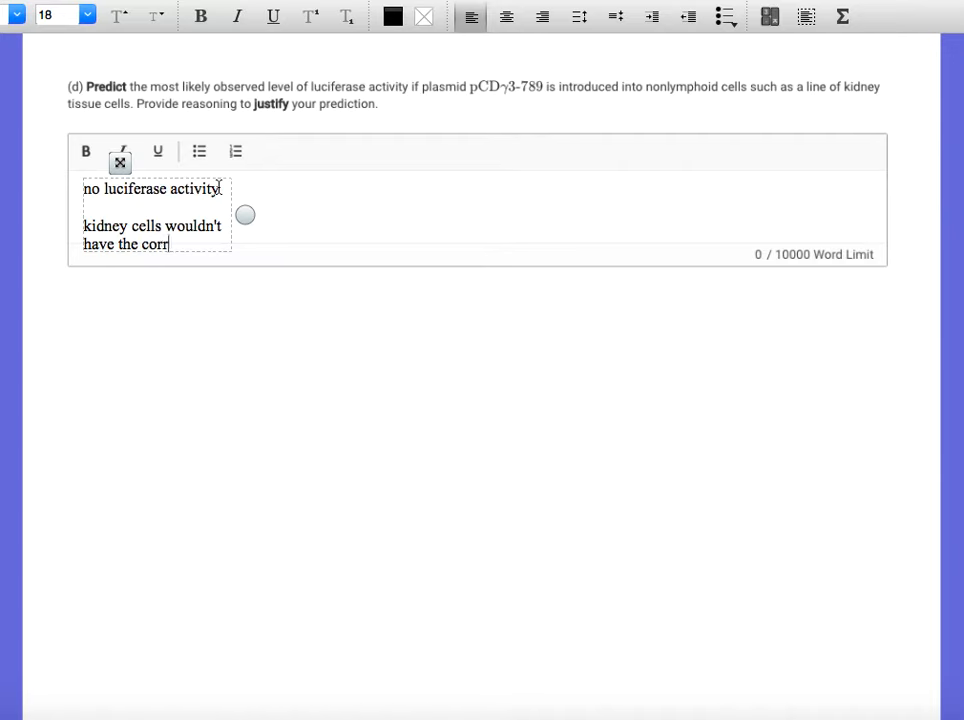
type("ect transc")
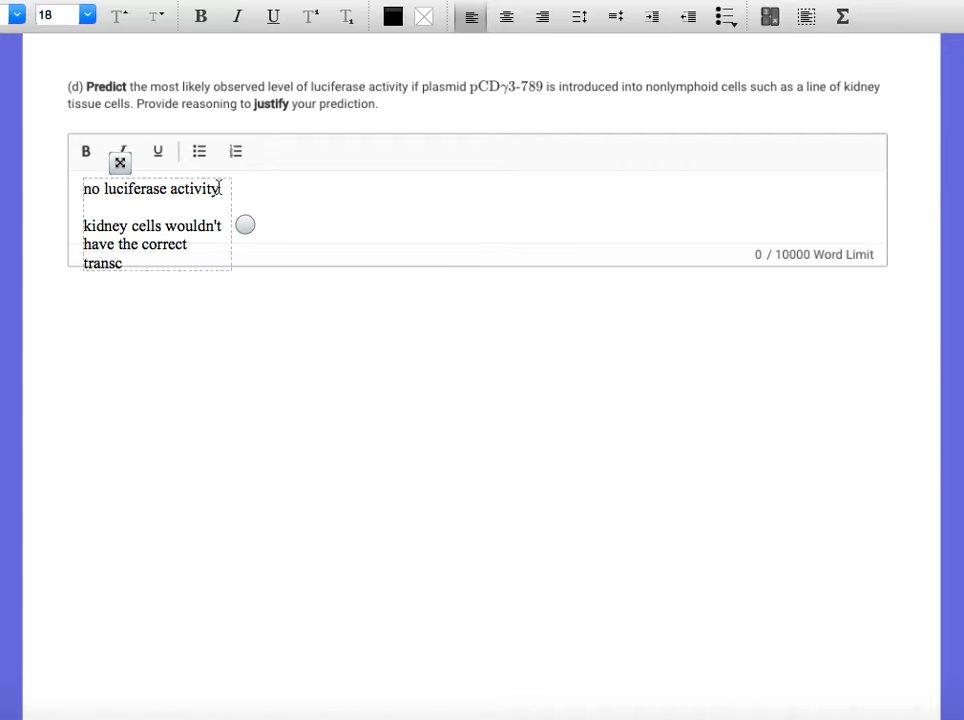
type("ription")
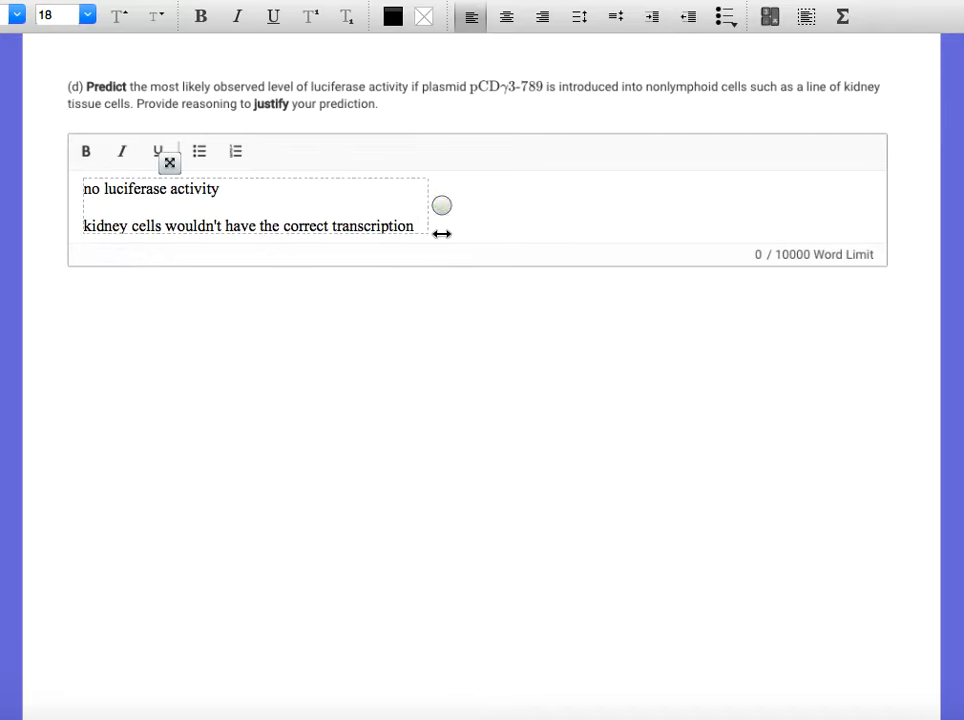
type("fac")
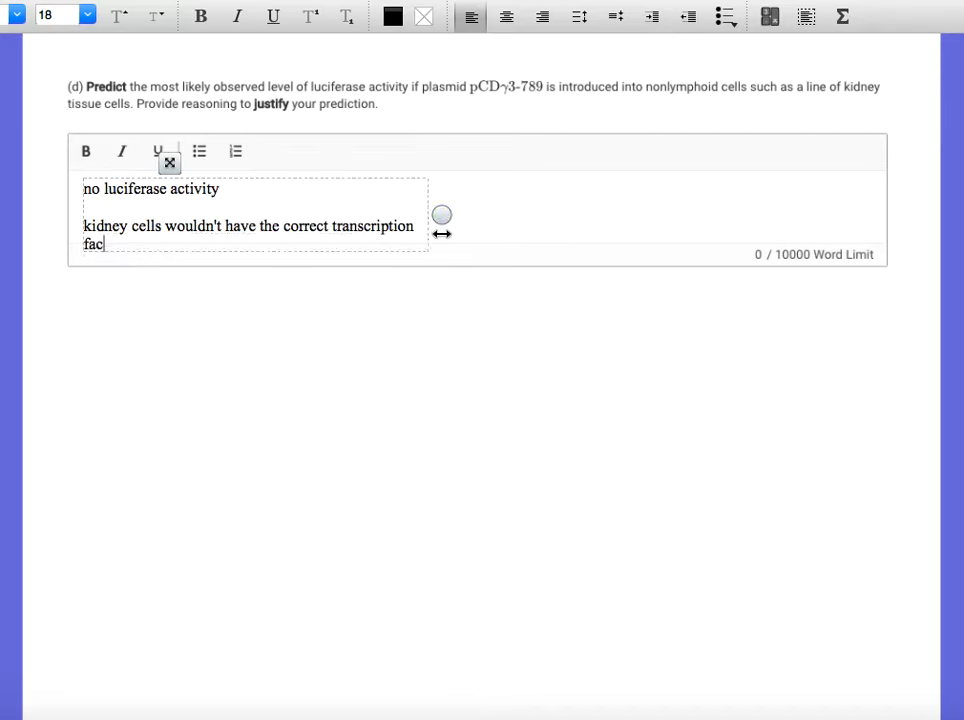
type("tors")
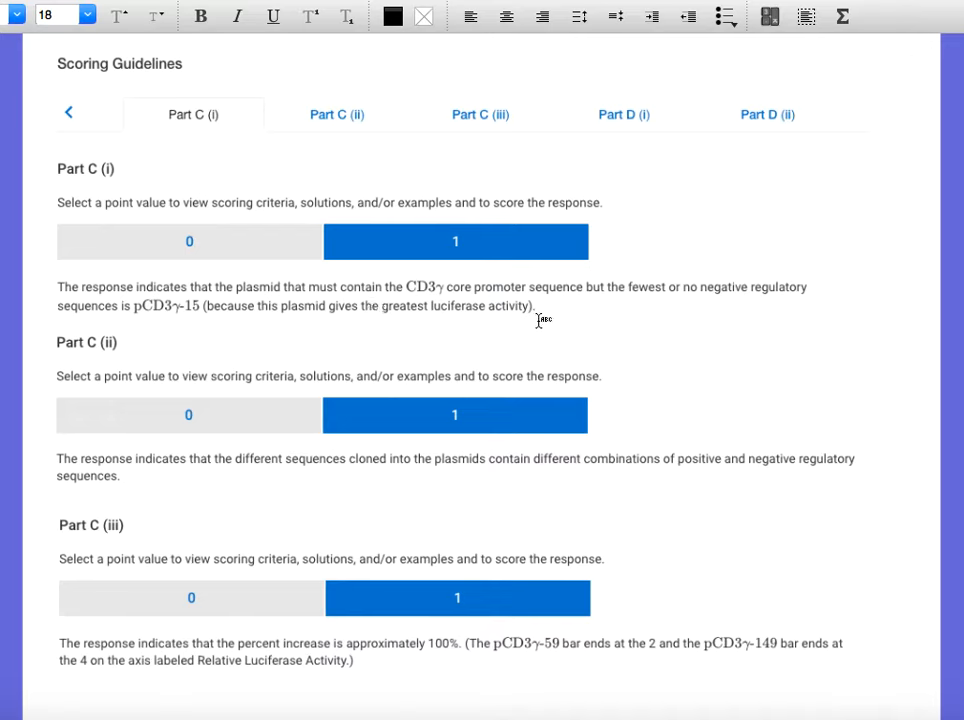
mouse_move(32, 486)
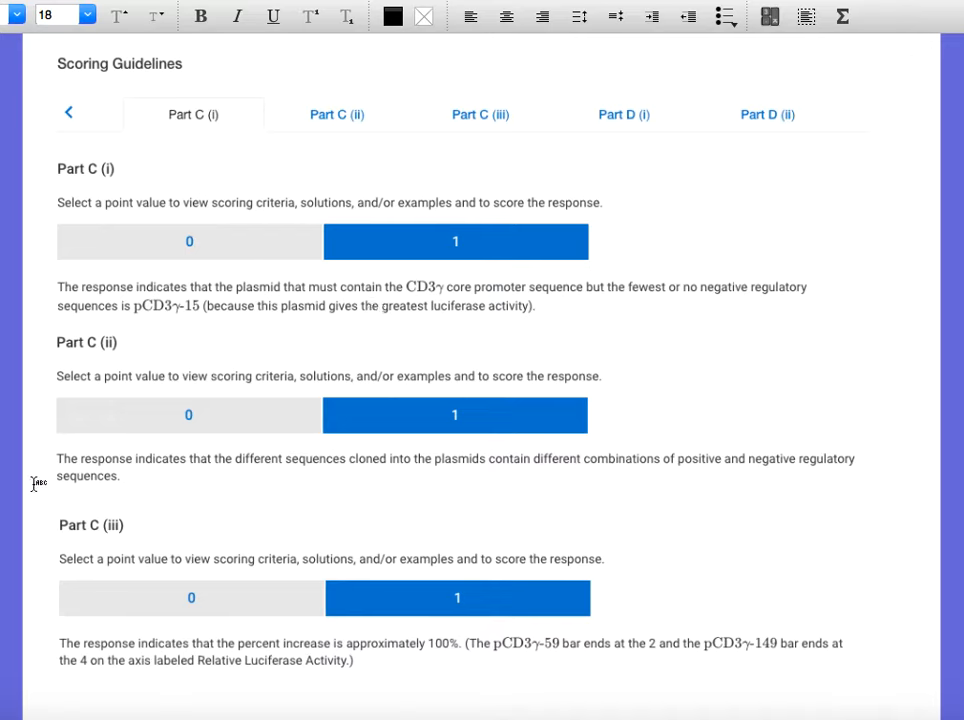
mouse_move(876, 464)
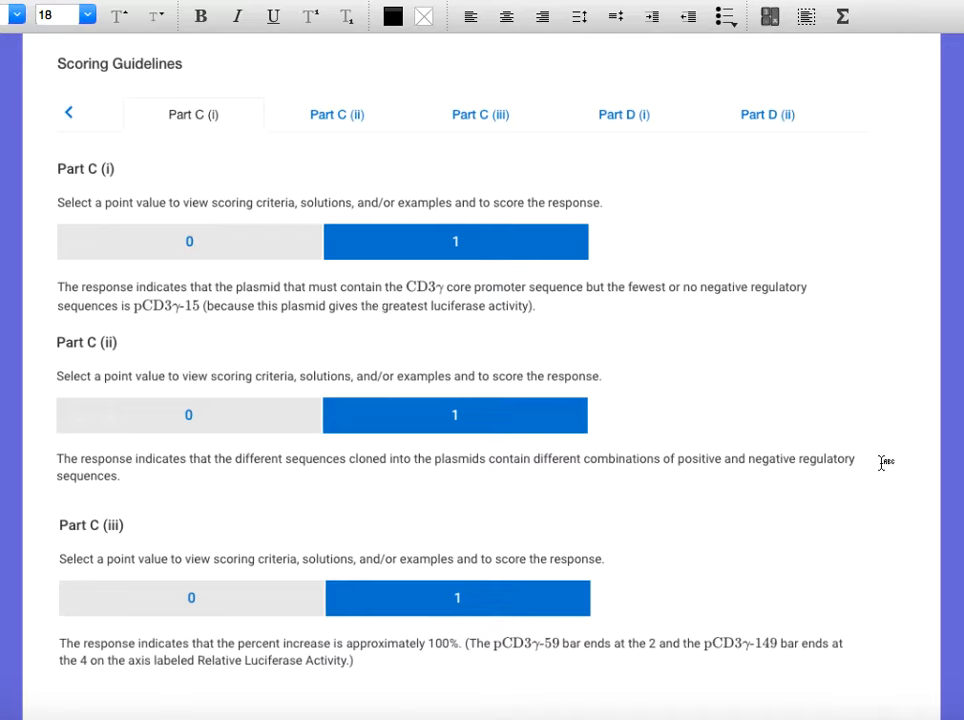
mouse_move(264, 484)
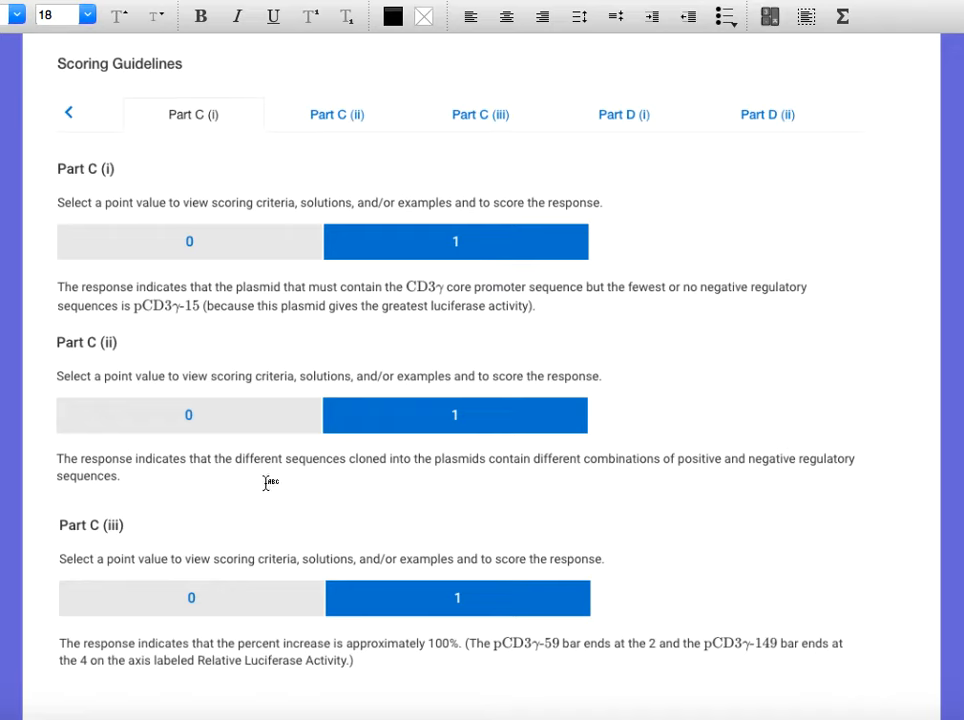
mouse_move(464, 660)
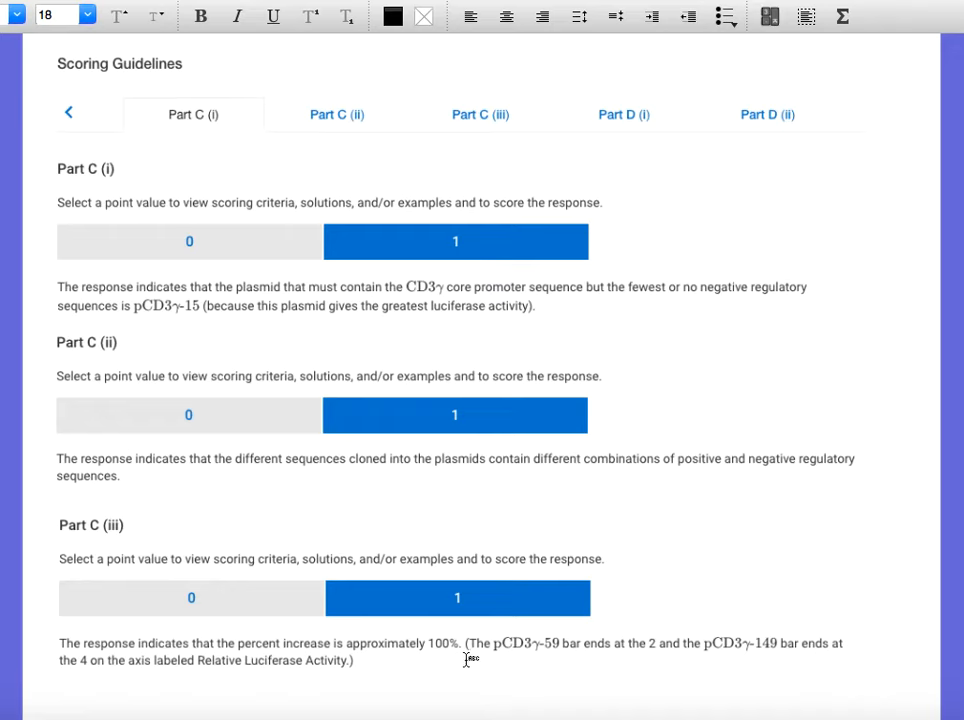
- Show the Part D scoring criteria about little or no luciferase activity
left_click(624, 112)
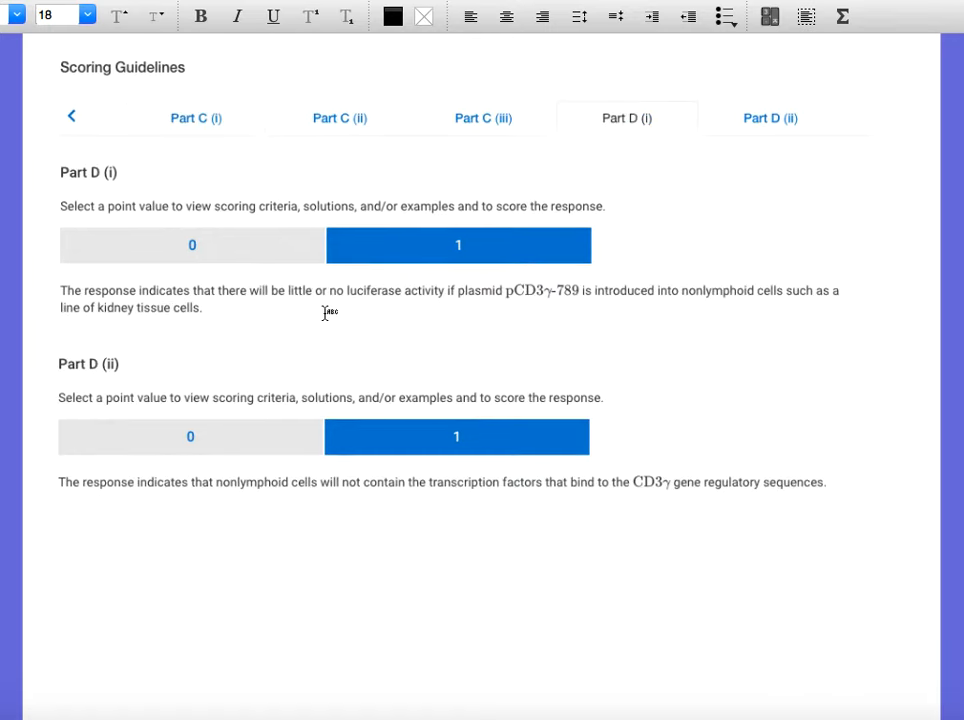
mouse_move(92, 516)
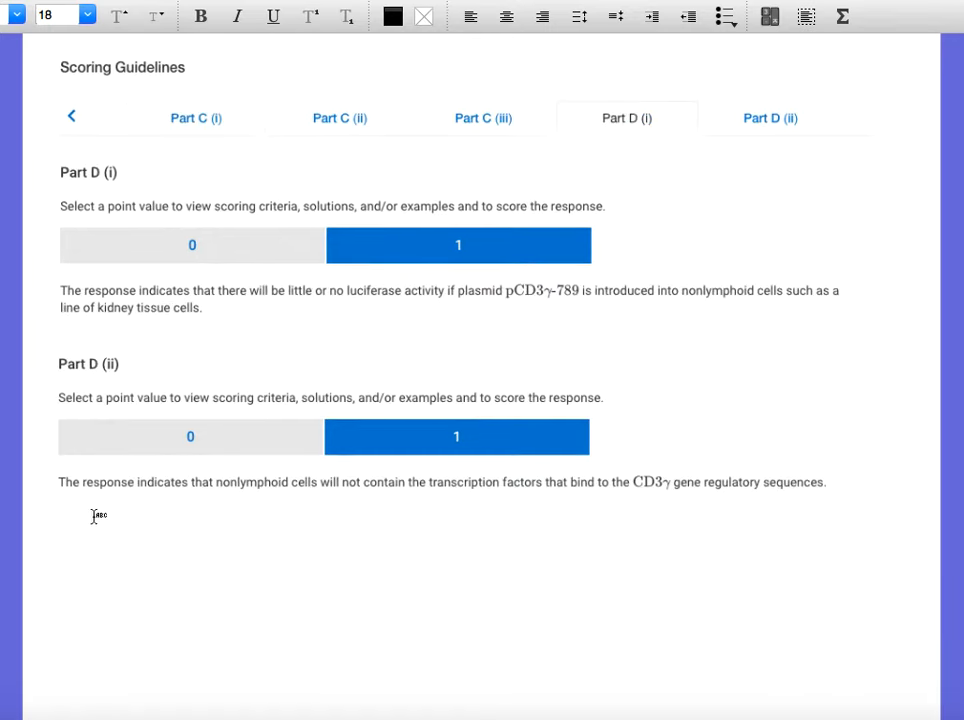
mouse_move(408, 506)
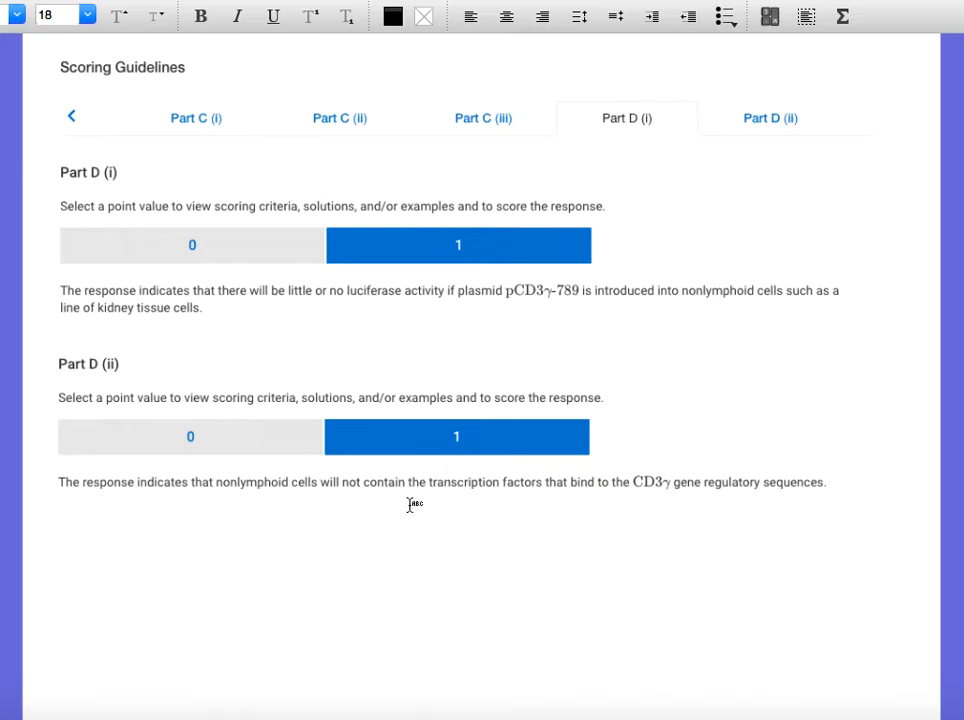
mouse_move(556, 500)
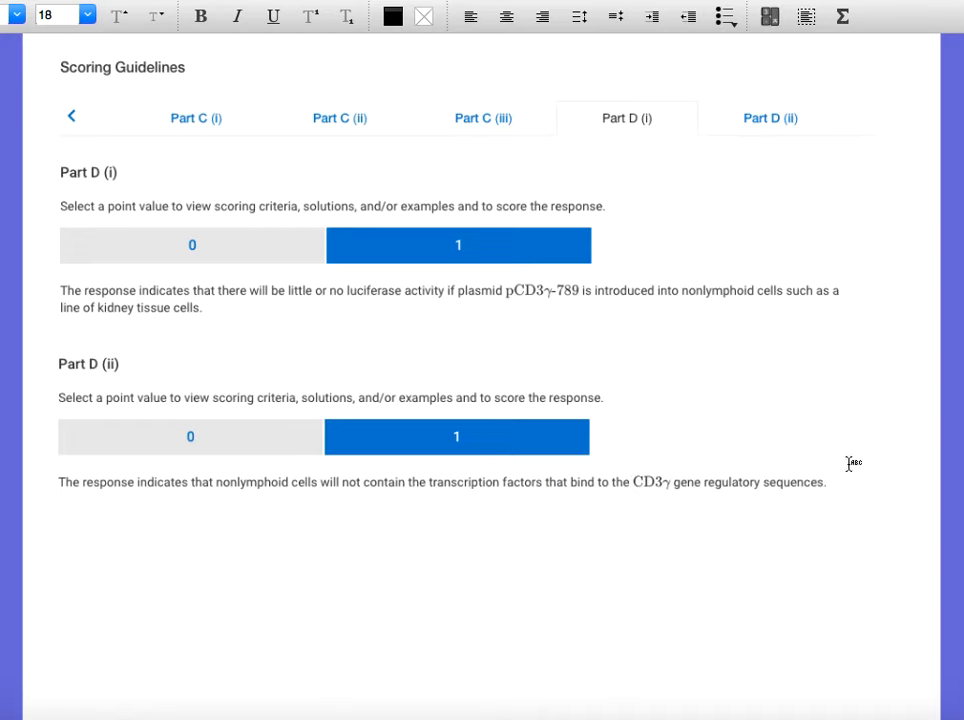
mouse_move(820, 516)
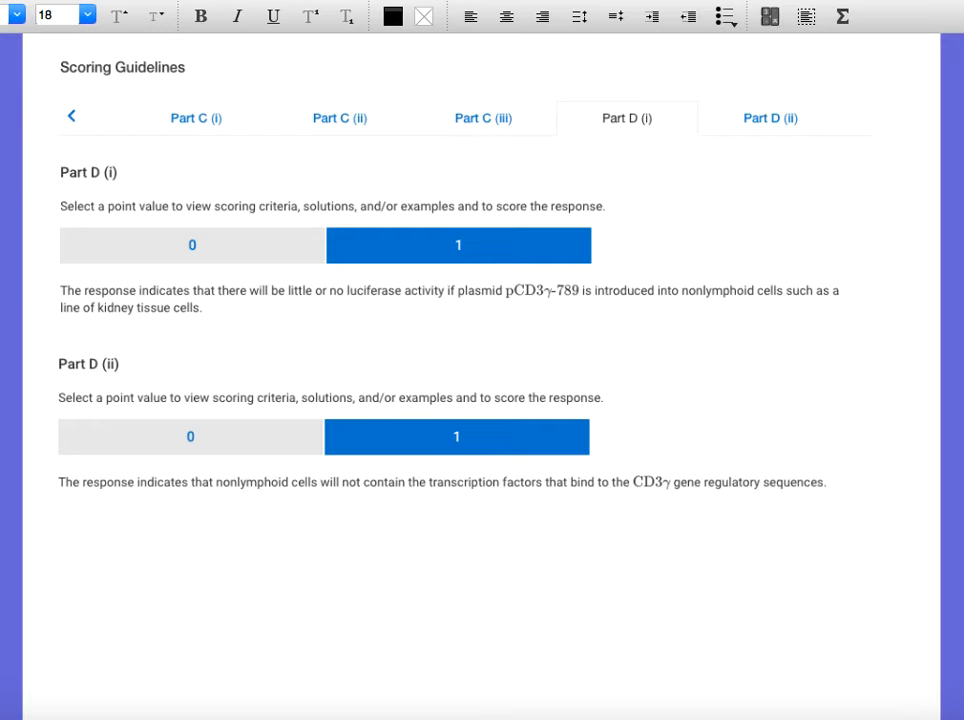
mouse_move(522, 132)
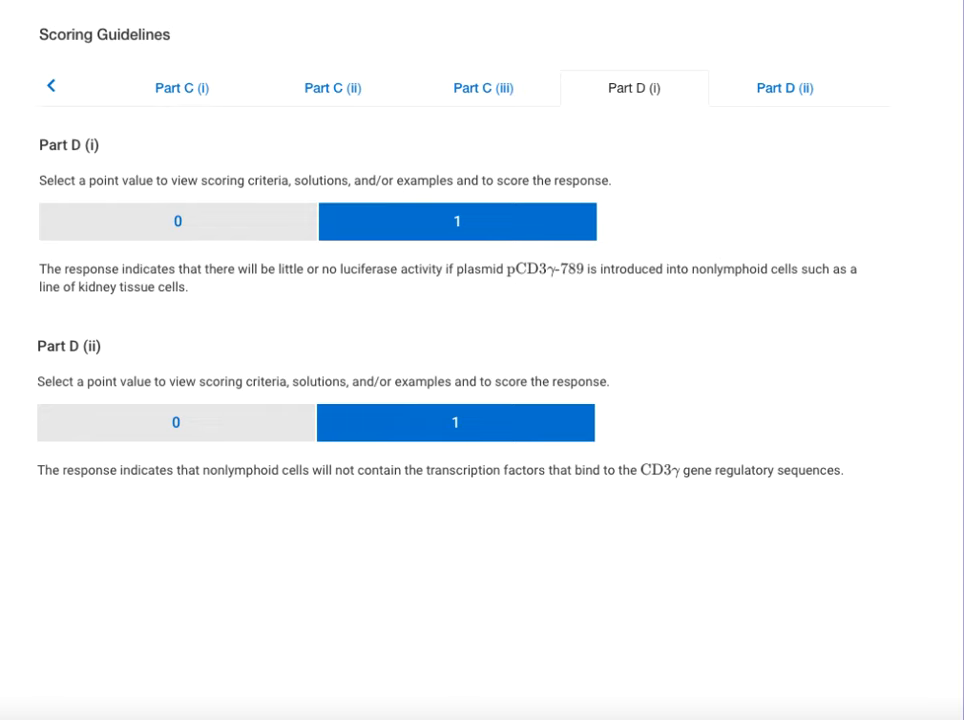
mouse_move(172, 12)
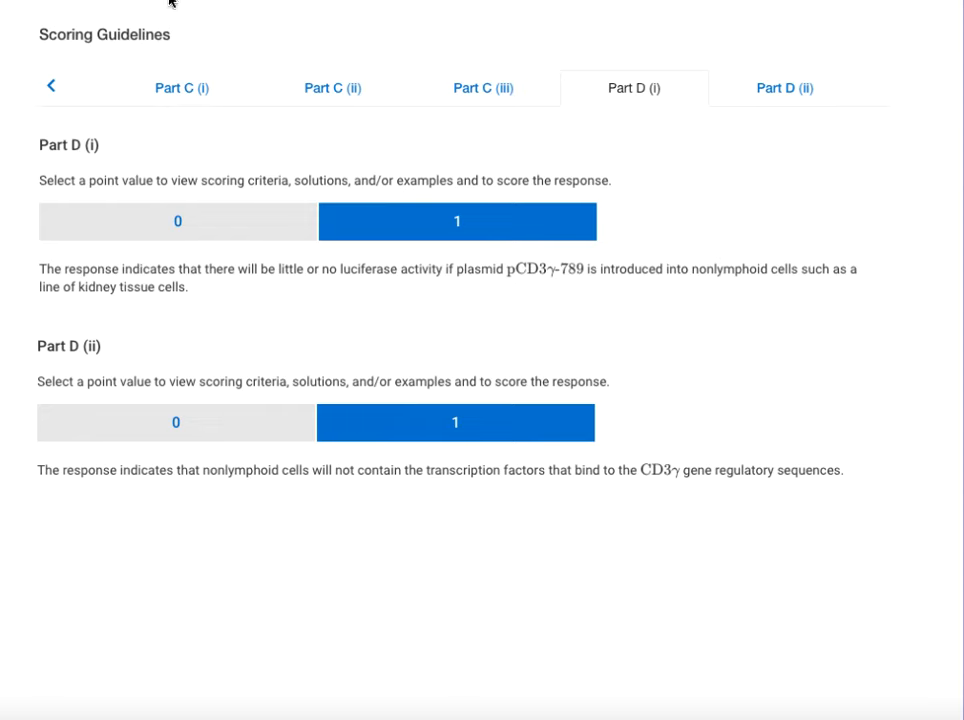